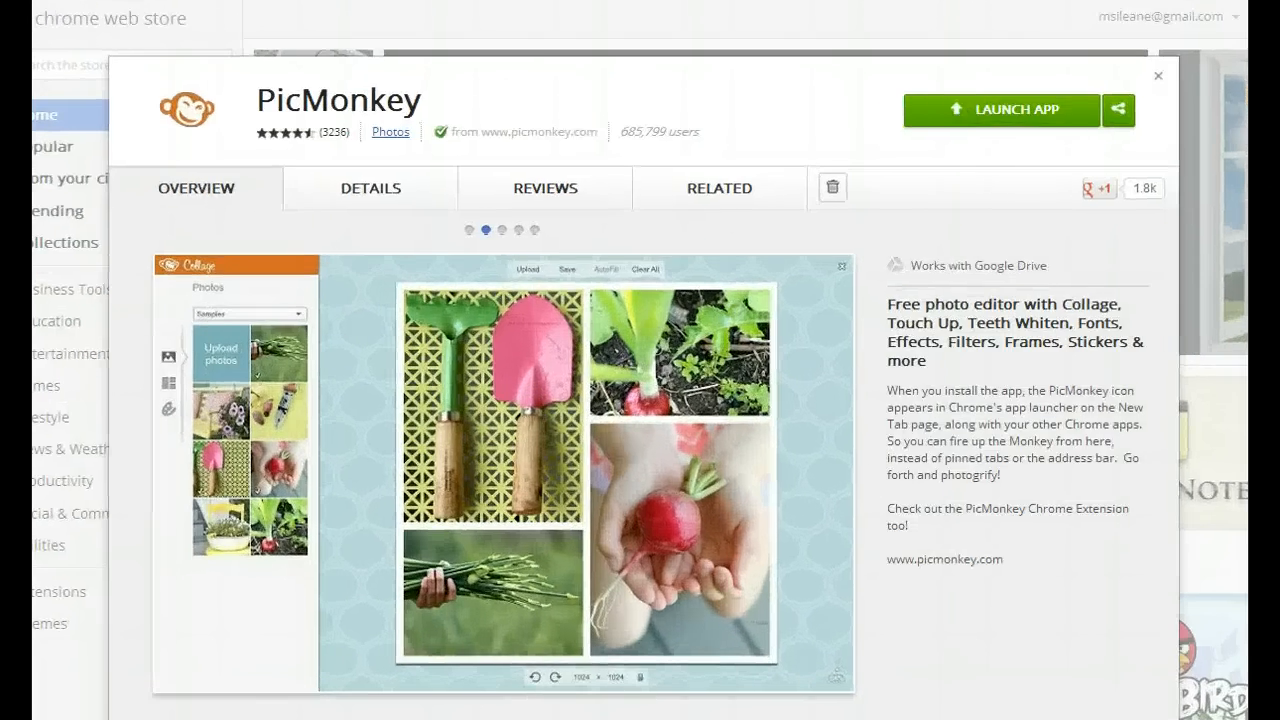
Step: Browse PicMonkey's app preview screenshots, then launch the PicMonkey app
click(517, 231)
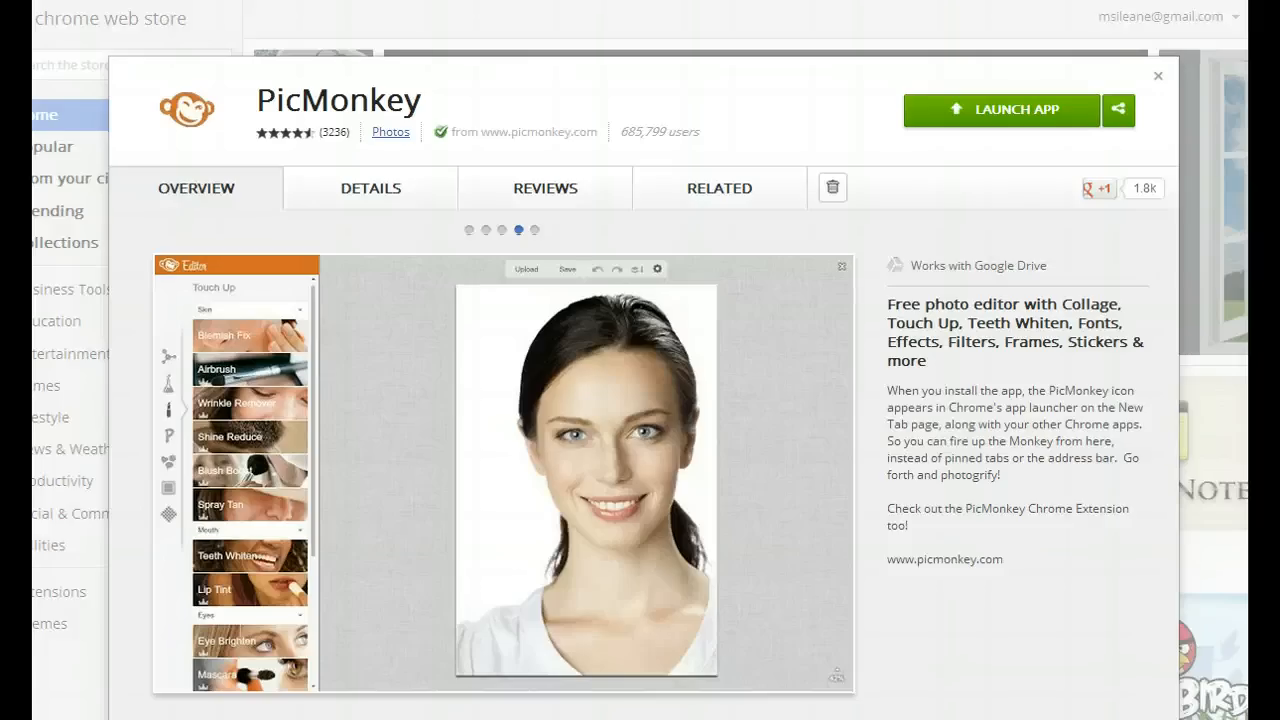
click(535, 230)
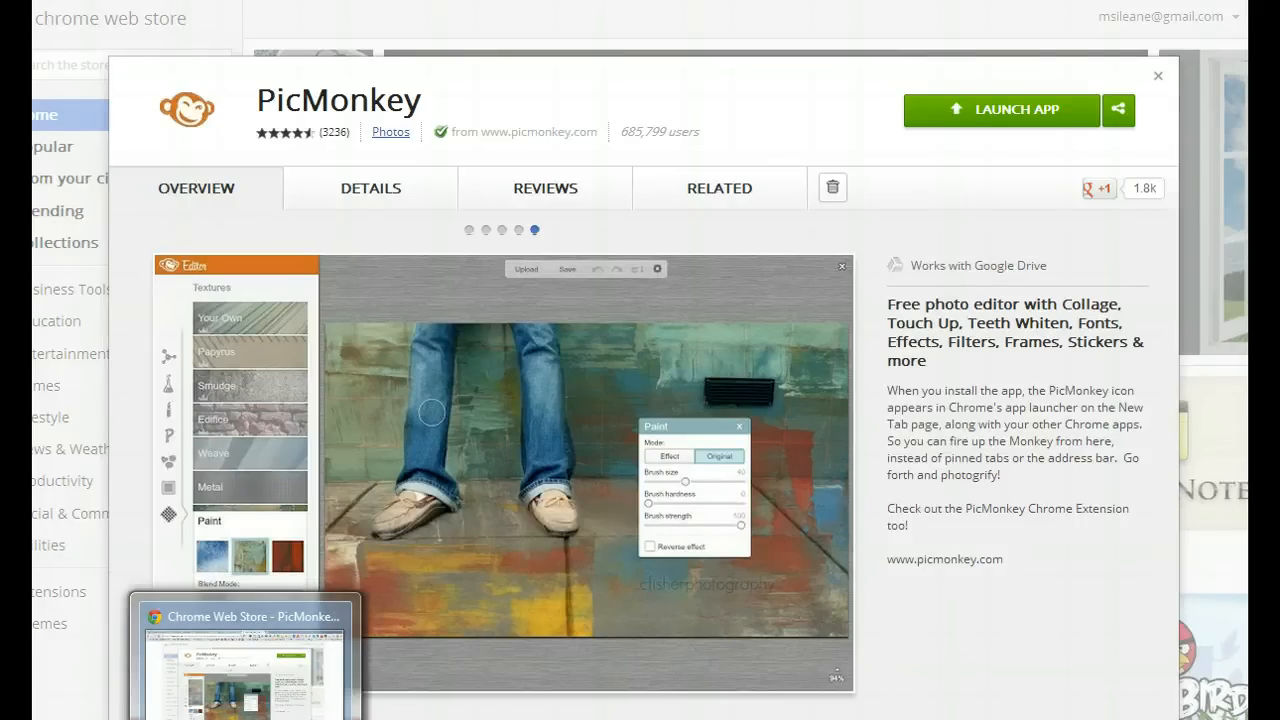
click(468, 230)
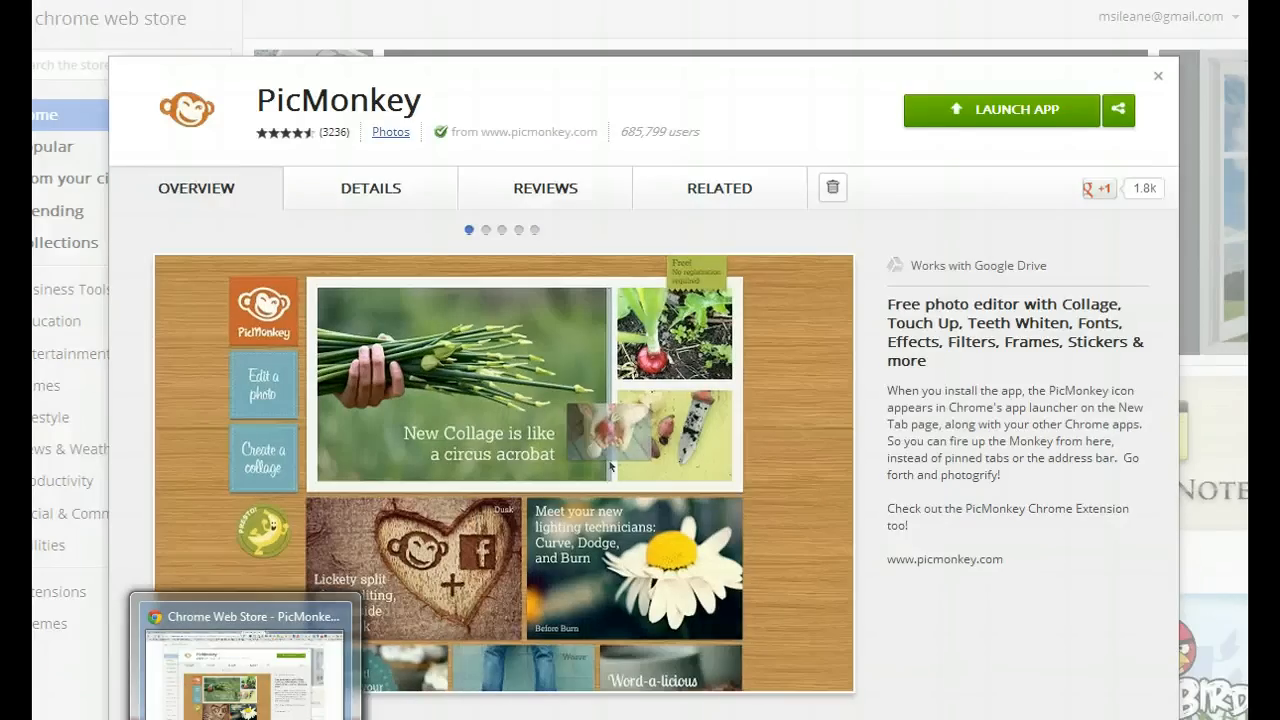
click(1157, 76)
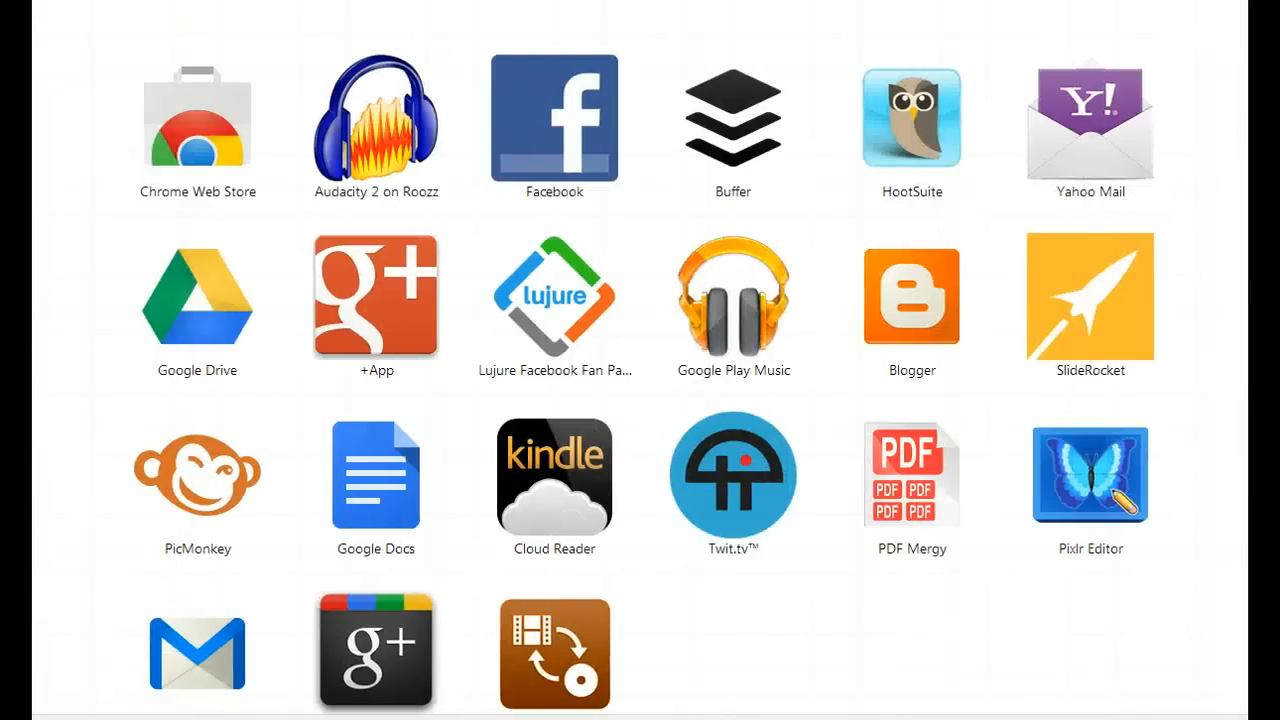
mouse_move(170, 488)
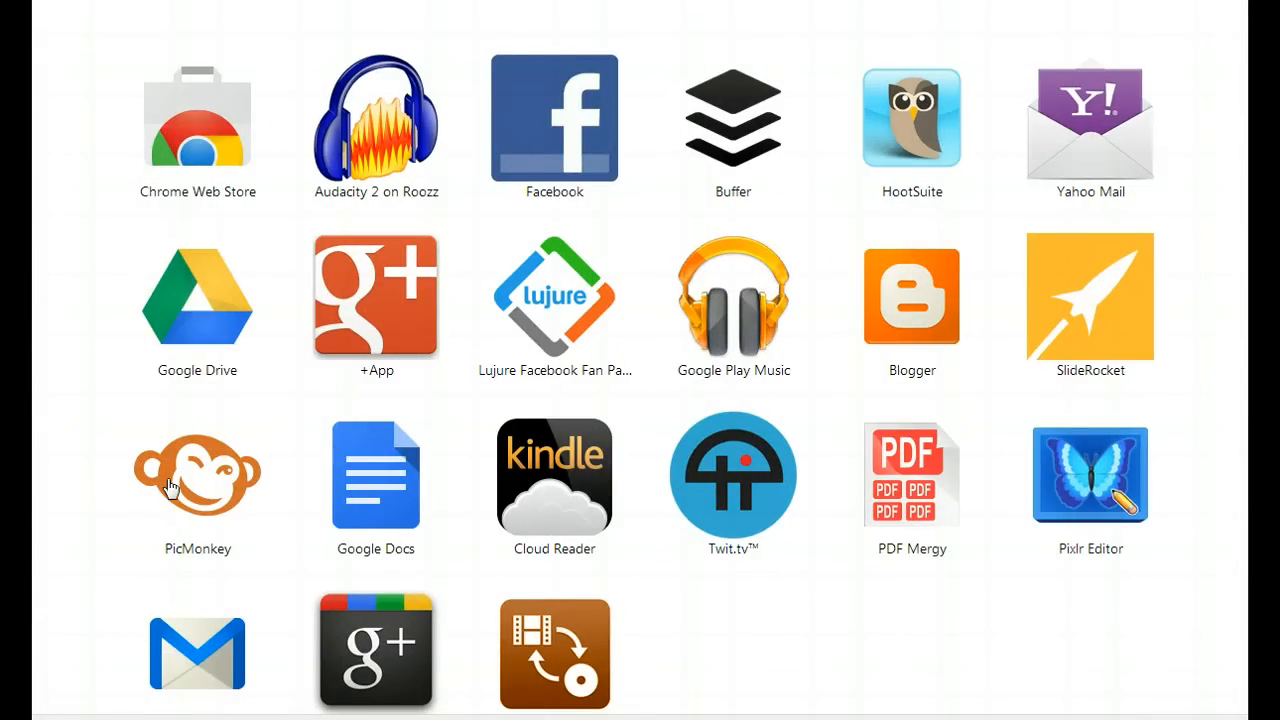
mouse_move(197, 485)
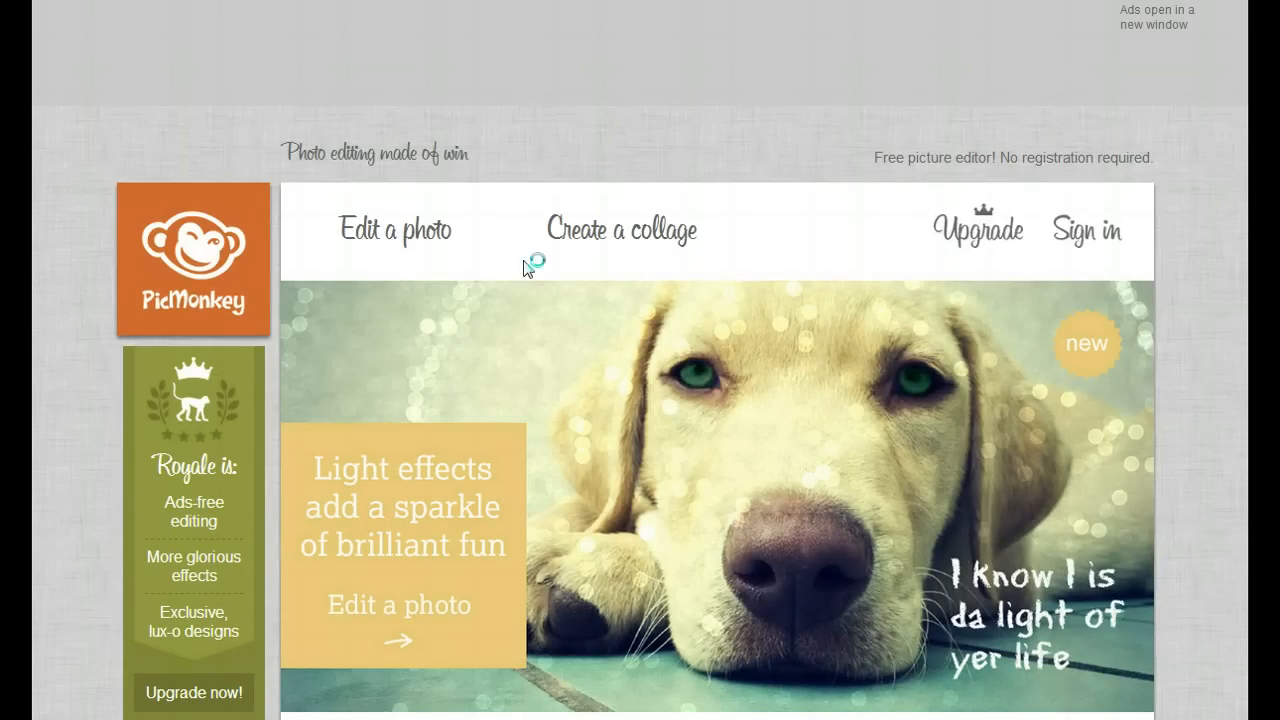
mouse_move(980, 230)
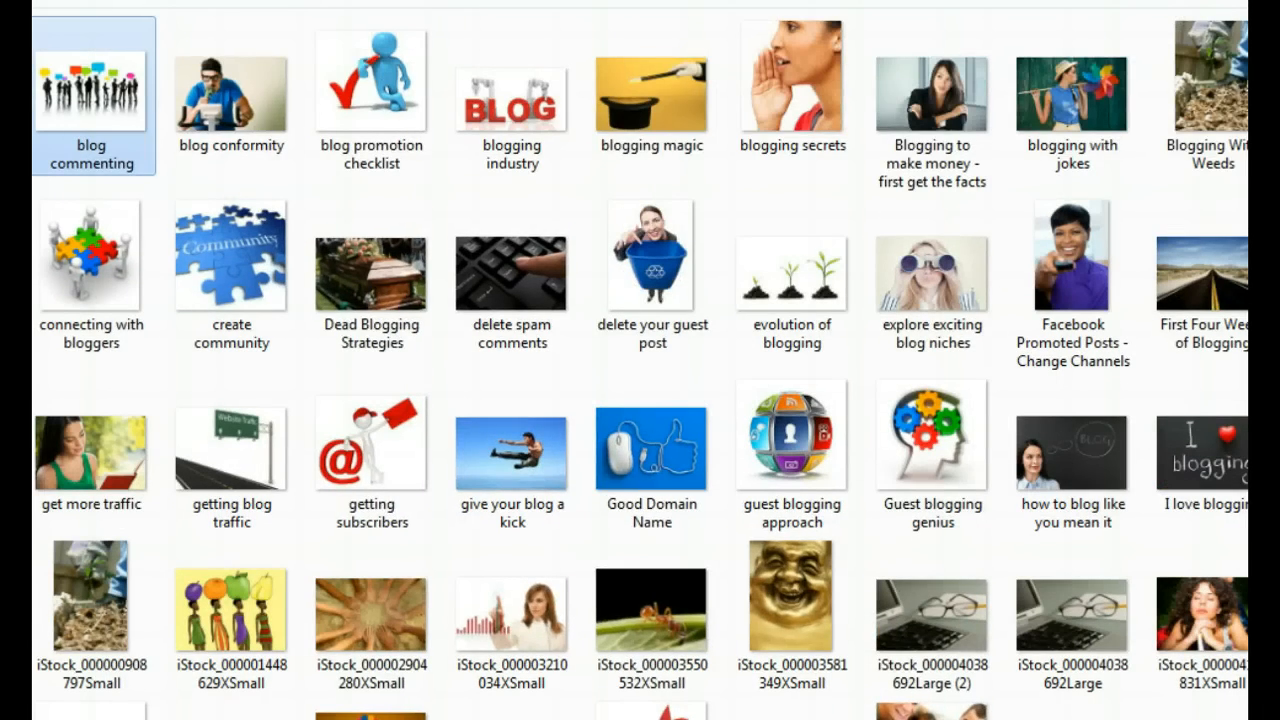
Step: Open the 'blog commenting' photo in the Editor and switch from Crop to the Rotate options
double_click(91, 87)
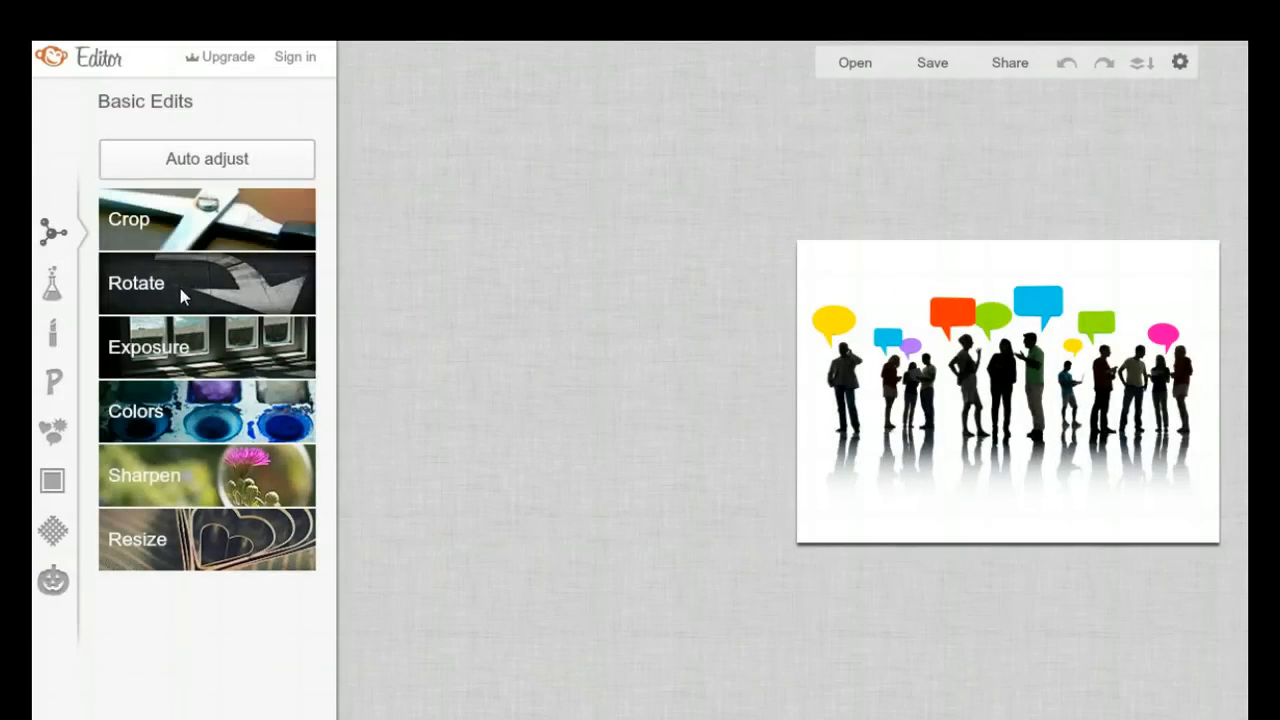
mouse_move(197, 480)
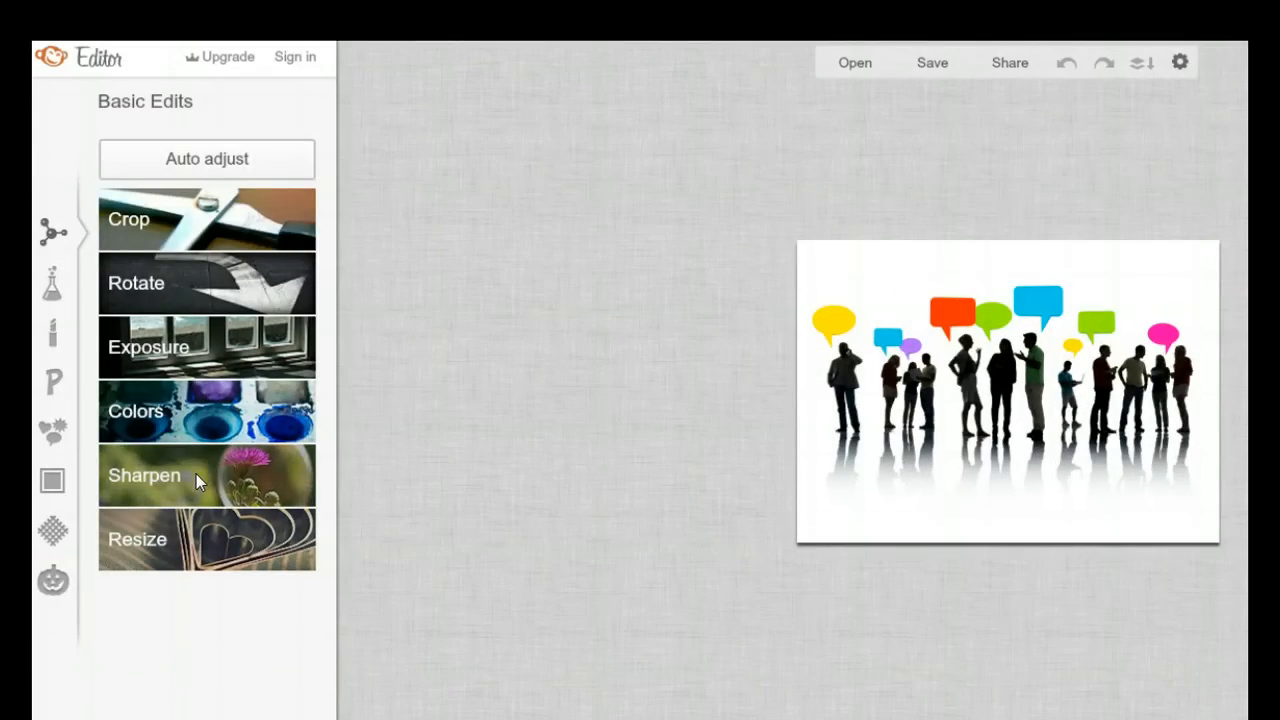
mouse_move(235, 193)
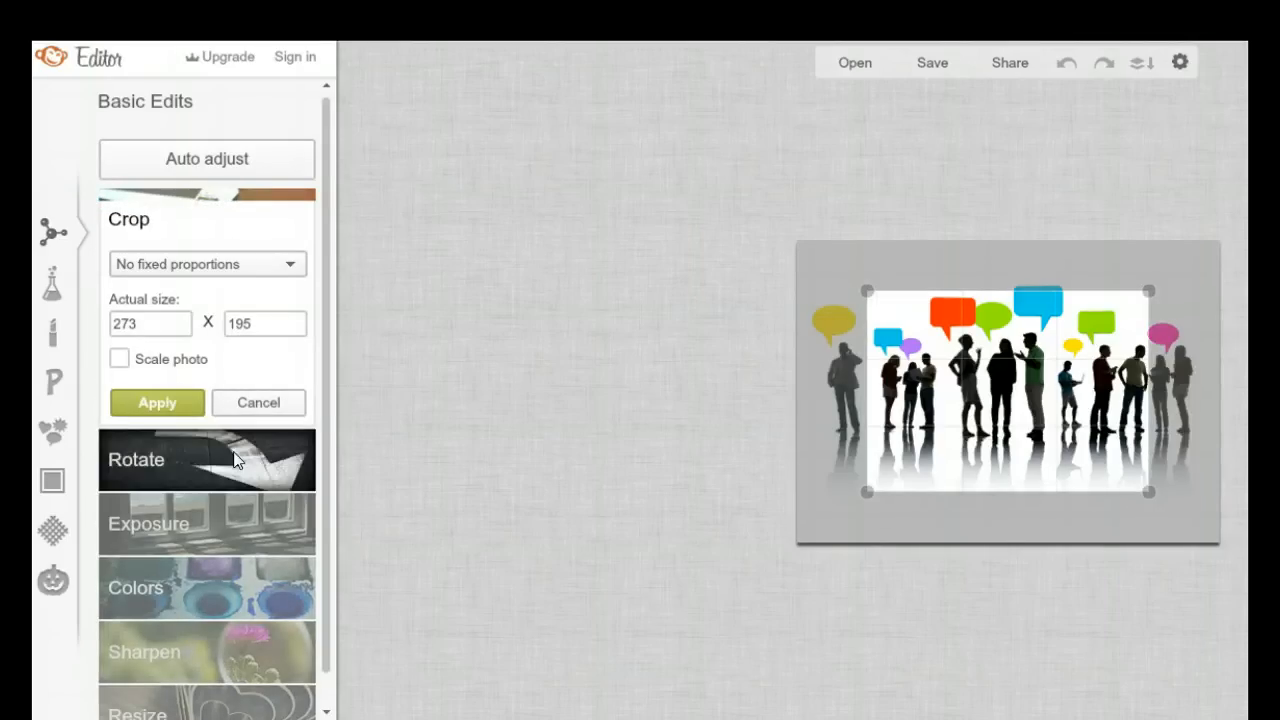
click(206, 459)
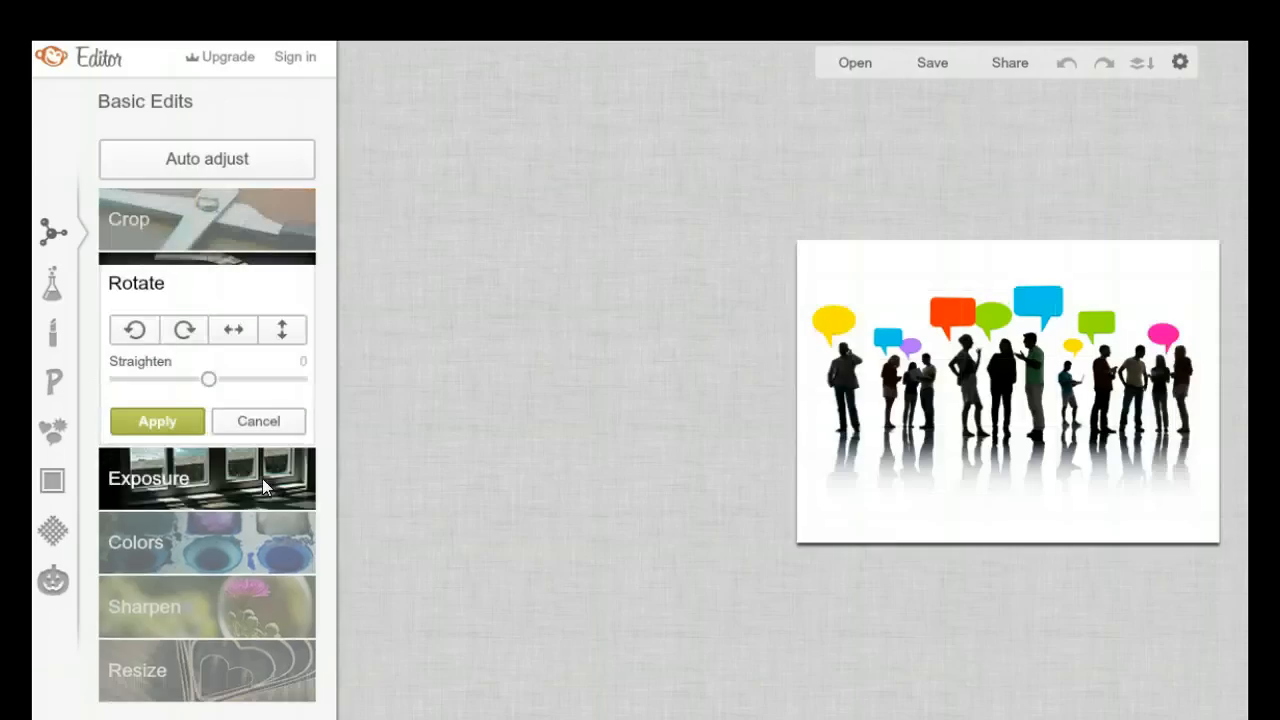
mouse_move(230, 542)
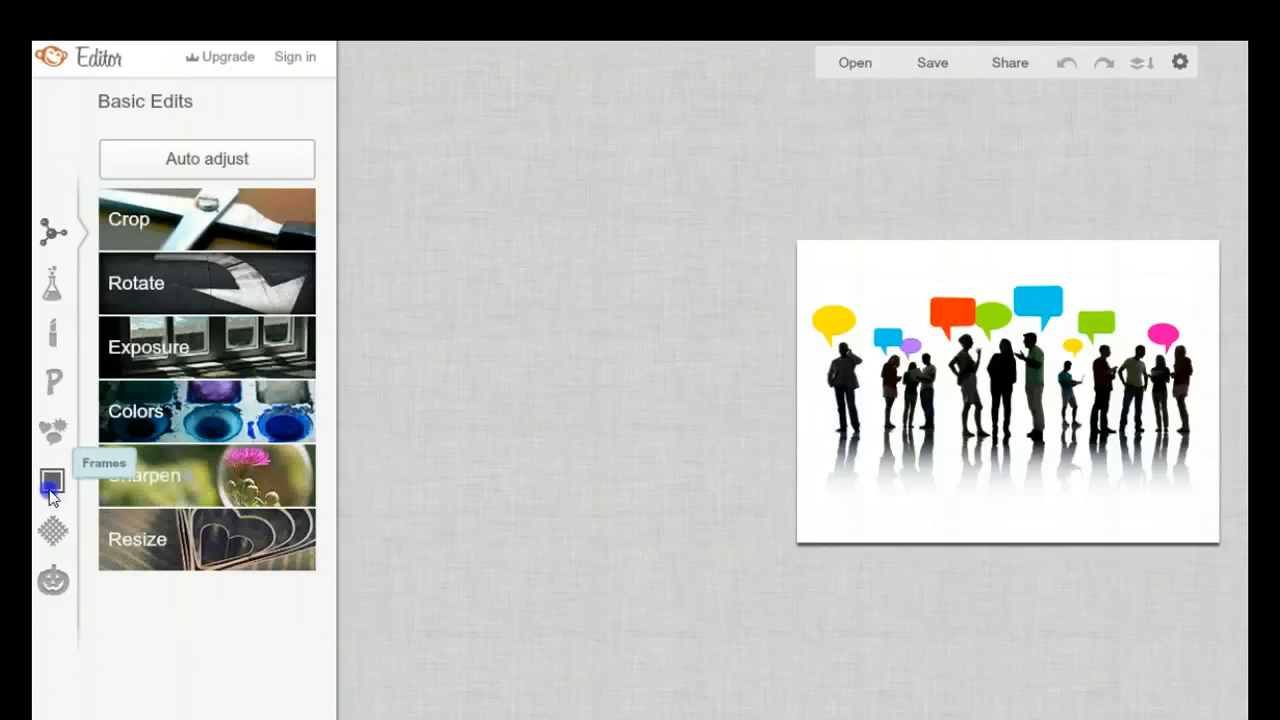
Step: Add a Simple Edge frame with a thinner inner border and white outer colour
click(52, 481)
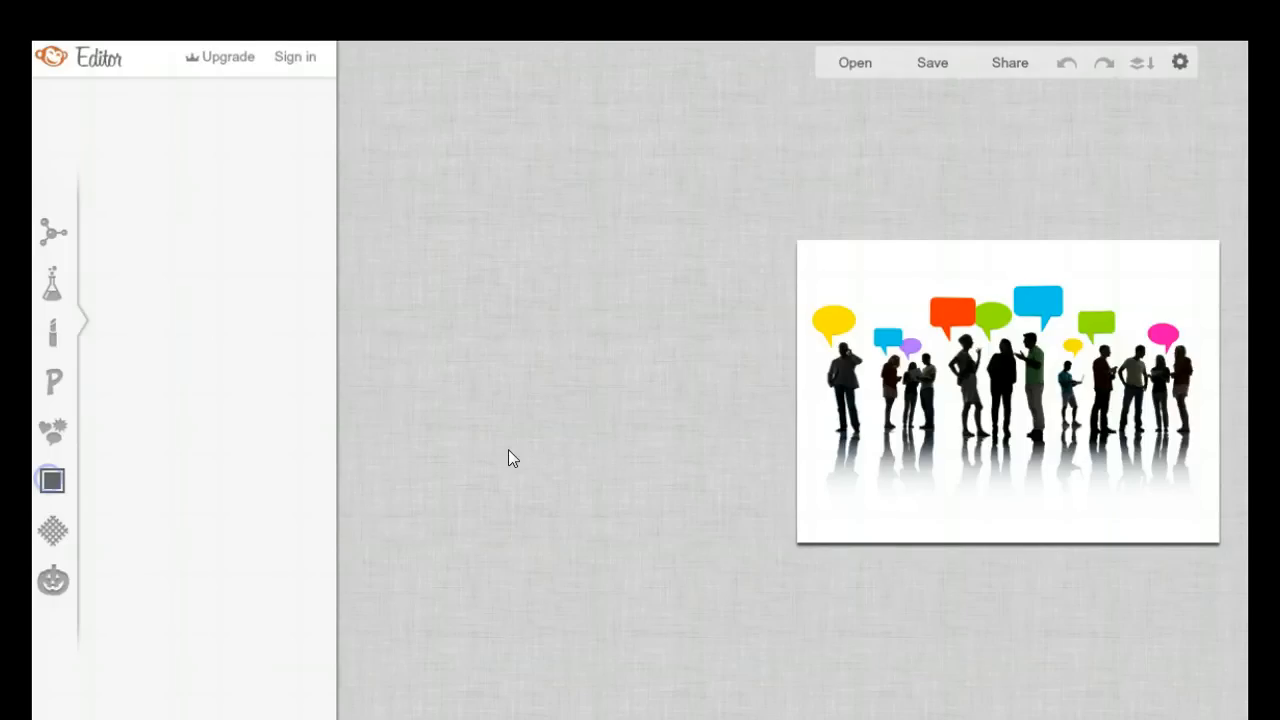
click(52, 480)
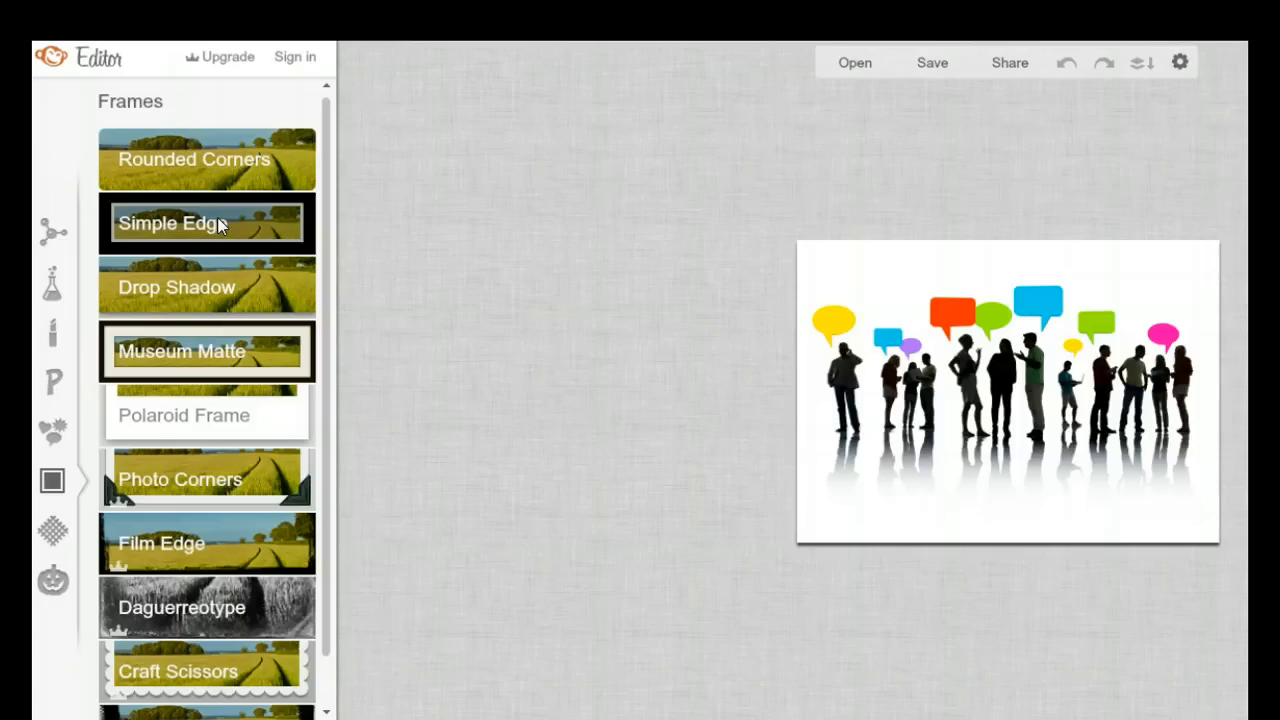
click(207, 223)
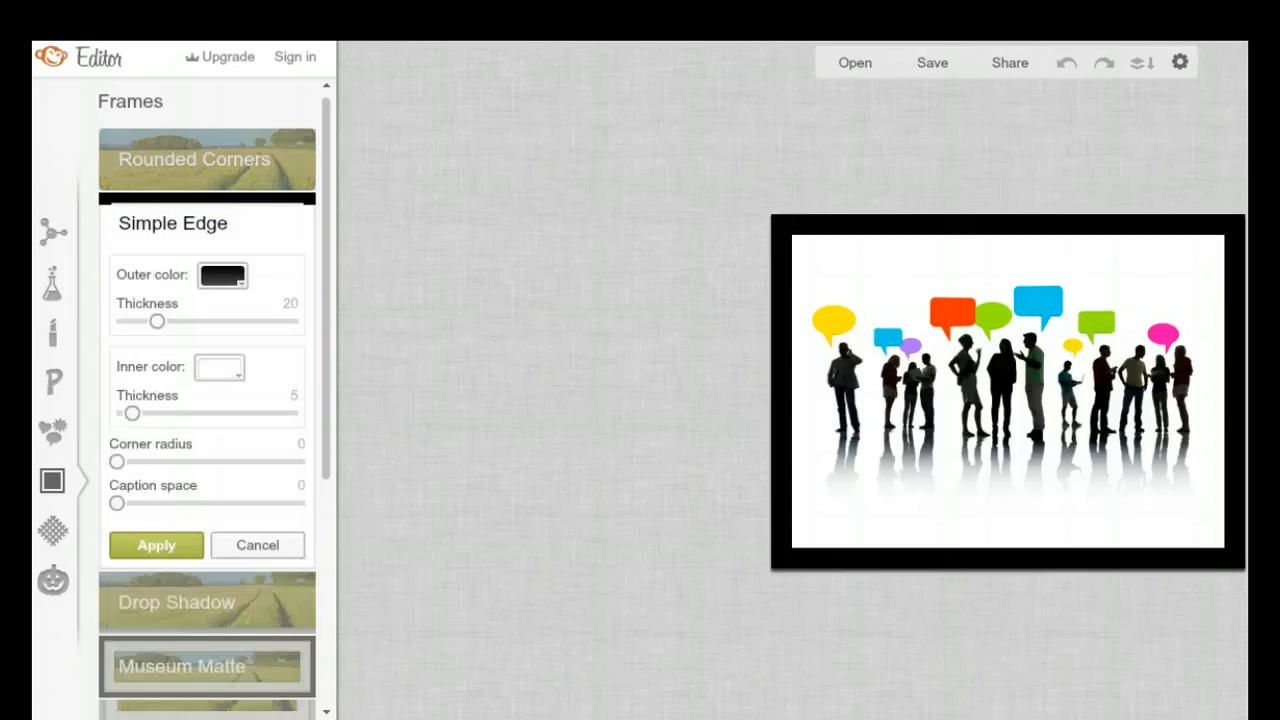
mouse_move(193, 397)
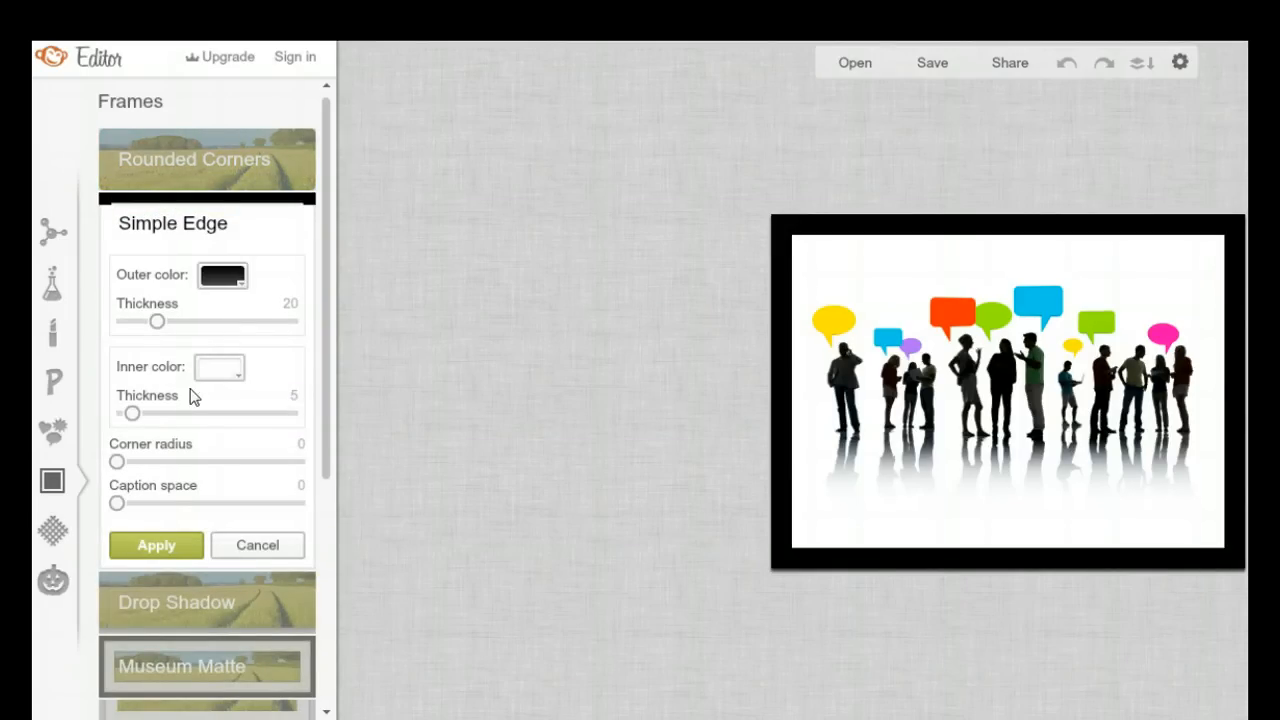
drag(133, 413, 127, 413)
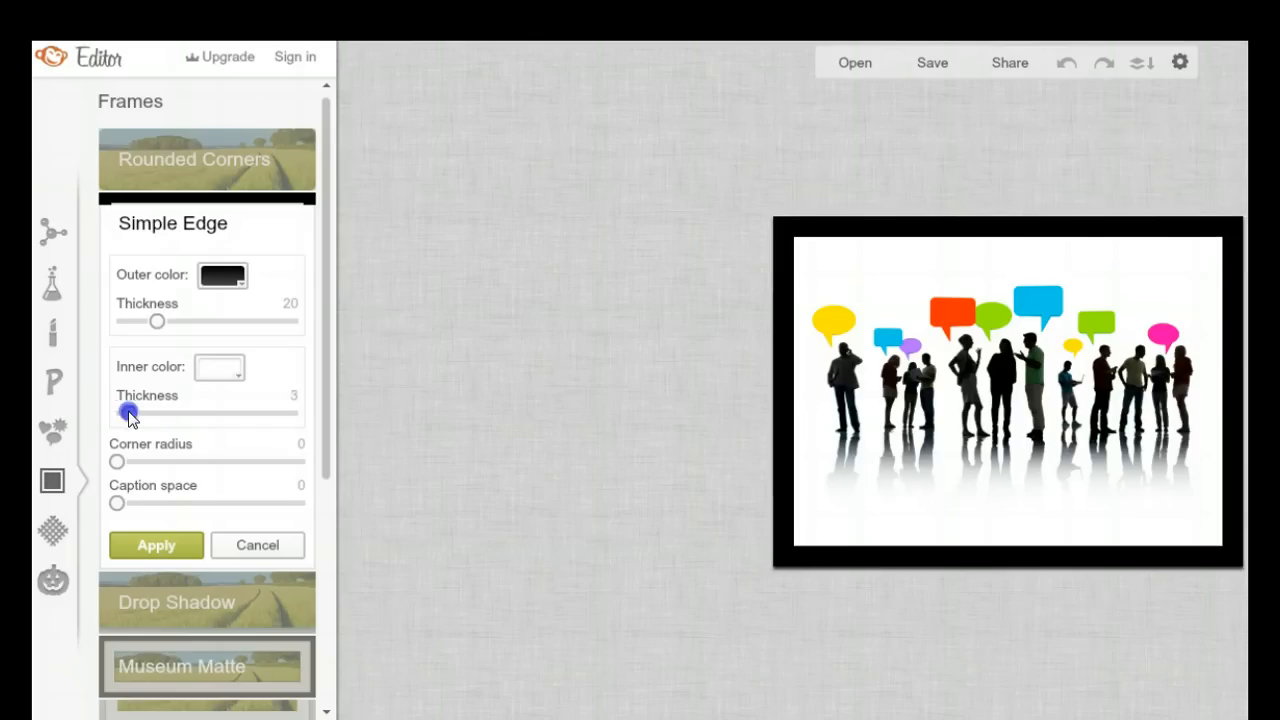
drag(130, 413, 124, 413)
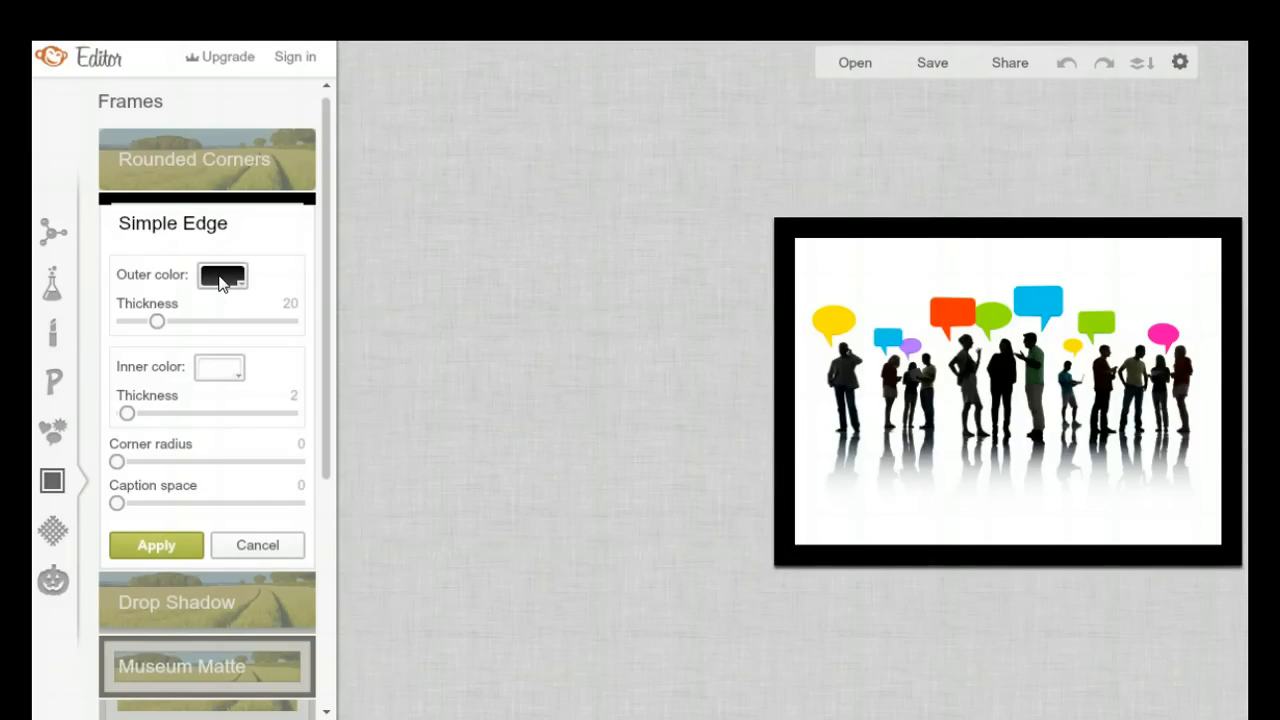
click(222, 275)
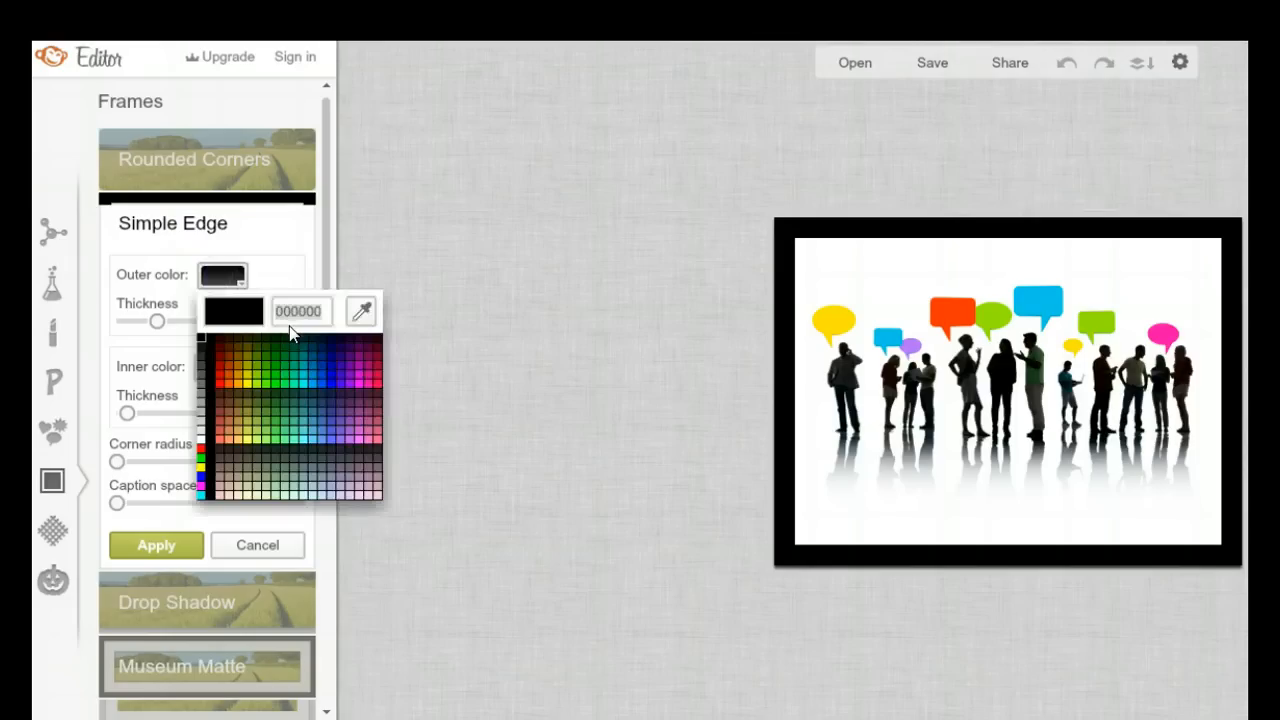
mouse_move(445, 320)
text(ffffff)
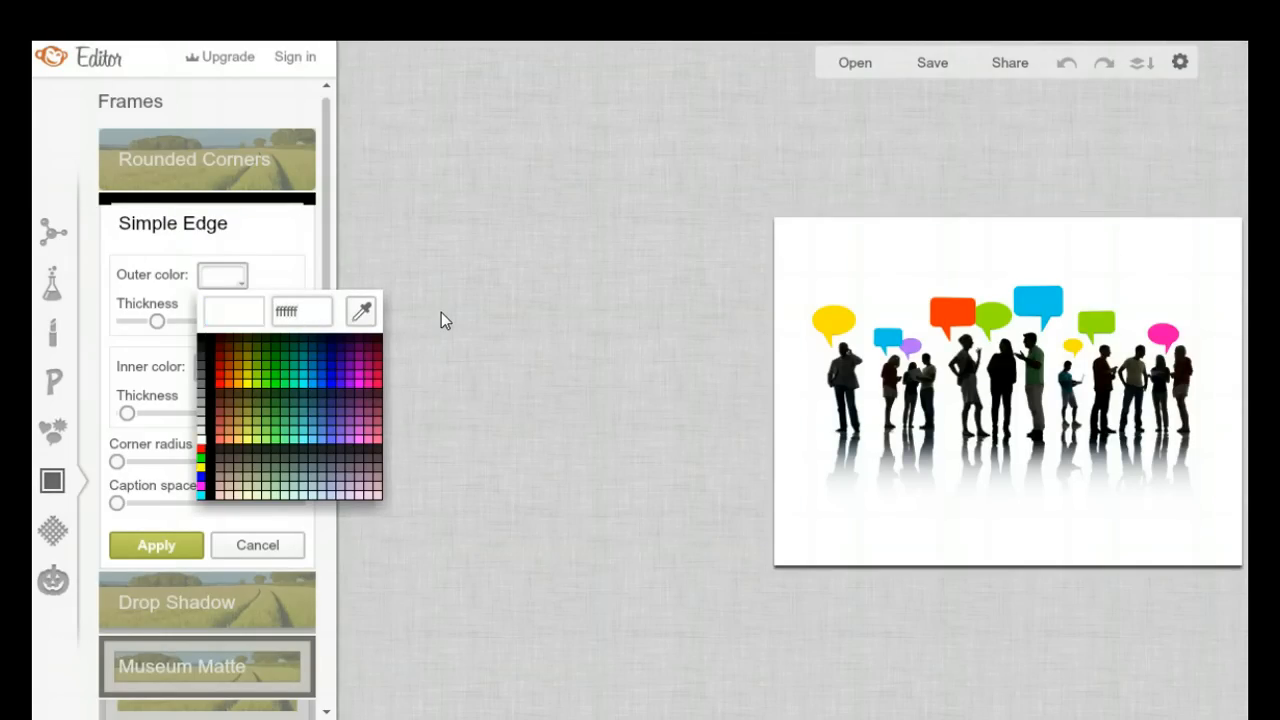
mouse_move(512, 301)
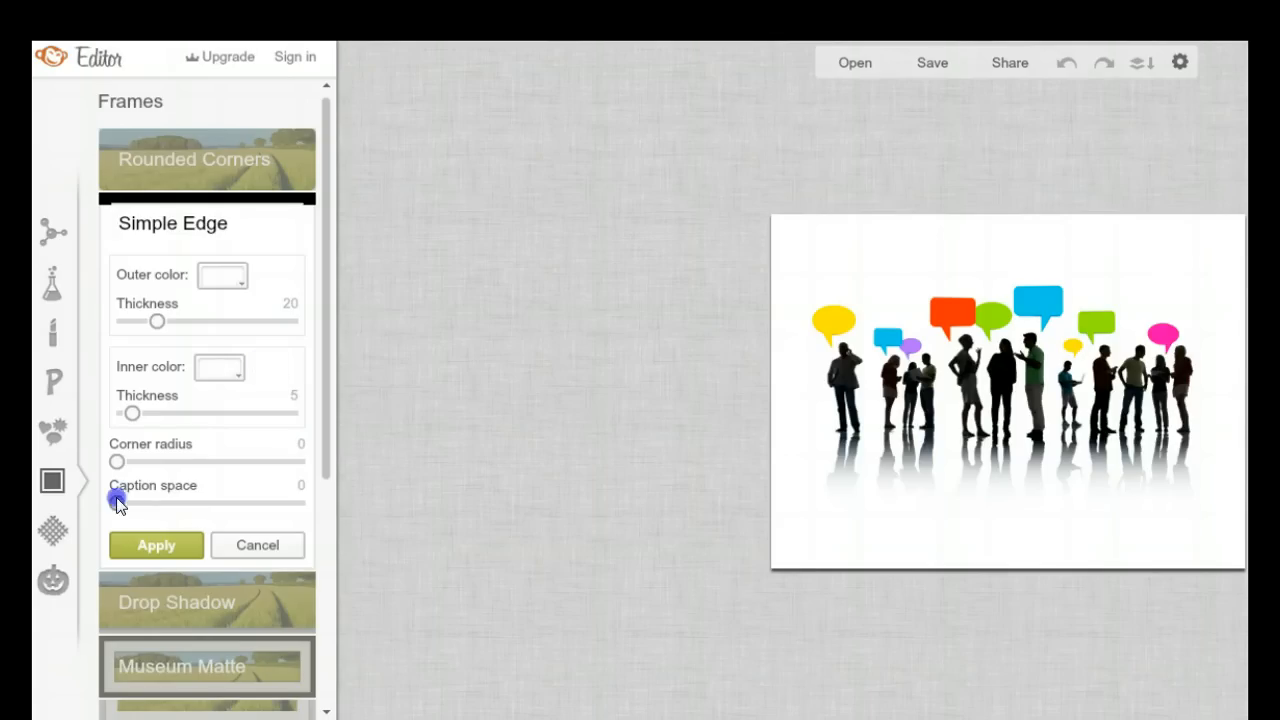
Step: Enlarge the frame's caption space to 32 and apply the frame
drag(118, 504, 167, 512)
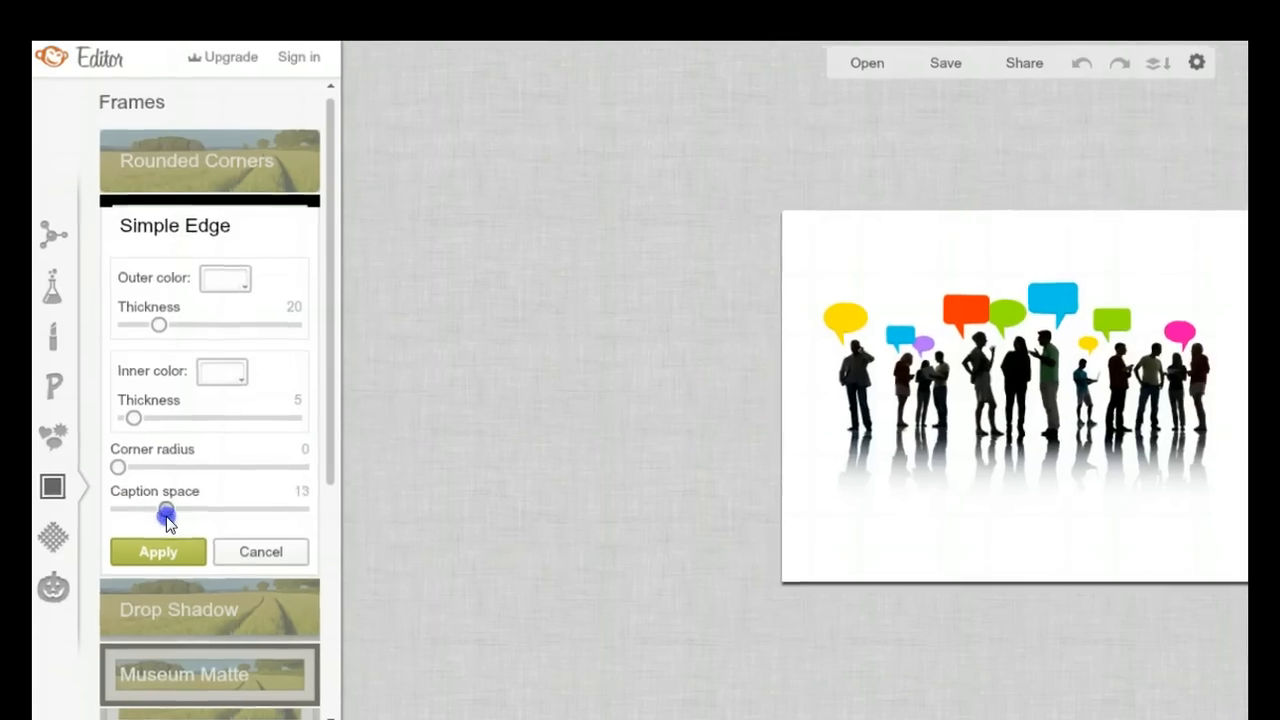
drag(168, 512, 220, 540)
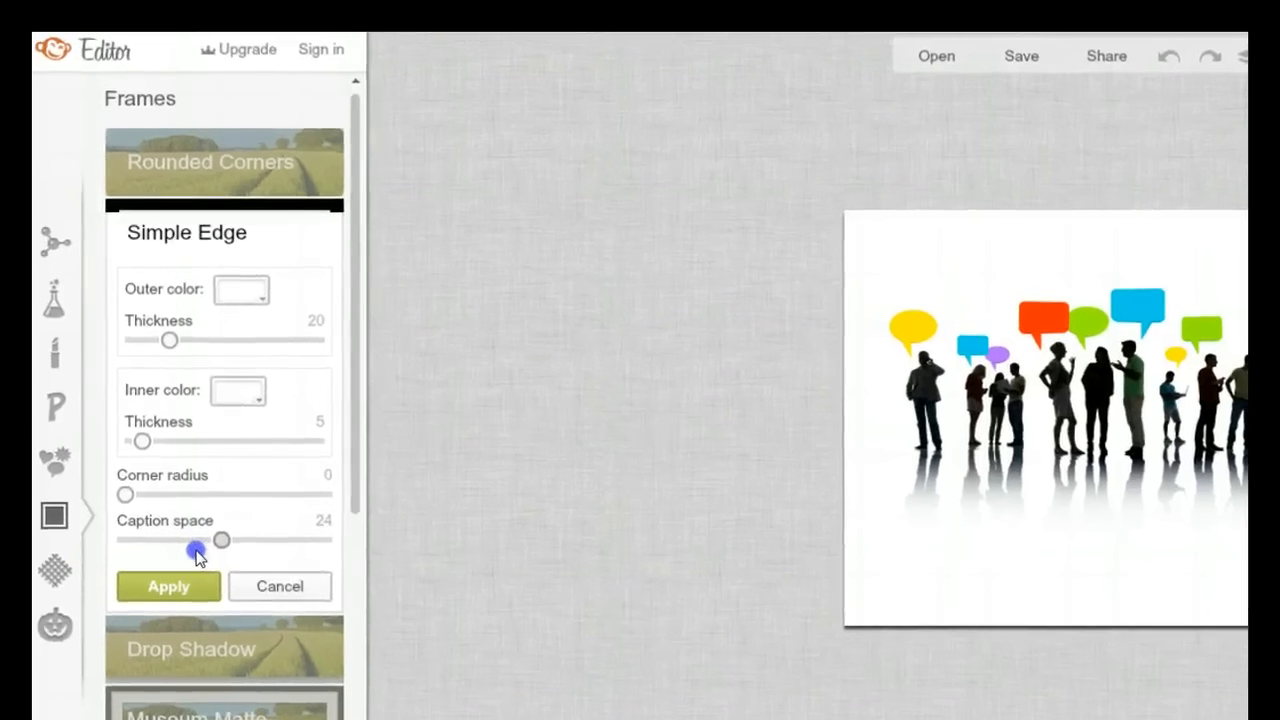
drag(220, 540, 268, 575)
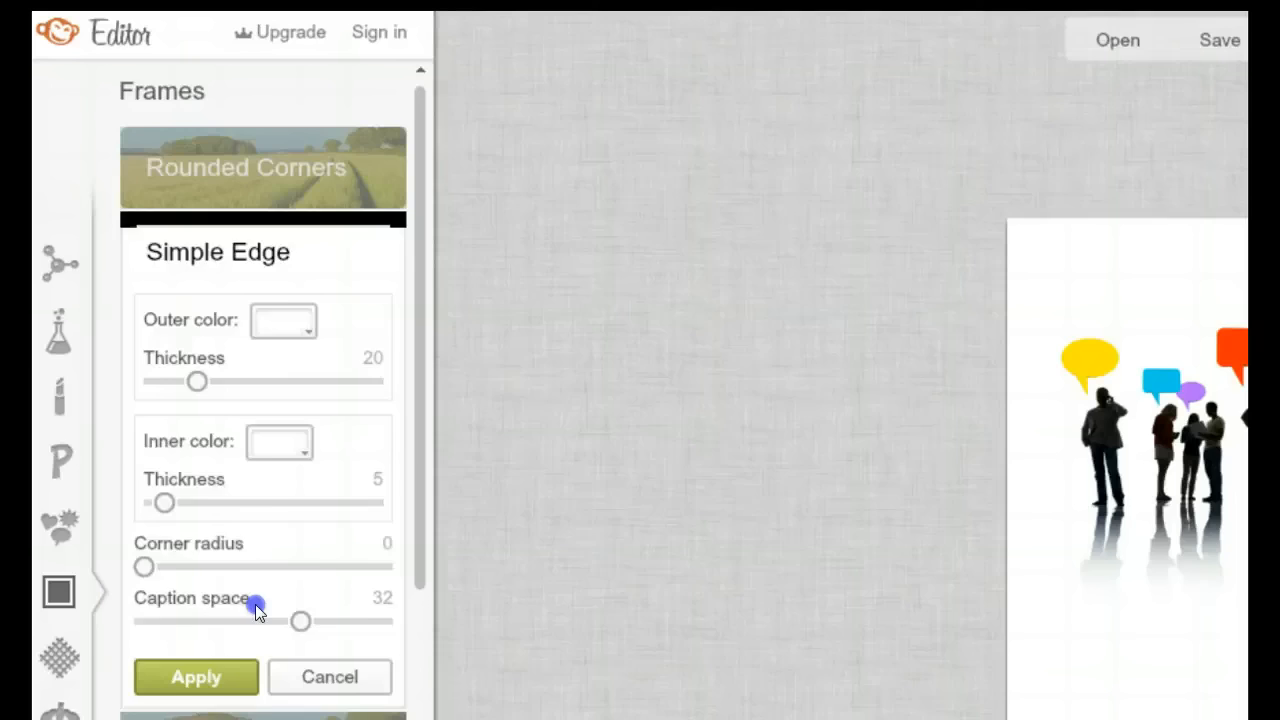
click(329, 677)
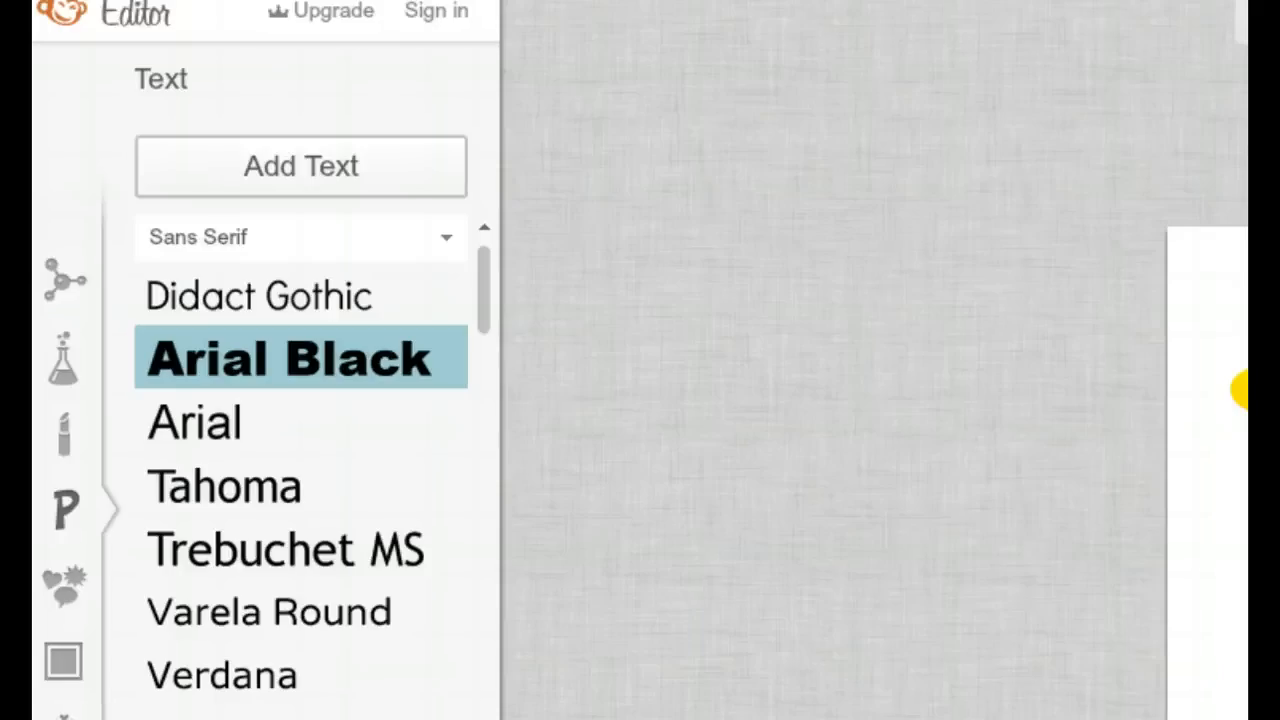
Step: Scroll through the font catalogue and choose Arial Black from the Sans Serif list
scroll(down, 3)
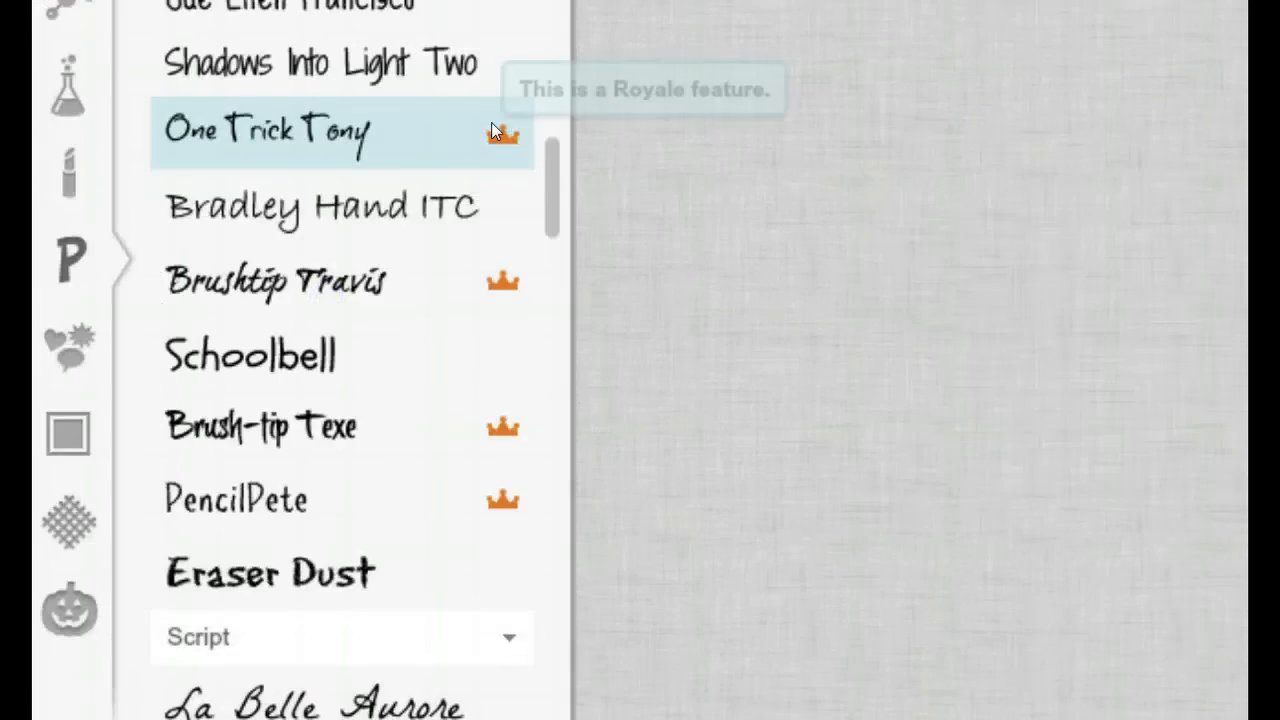
mouse_move(556, 180)
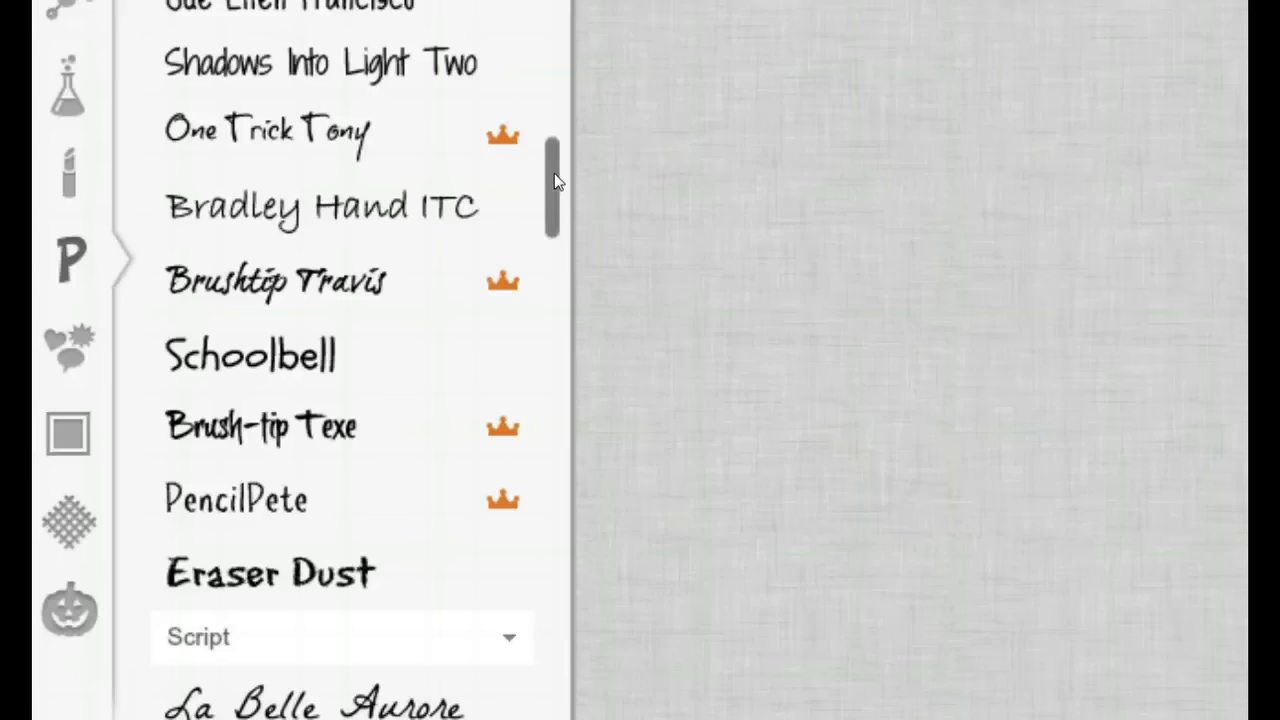
scroll(down, 3)
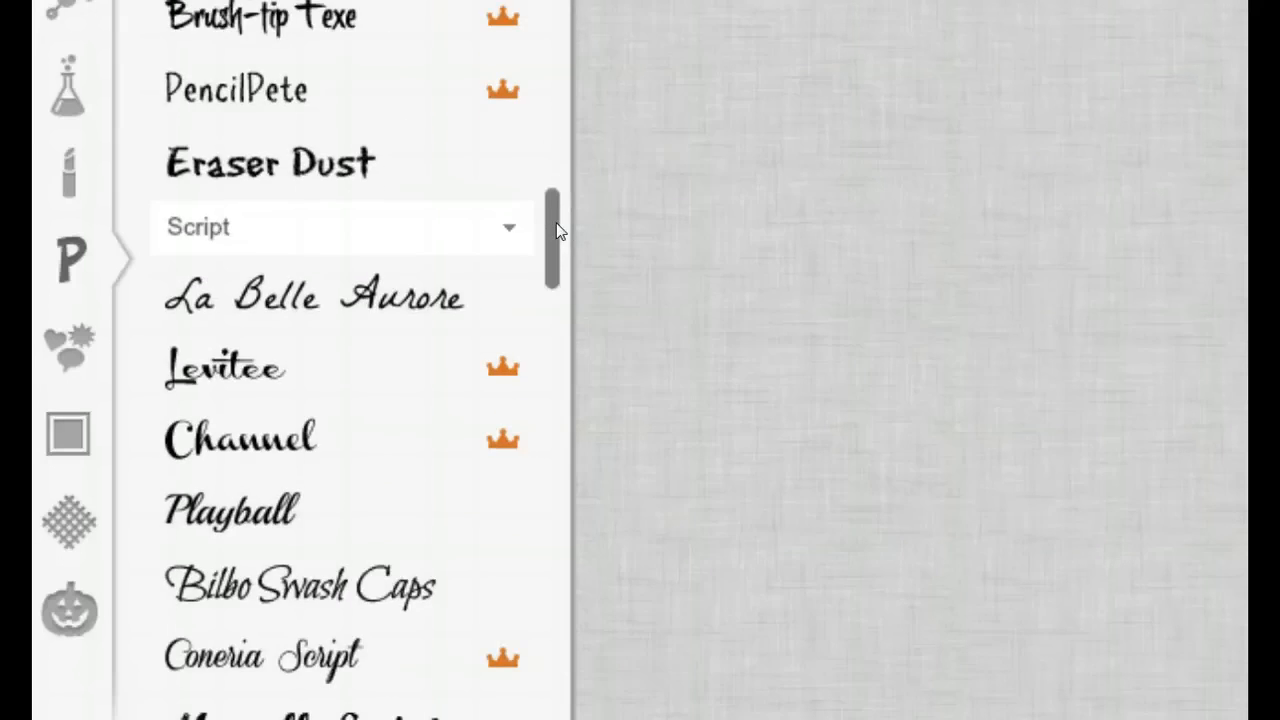
scroll(down, 3)
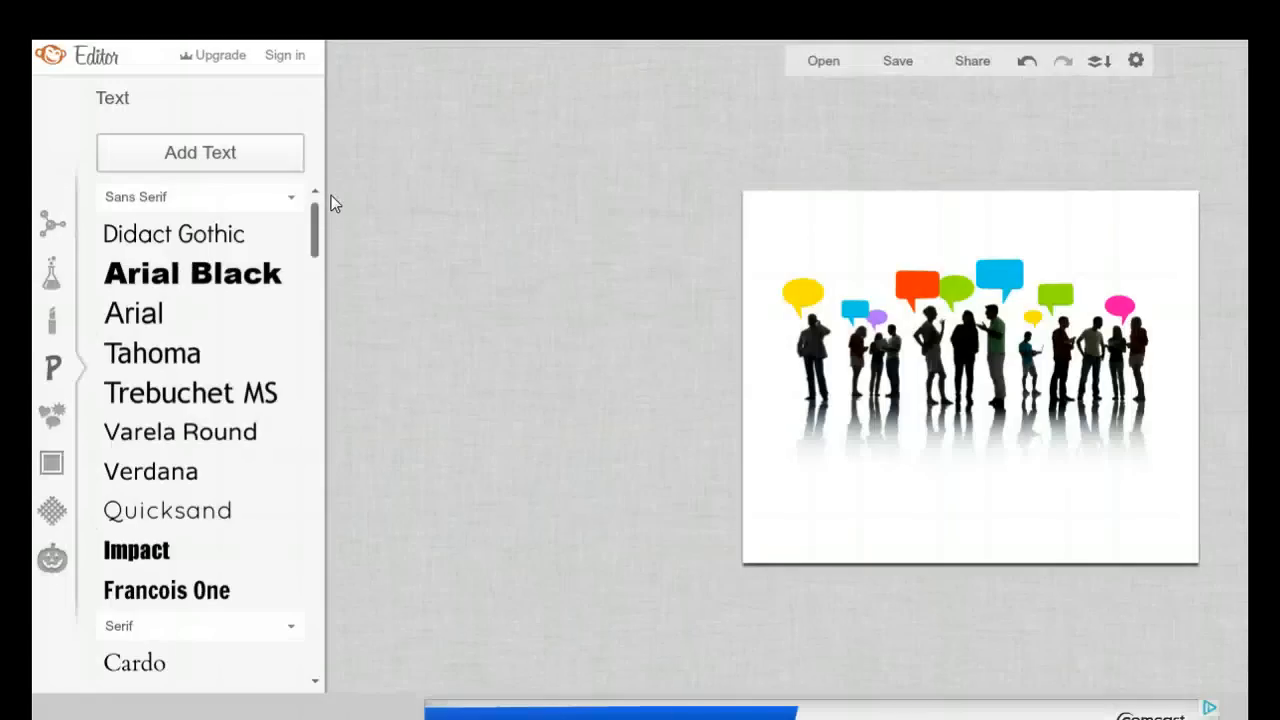
click(192, 273)
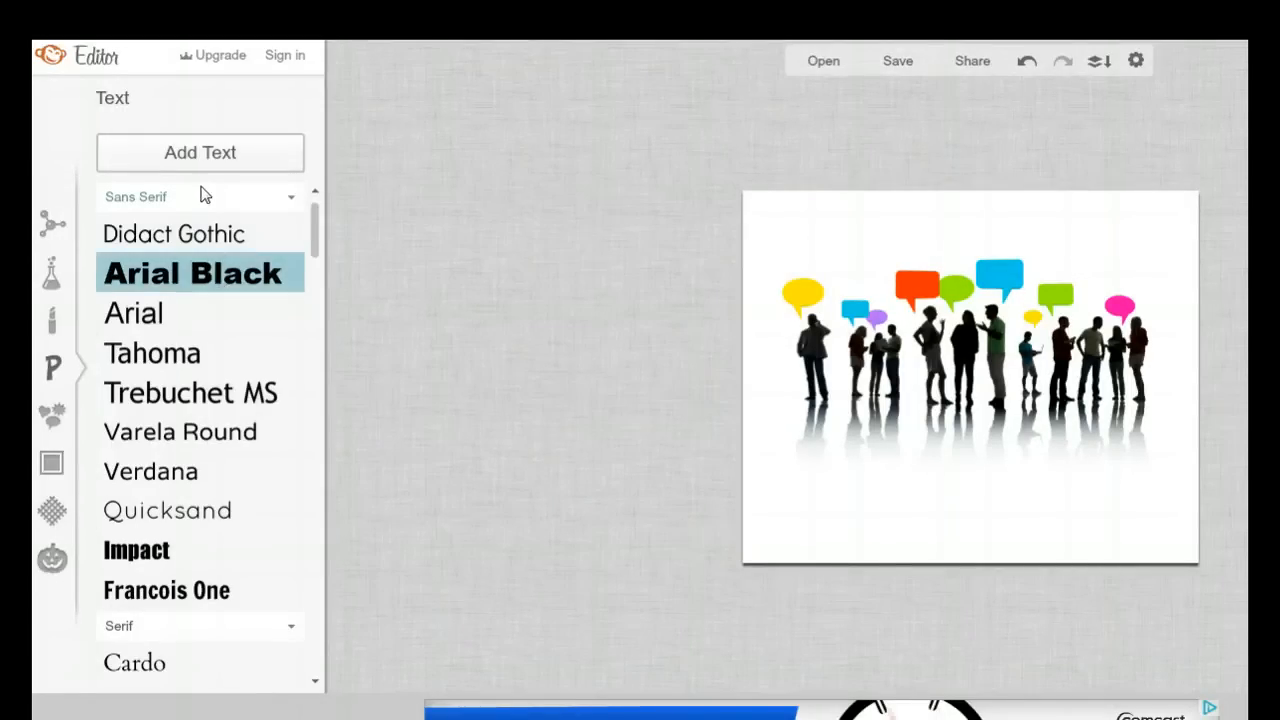
Step: Add a magenta text box below the people reading 'Let's Give Them Something To Talk About!', centre-aligned
click(199, 152)
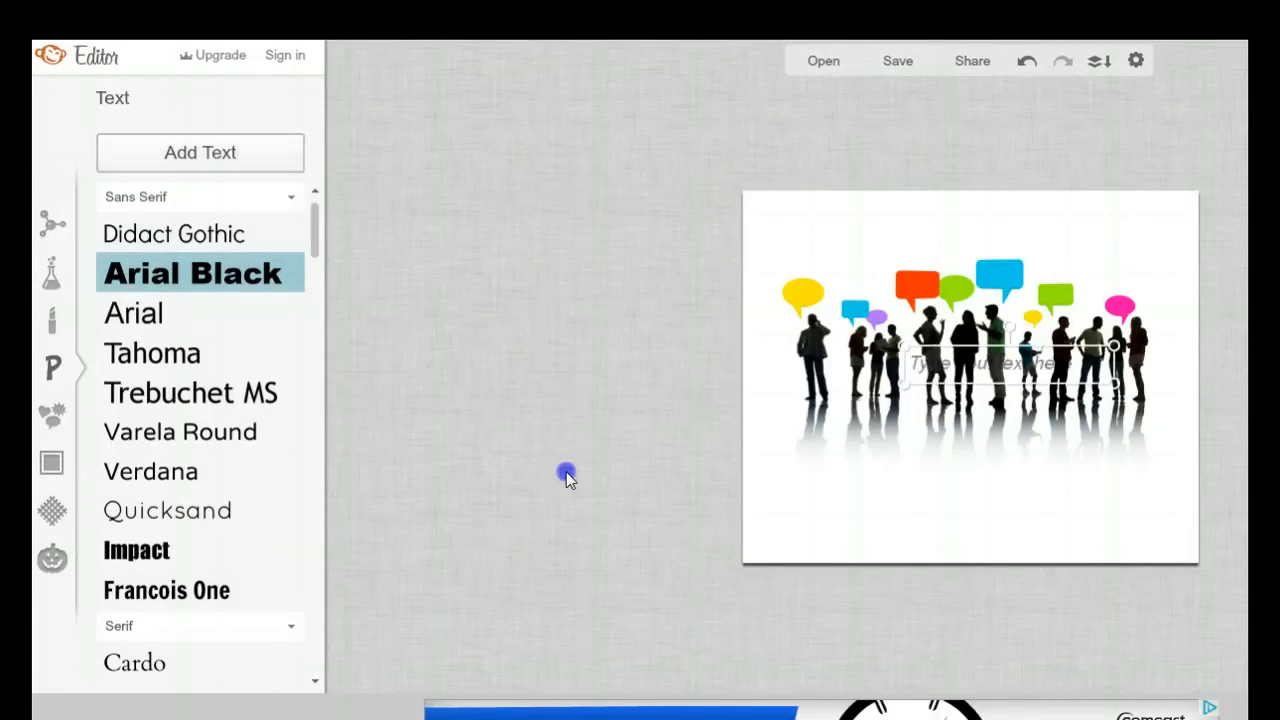
mouse_move(560, 577)
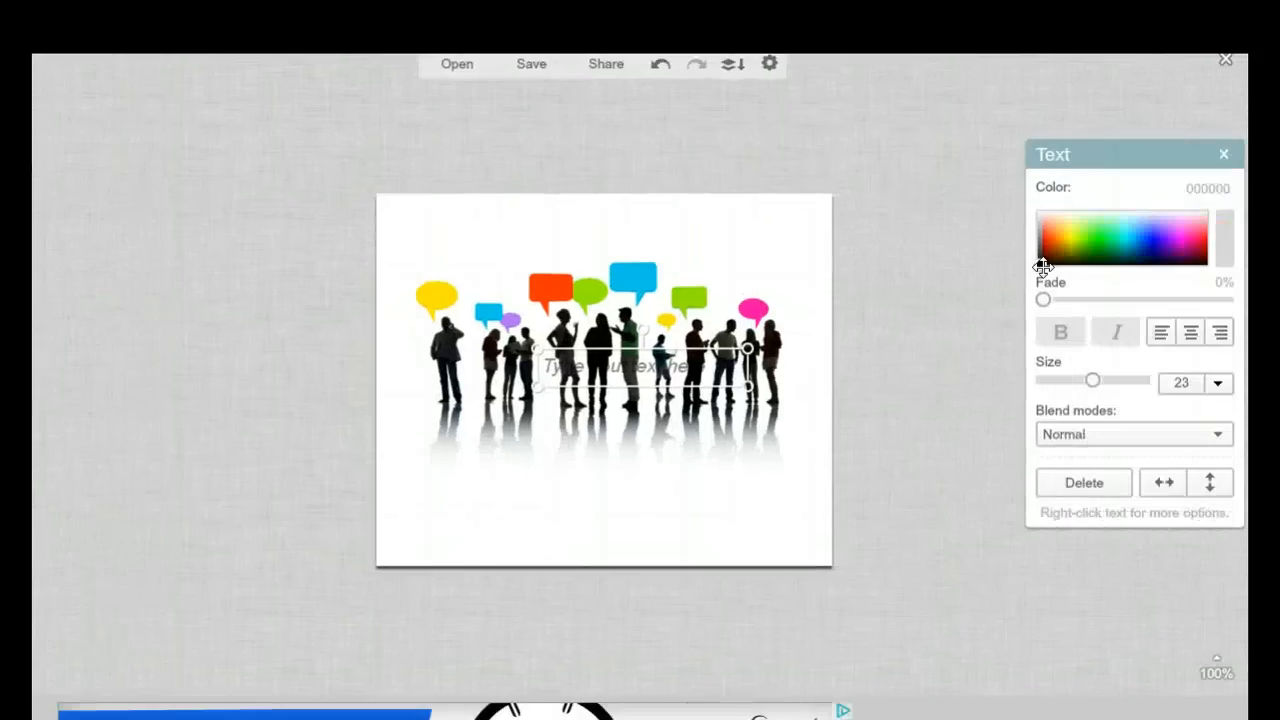
click(1050, 243)
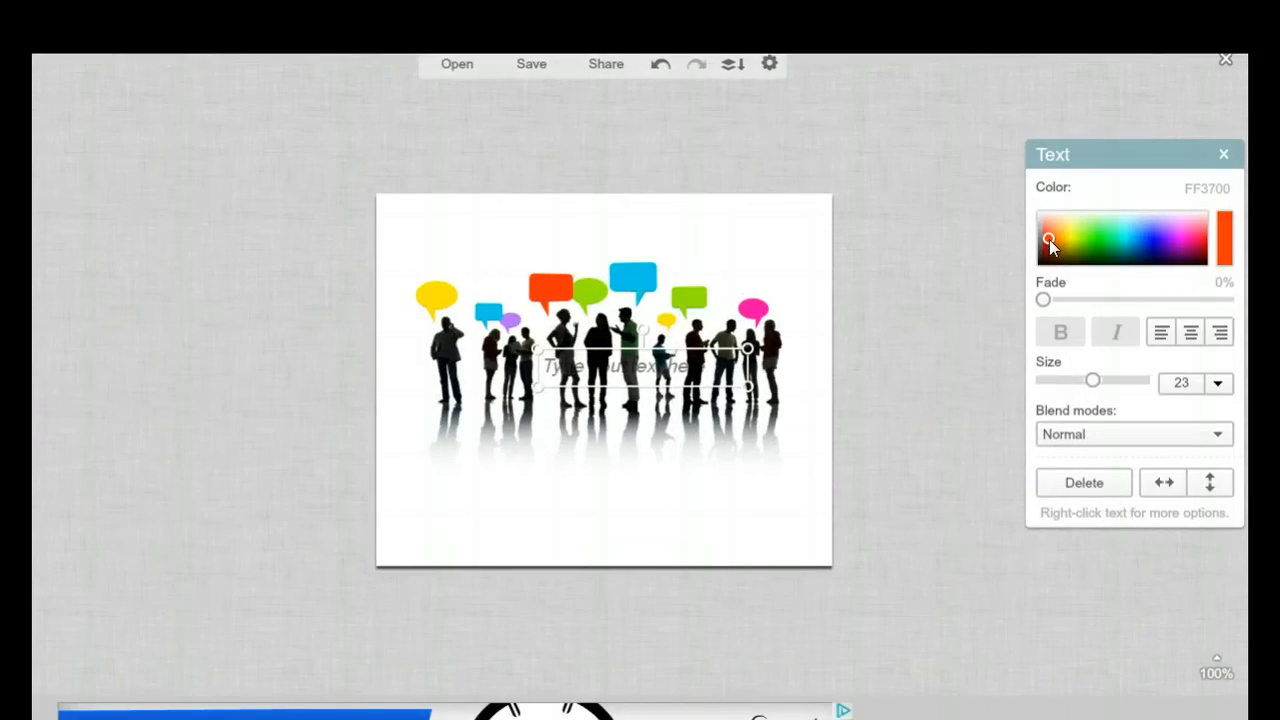
click(1180, 240)
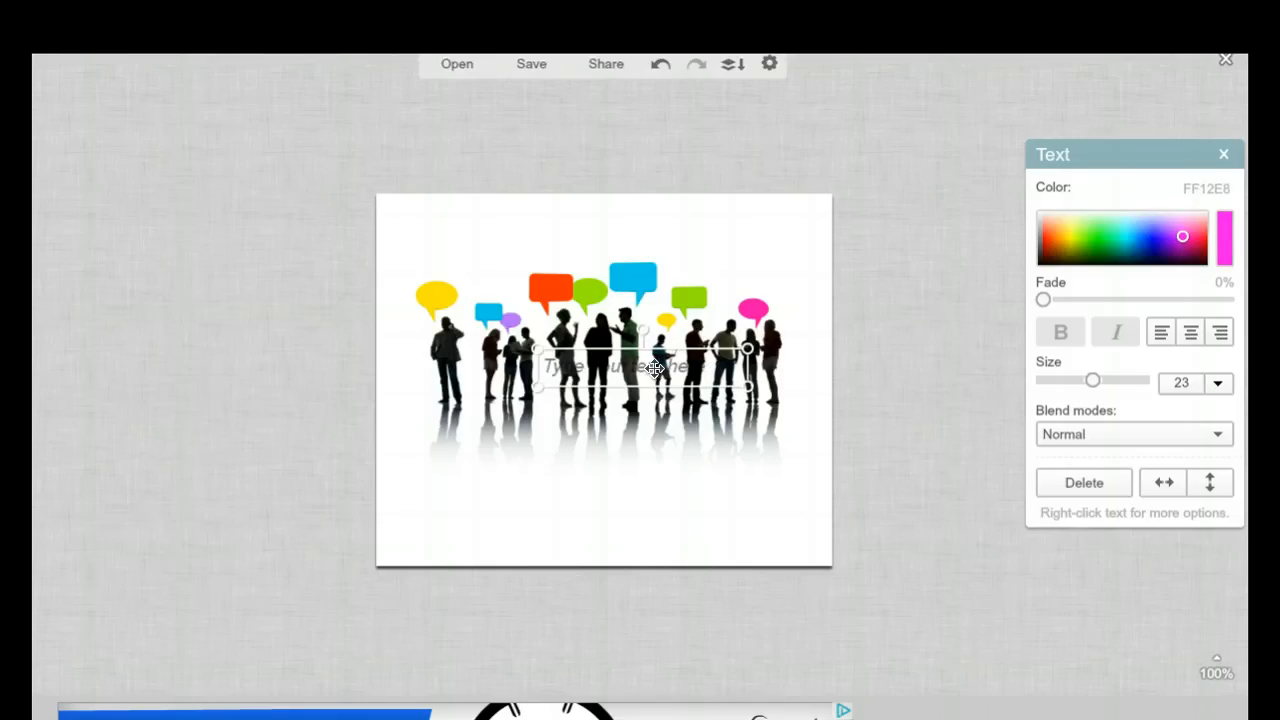
drag(612, 366, 575, 500)
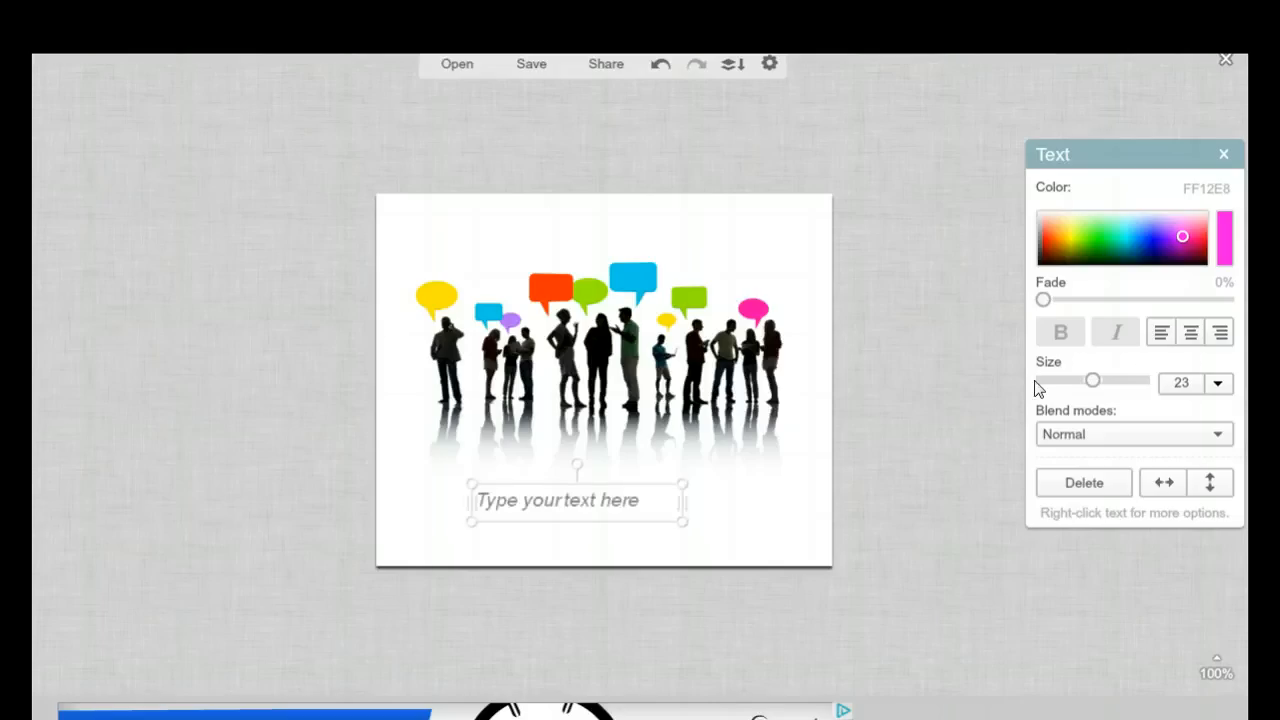
mouse_move(398, 620)
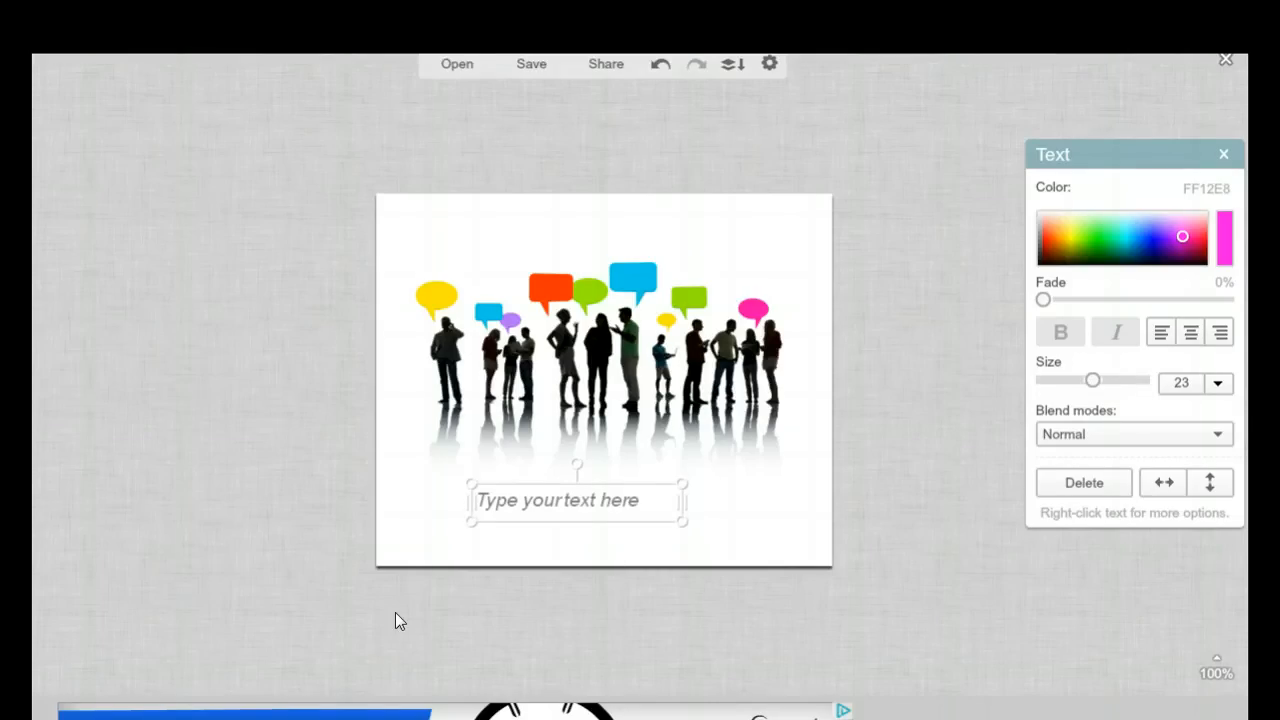
text(Let's Give Them Something To Talk About!)
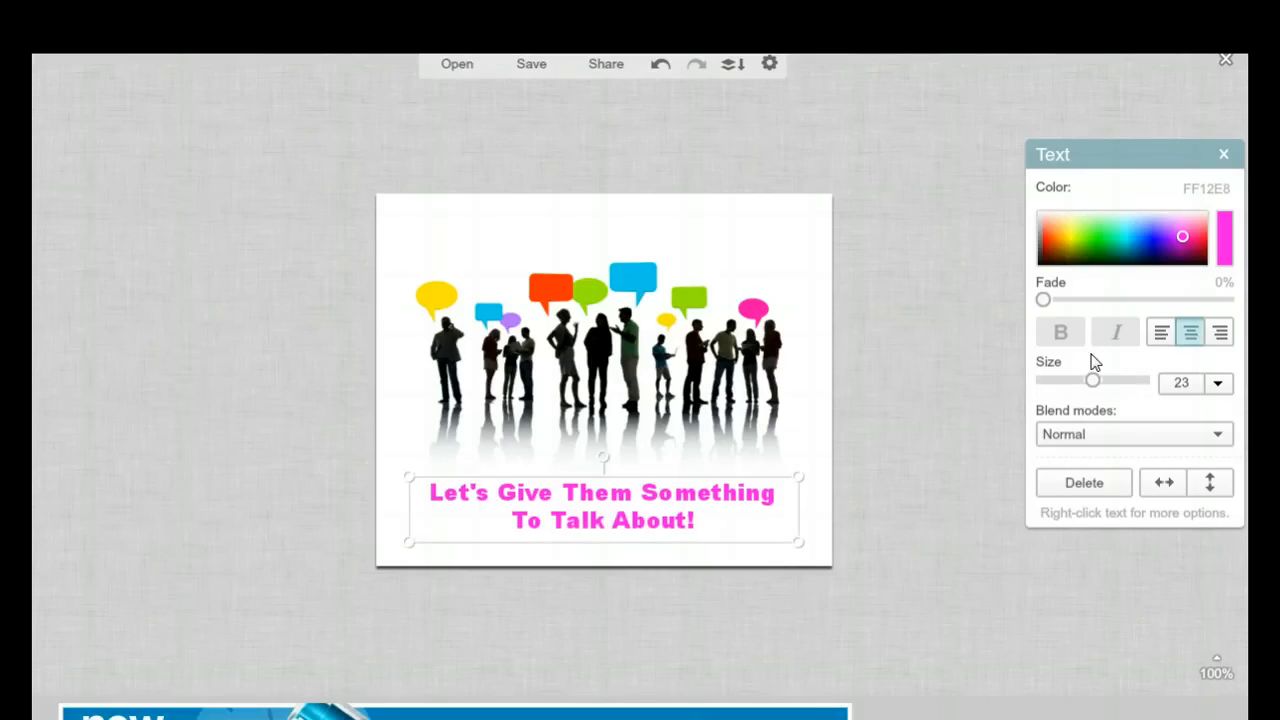
click(1160, 332)
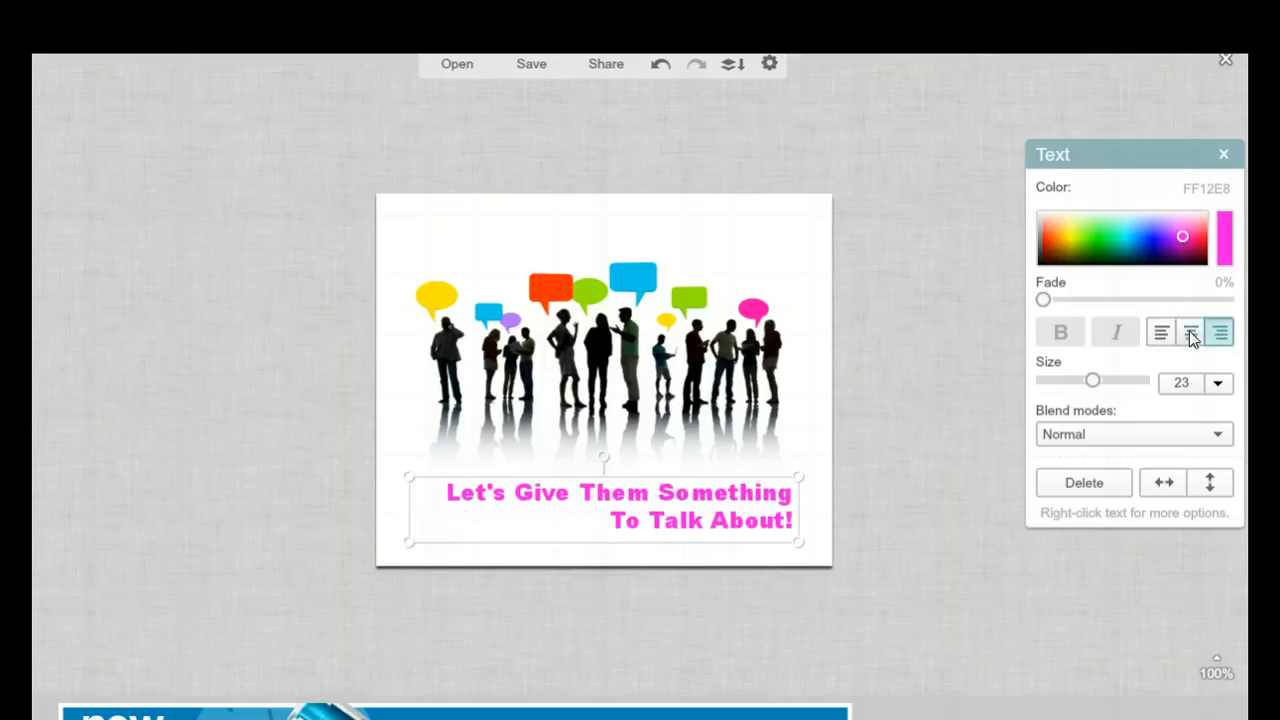
click(1190, 331)
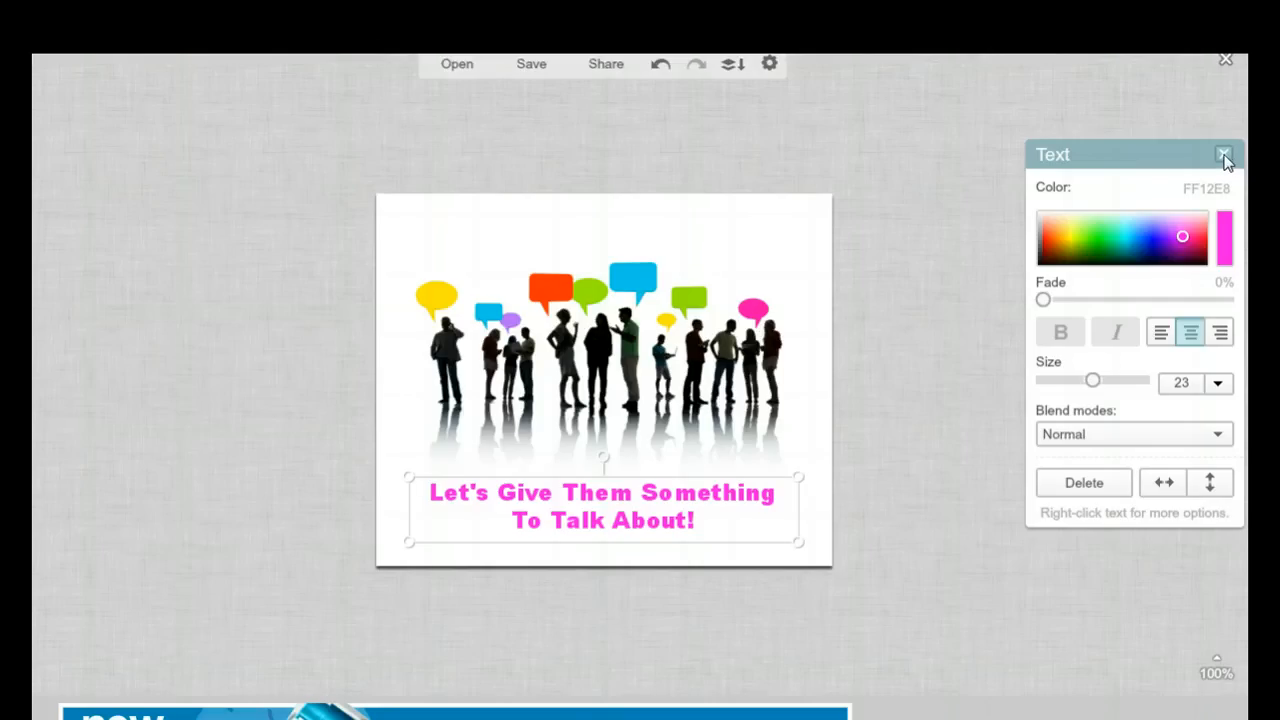
Step: Close the Text palette and scroll through the Overlays categories
click(1224, 155)
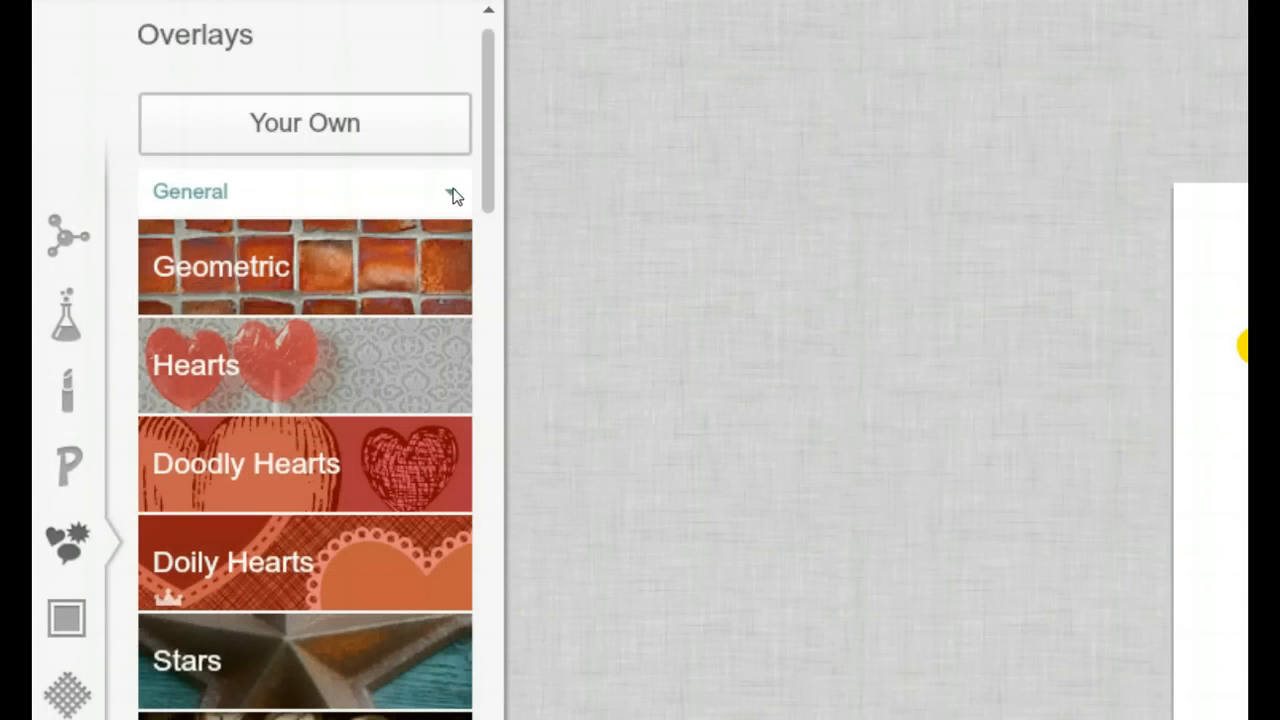
scroll(down, 3)
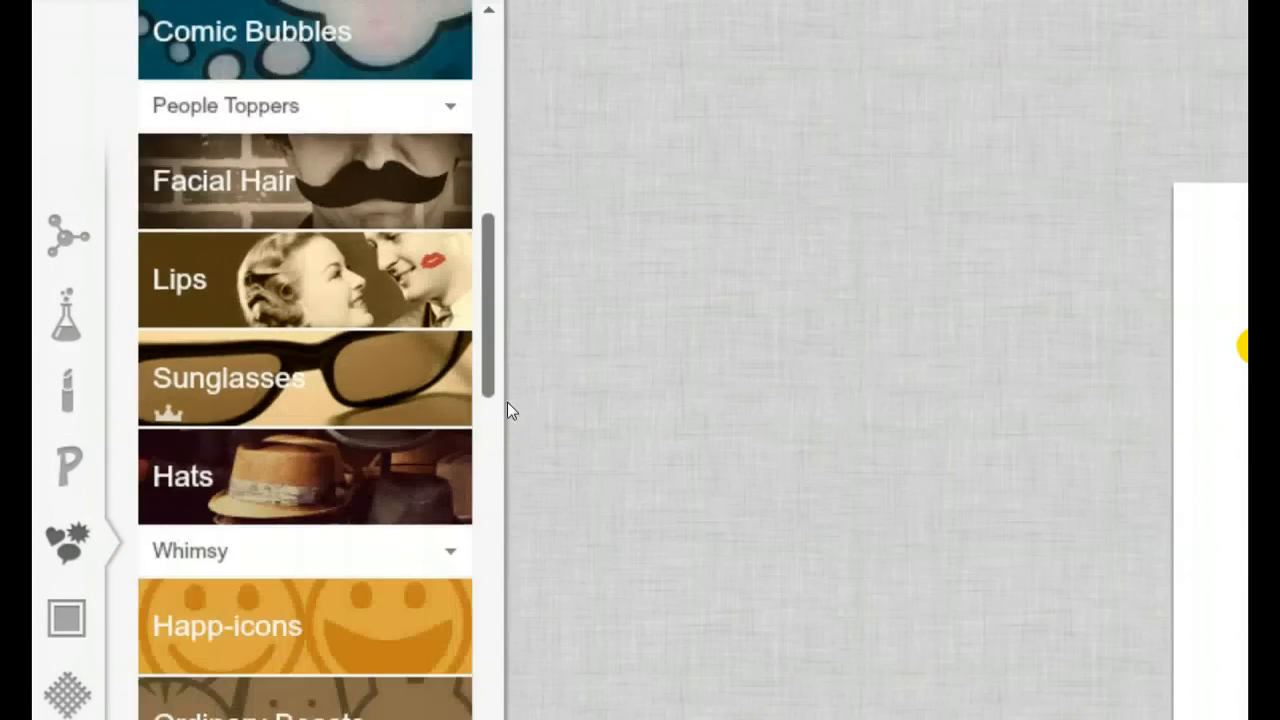
scroll(down, 3)
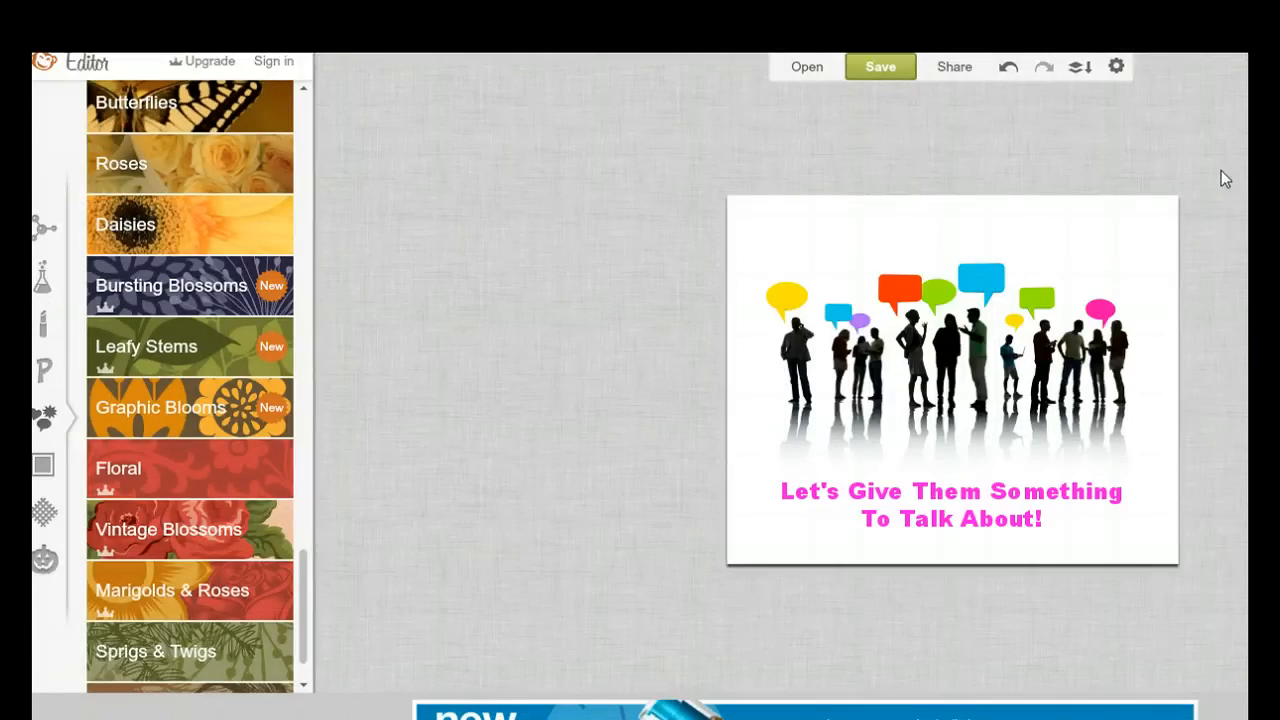
Step: Save as 'blog commenting' JPG with the top Sean quality (98.8 KB)
click(879, 66)
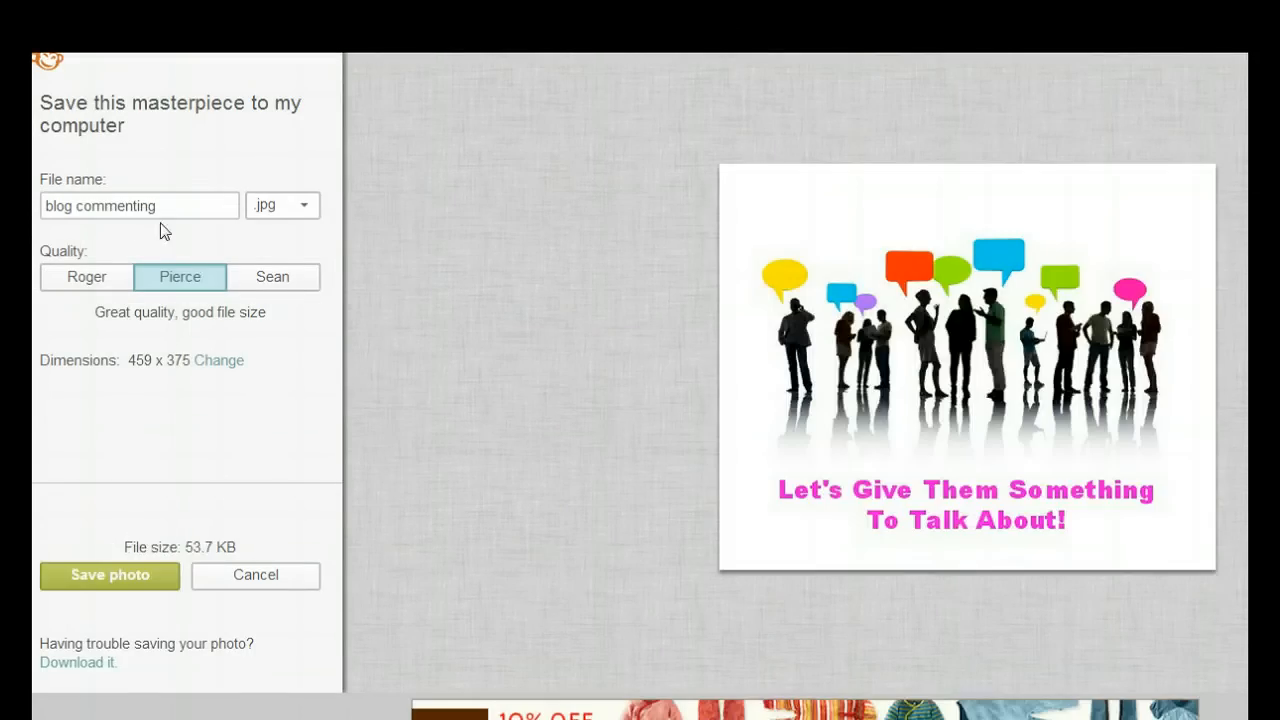
mouse_move(86, 277)
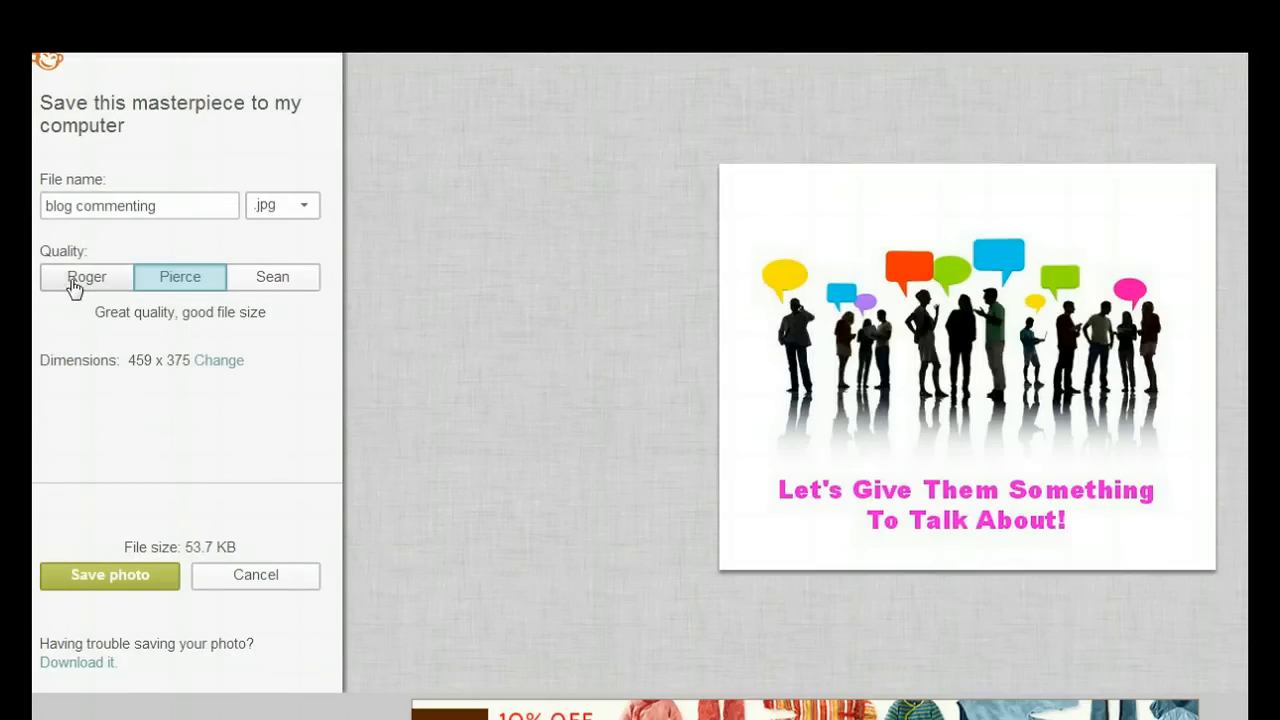
mouse_move(170, 383)
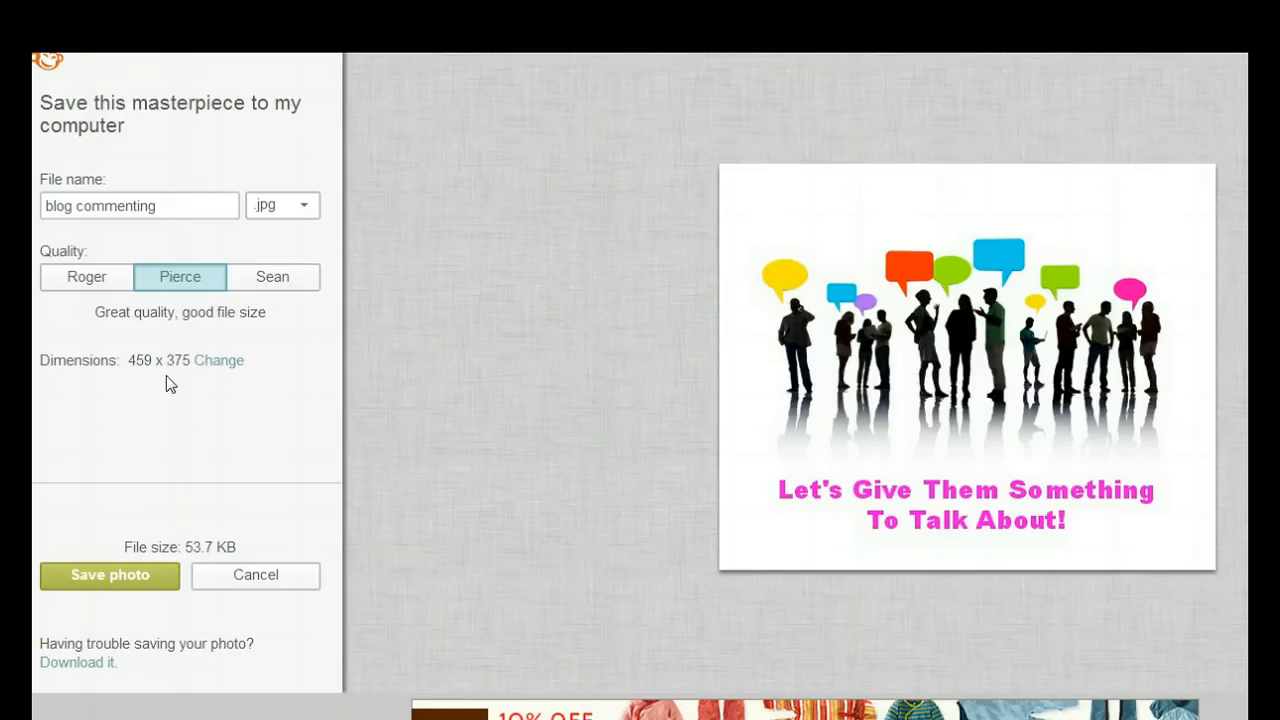
mouse_move(218, 360)
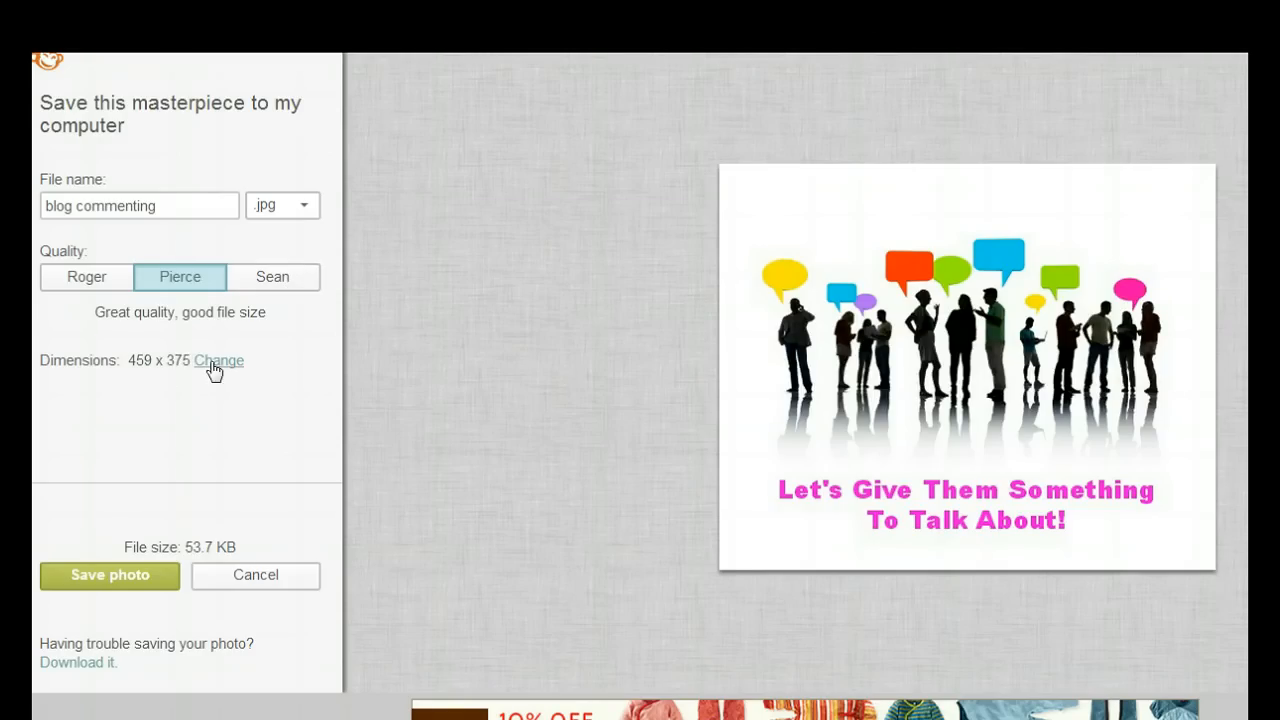
mouse_move(198, 547)
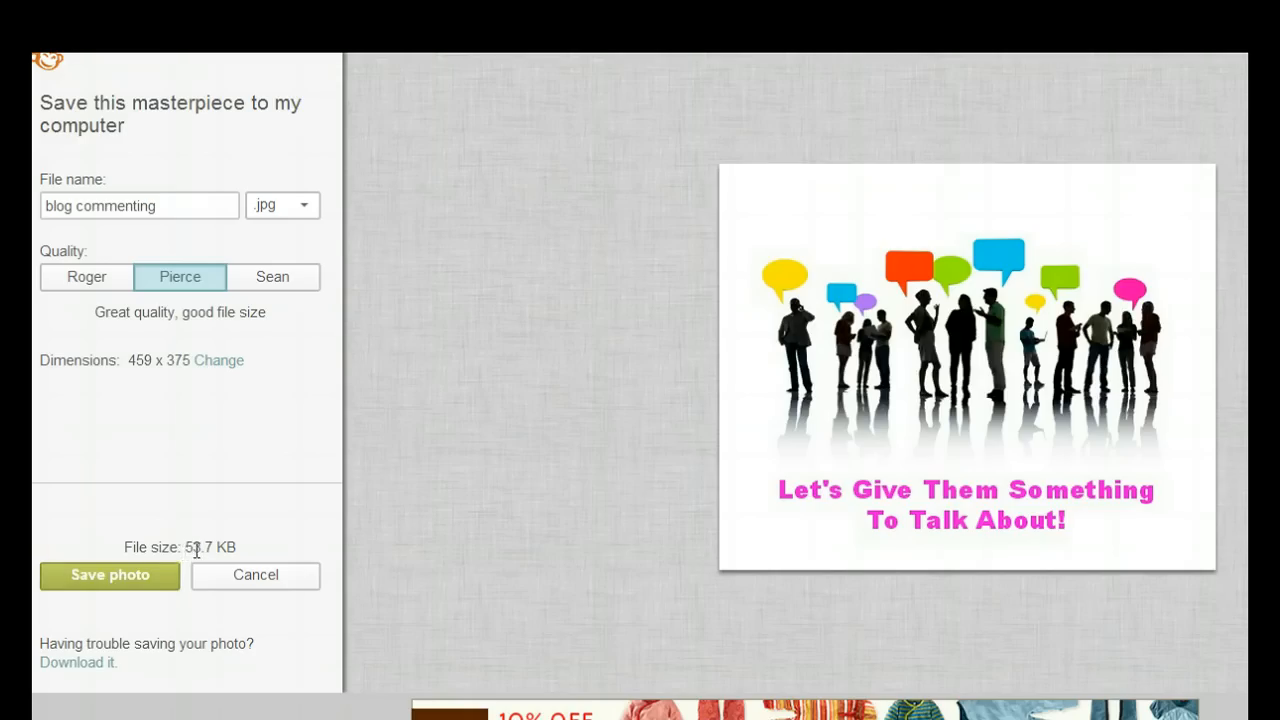
mouse_move(272, 277)
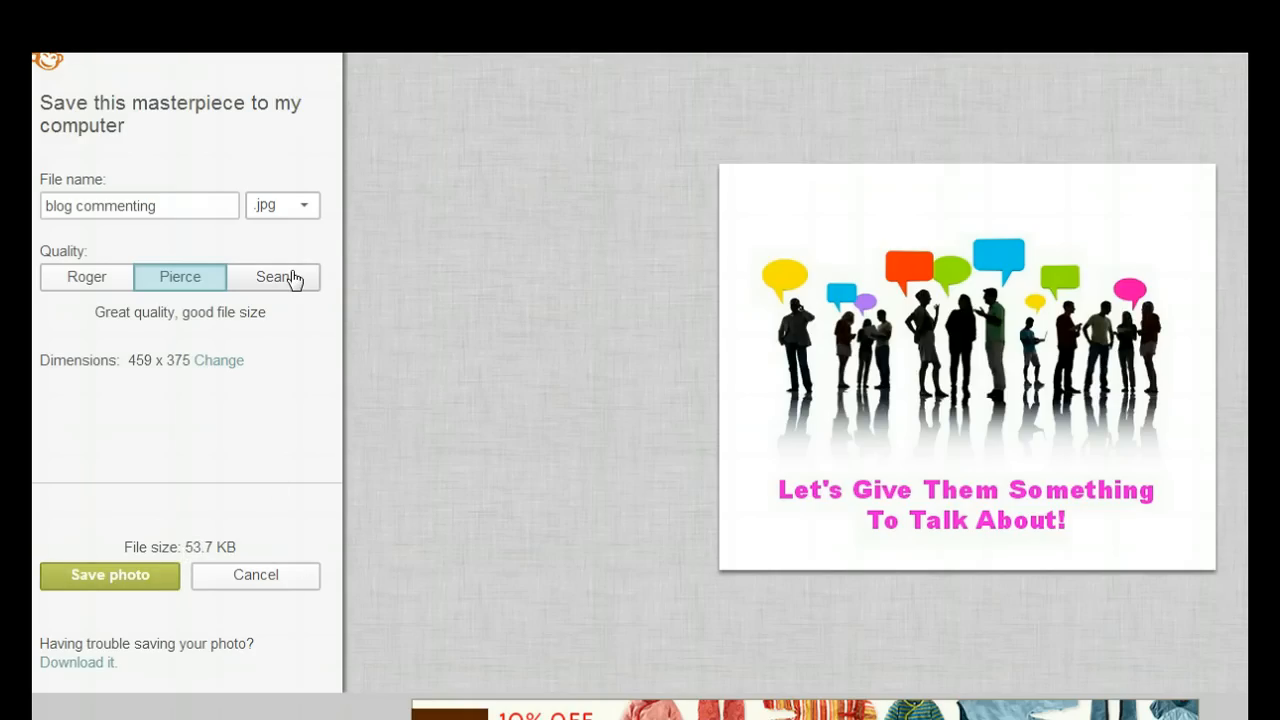
mouse_move(37, 258)
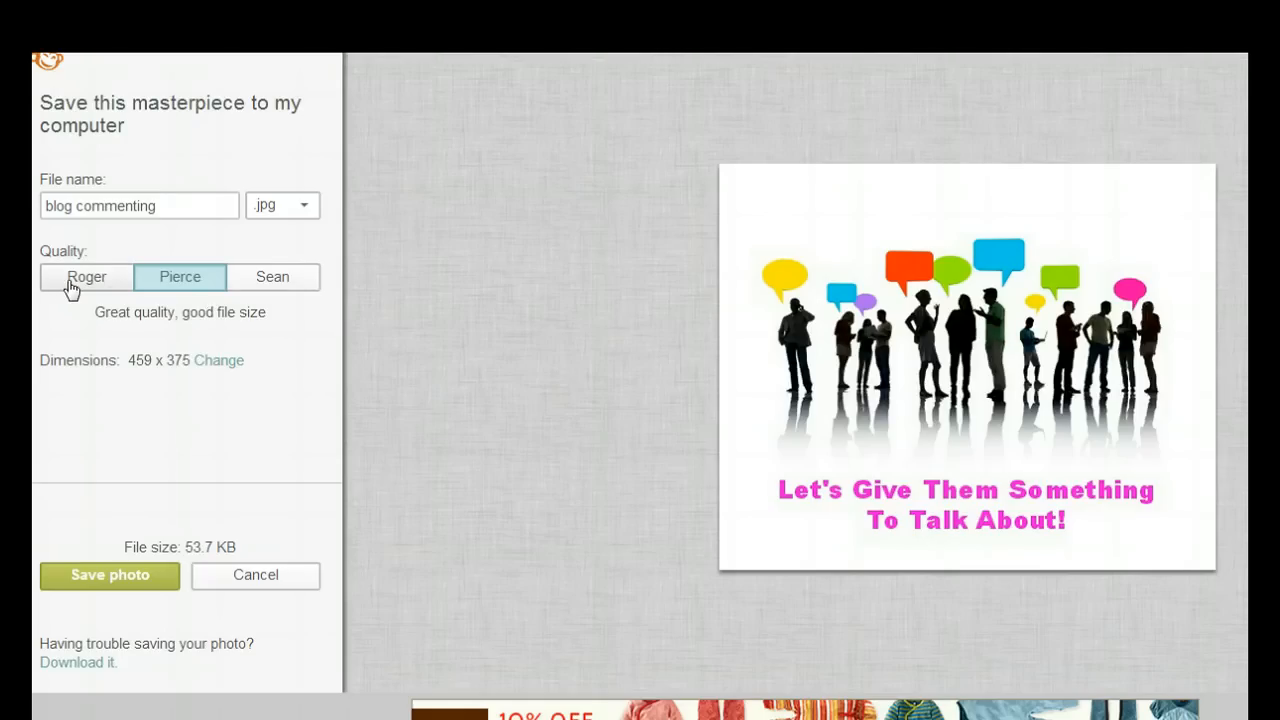
mouse_move(220, 284)
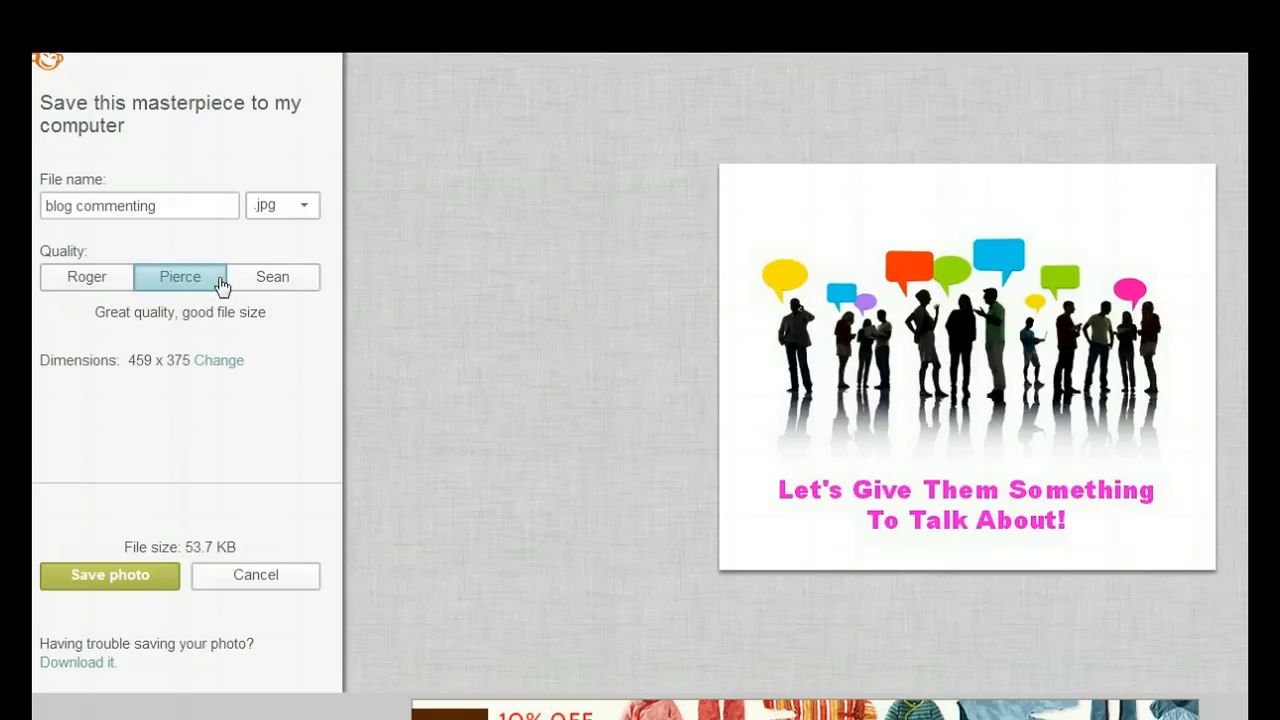
mouse_move(220, 334)
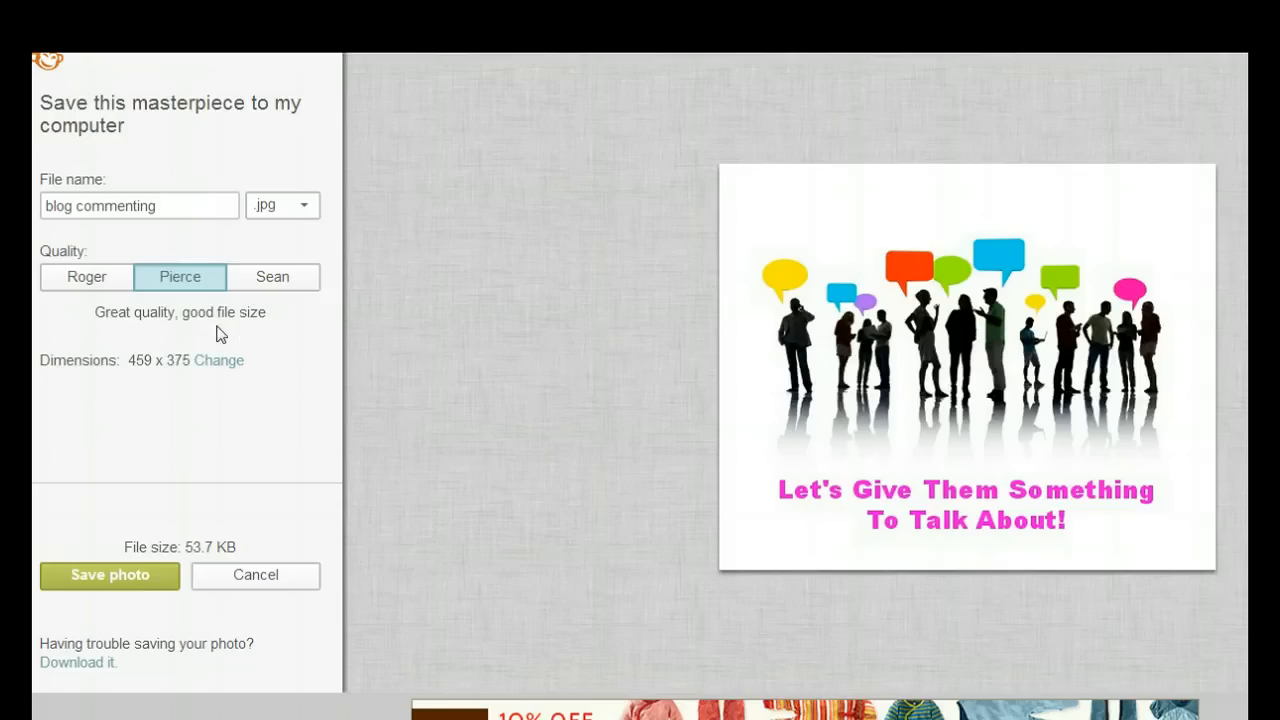
mouse_move(412, 283)
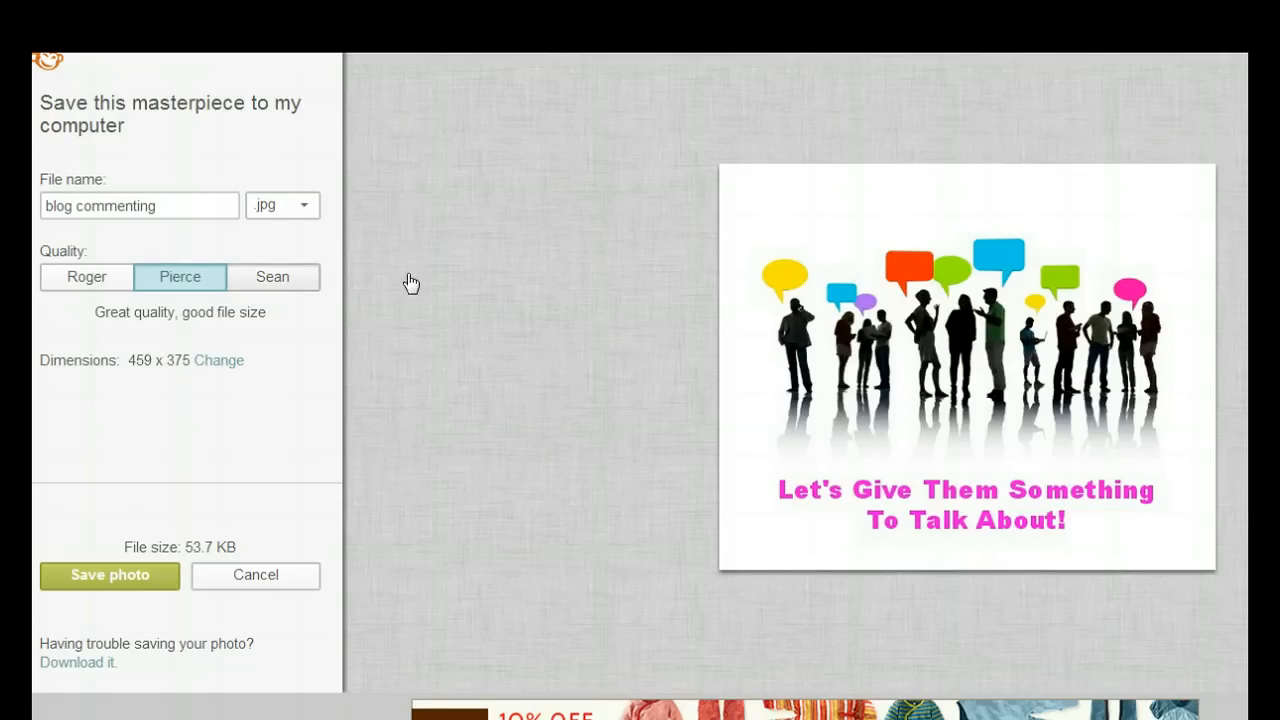
click(272, 277)
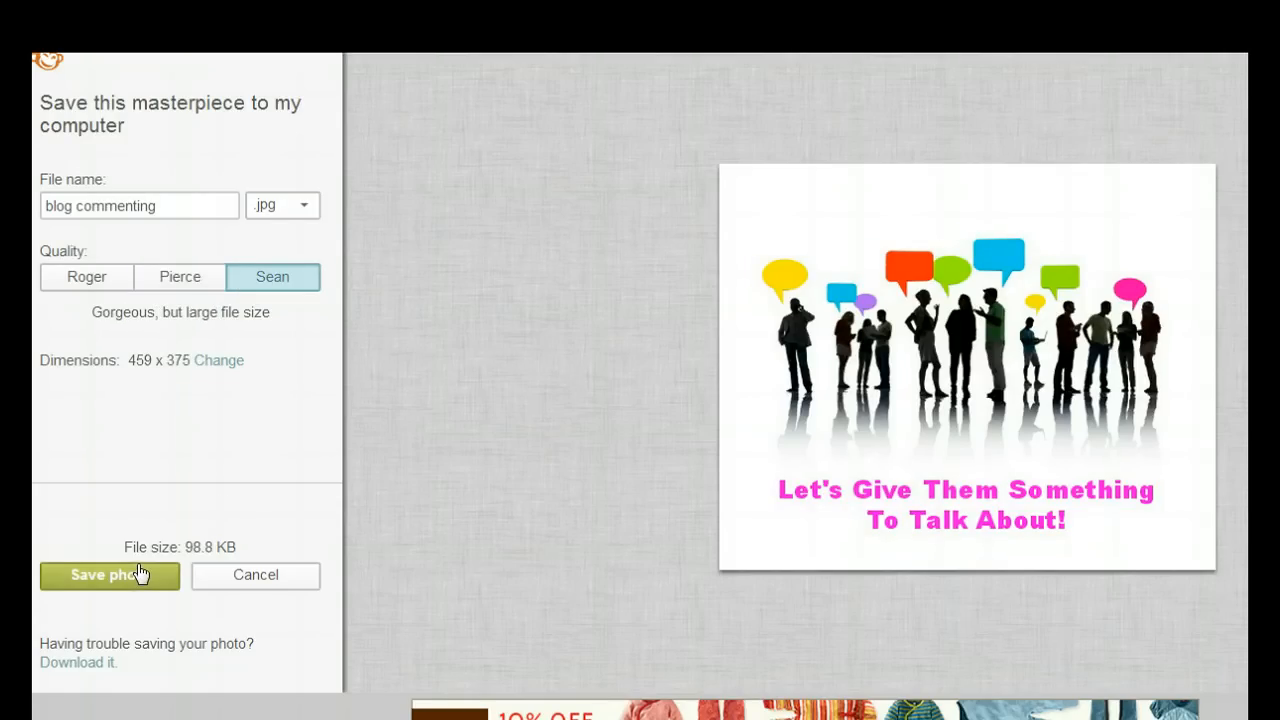
mouse_move(275, 432)
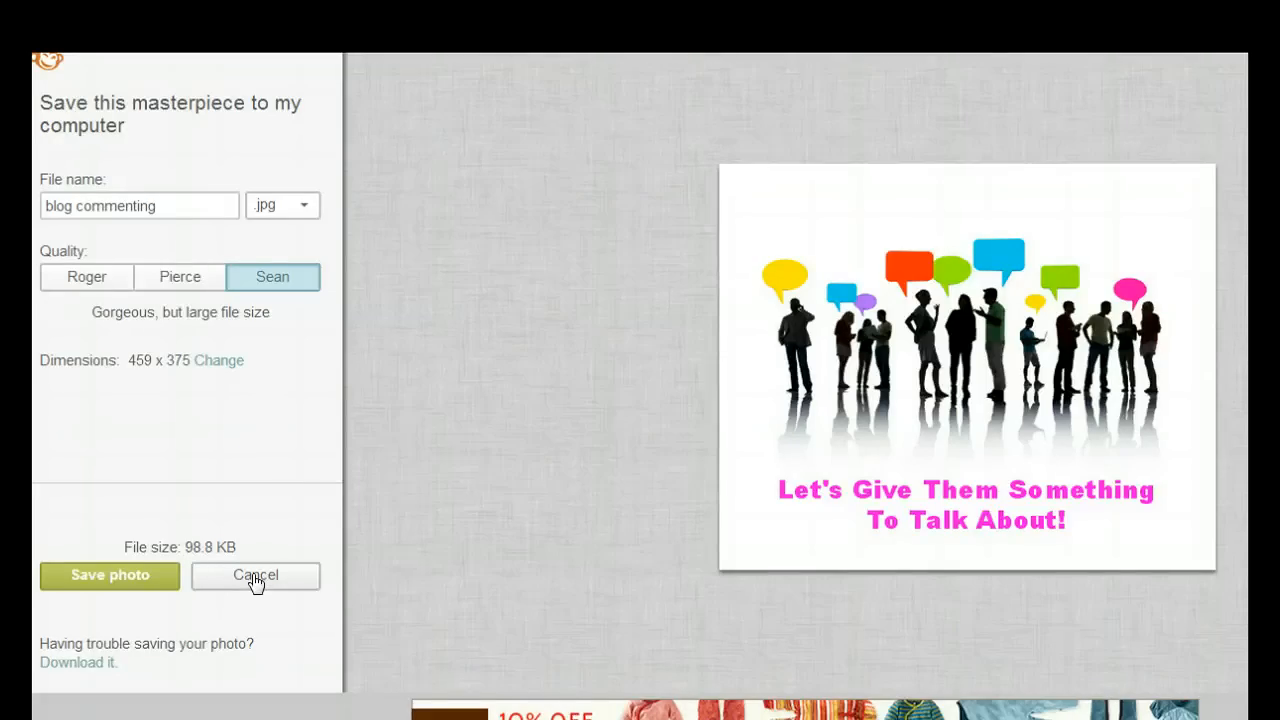
Step: Cancel the save panel and choose Leave this Page at the unsaved-changes warning
click(255, 575)
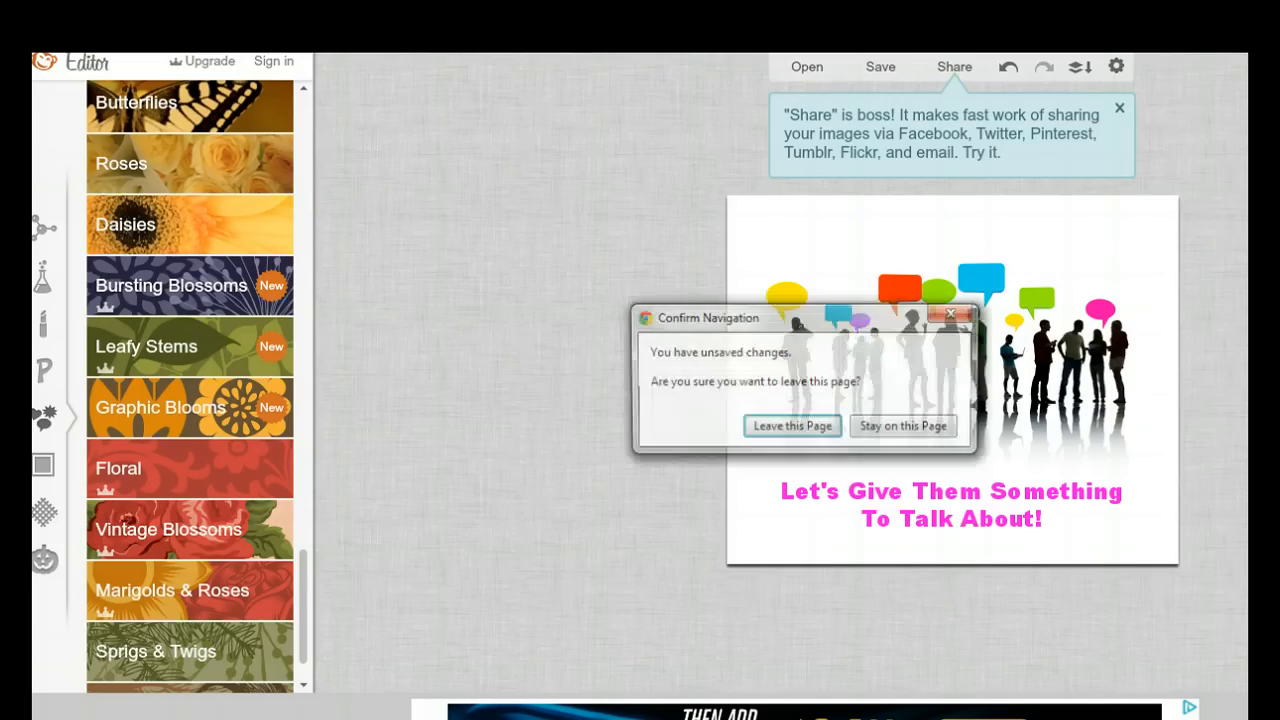
click(792, 426)
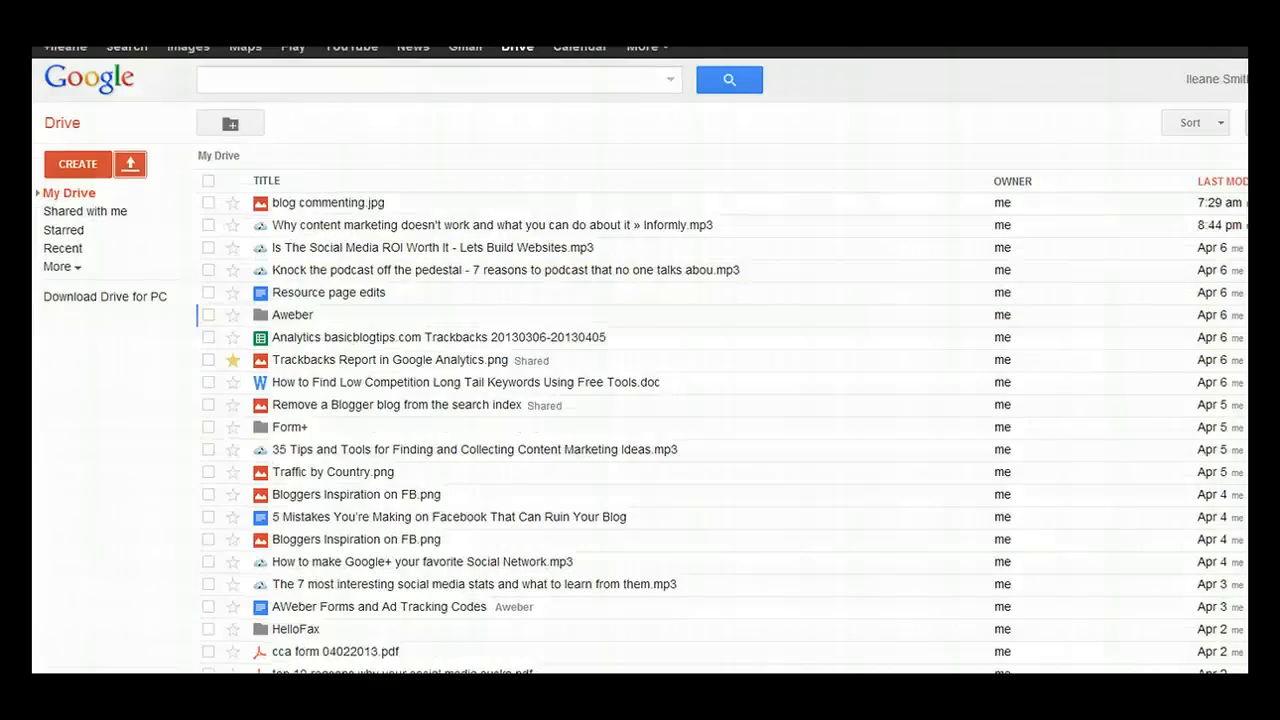
mouse_move(770, 192)
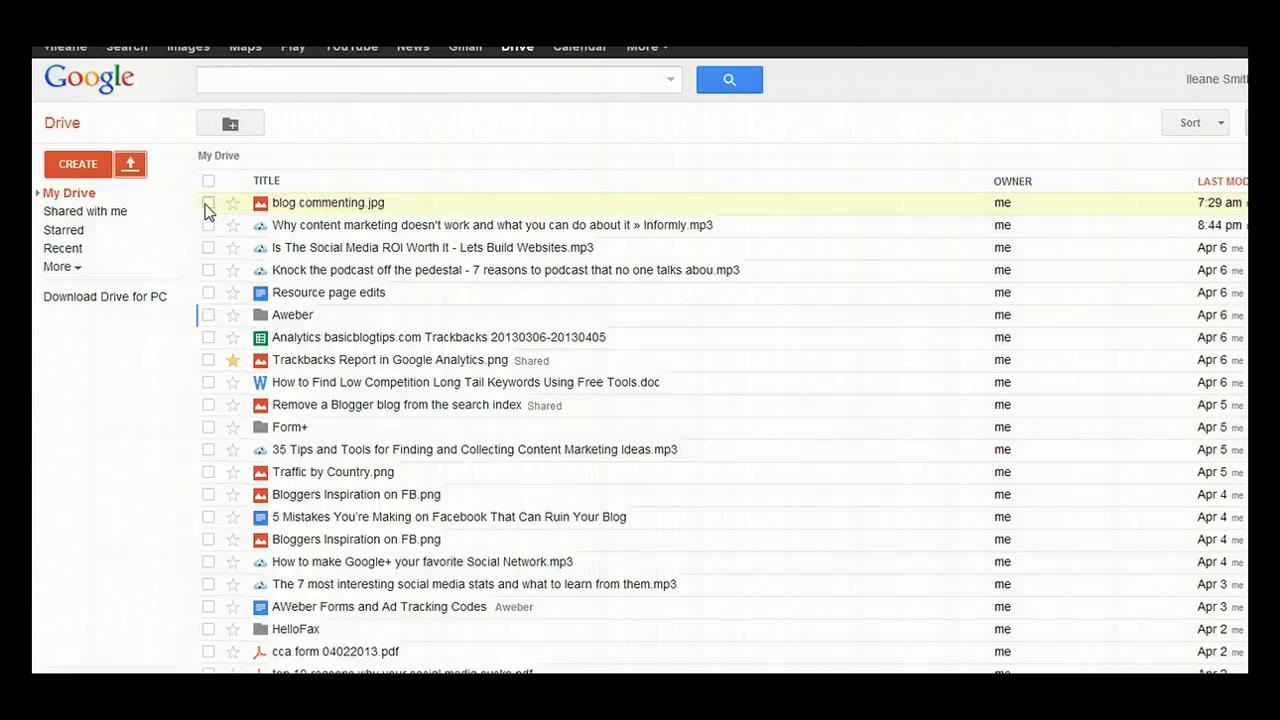
Step: Select blog commenting.jpg in Drive and open it with PicMonkey via More > Open with
click(208, 202)
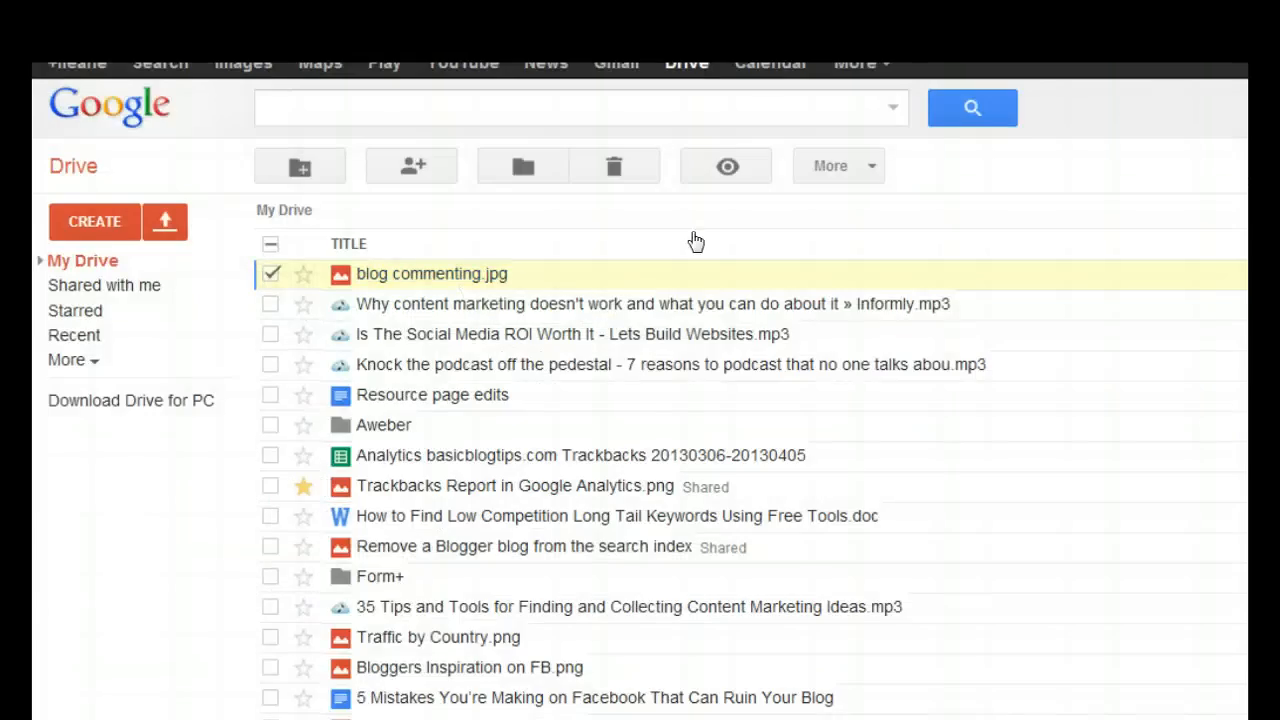
mouse_move(838, 165)
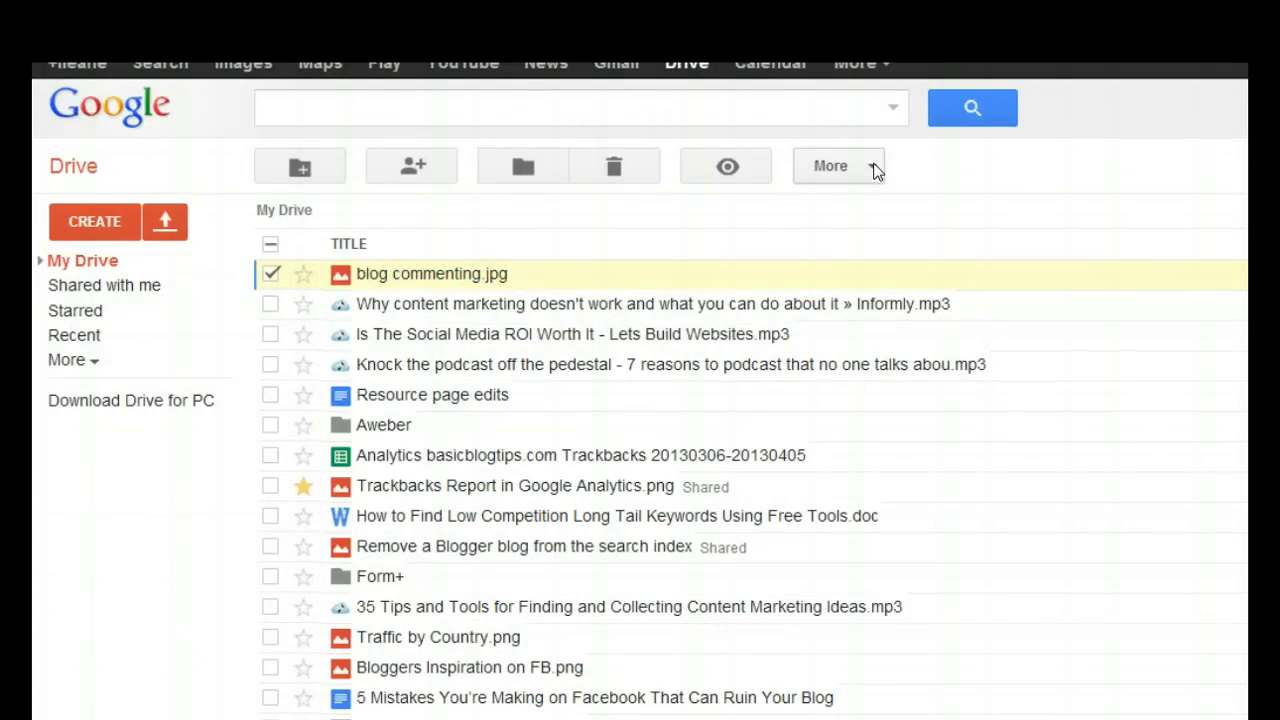
click(838, 165)
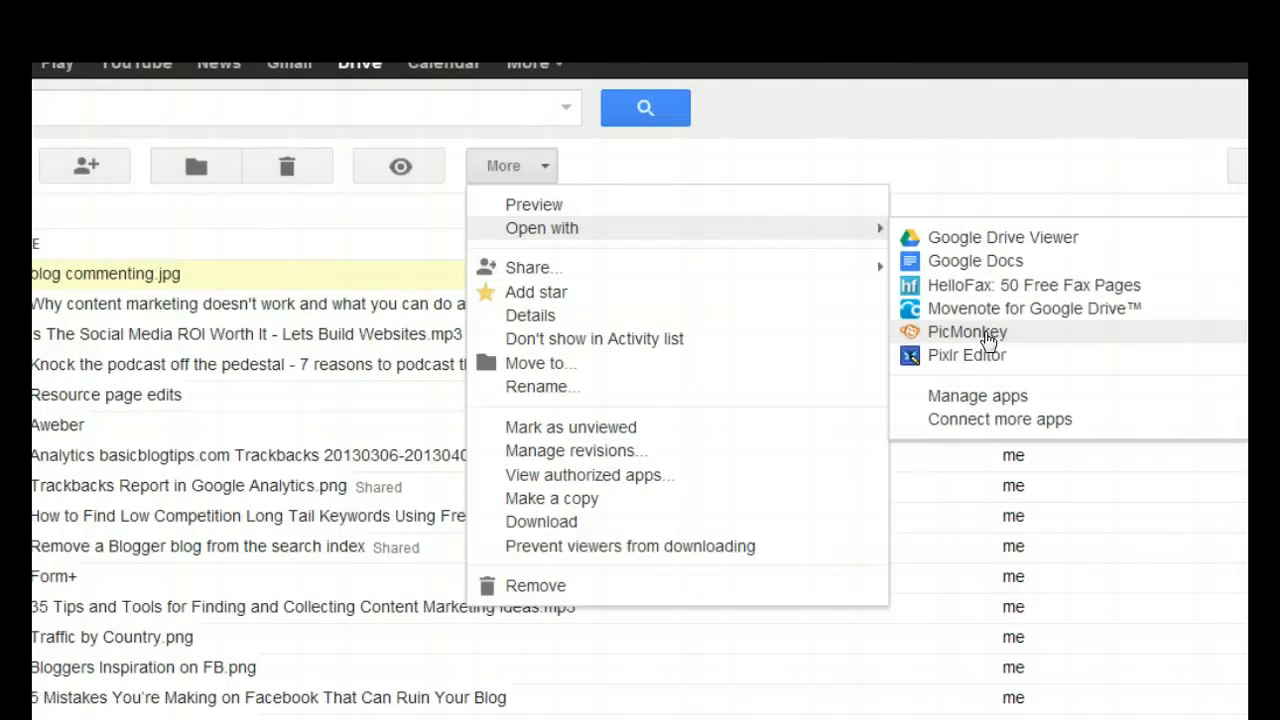
click(966, 331)
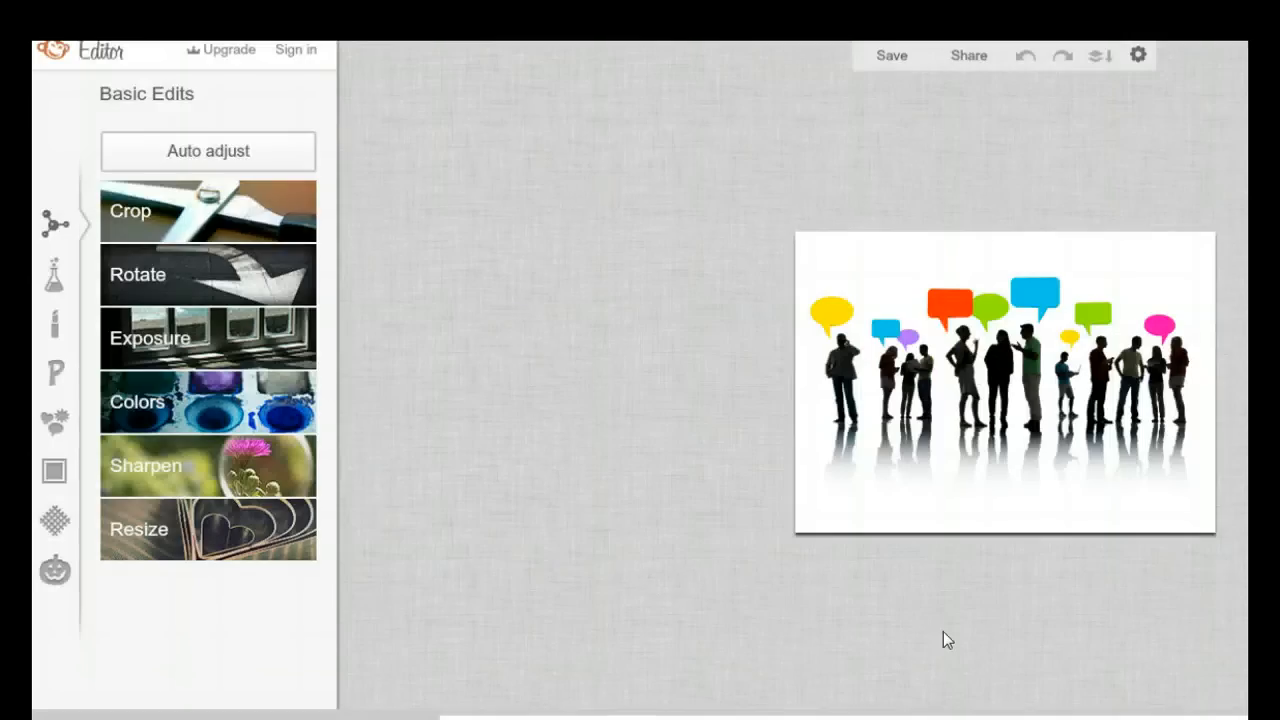
mouse_move(777, 130)
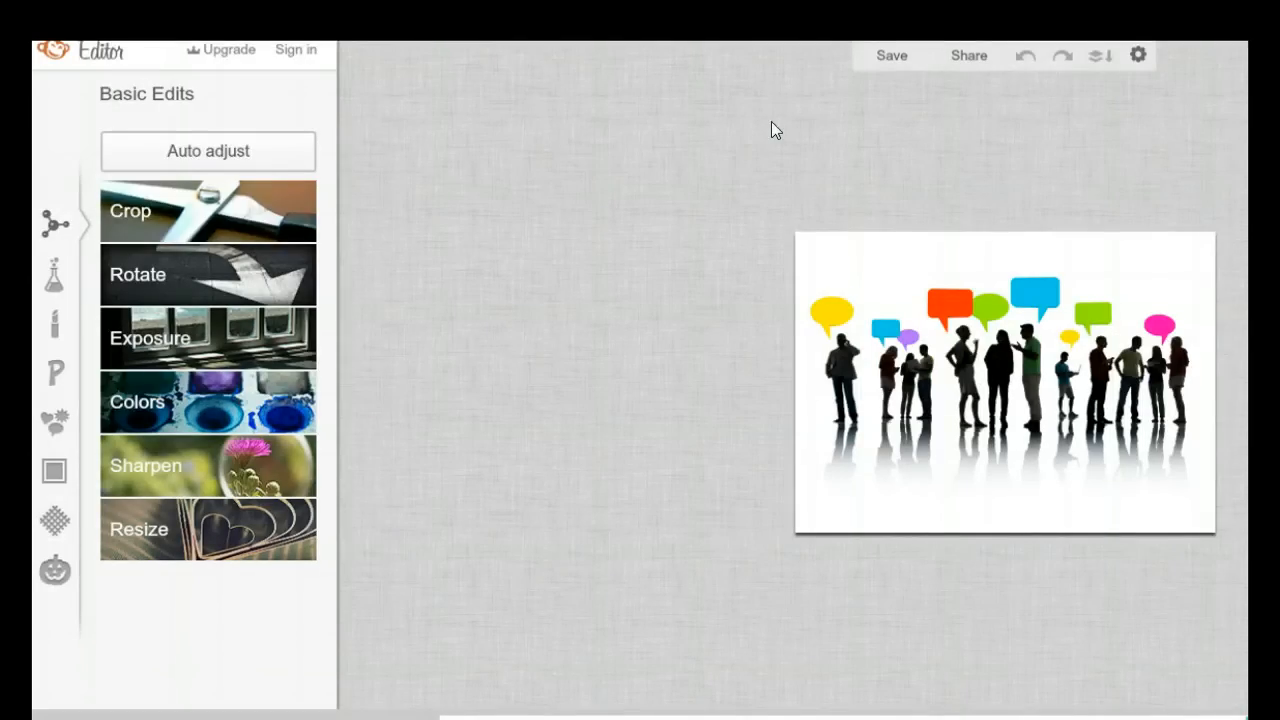
mouse_move(184, 406)
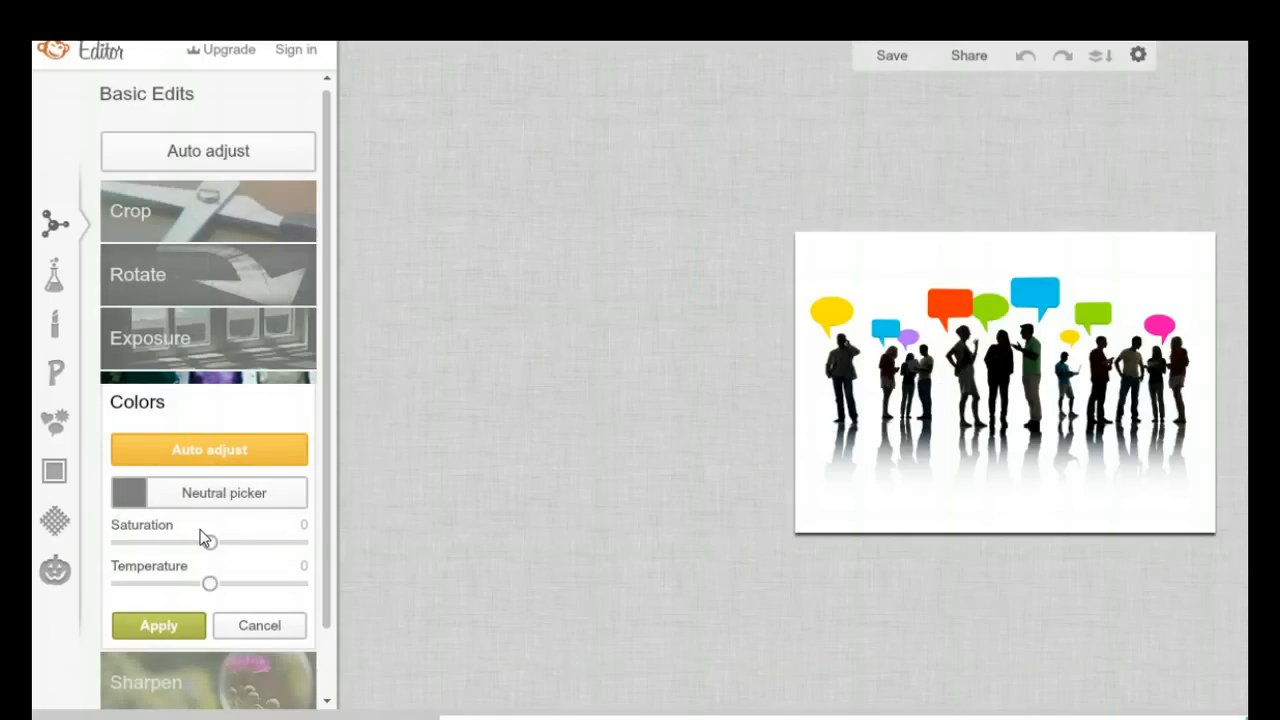
Step: Set Colors Saturation to 89 and Temperature to 12, then apply
drag(207, 542, 290, 542)
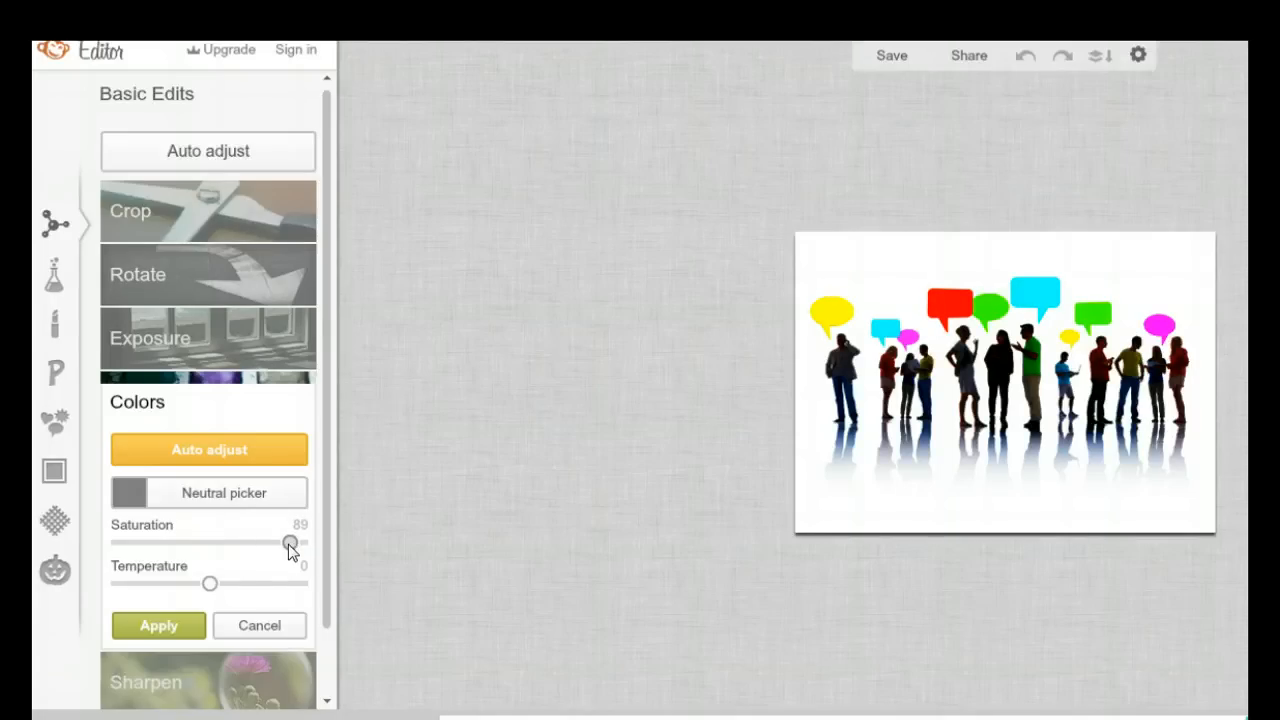
drag(210, 583, 221, 583)
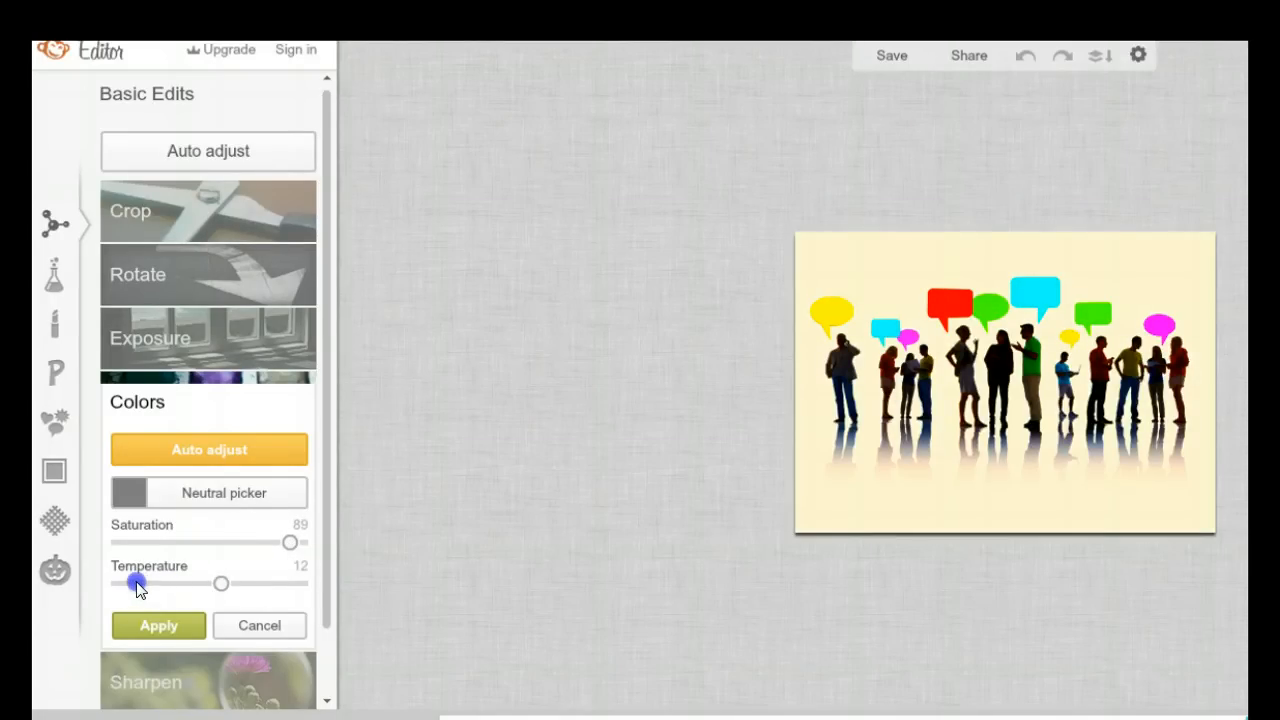
click(259, 625)
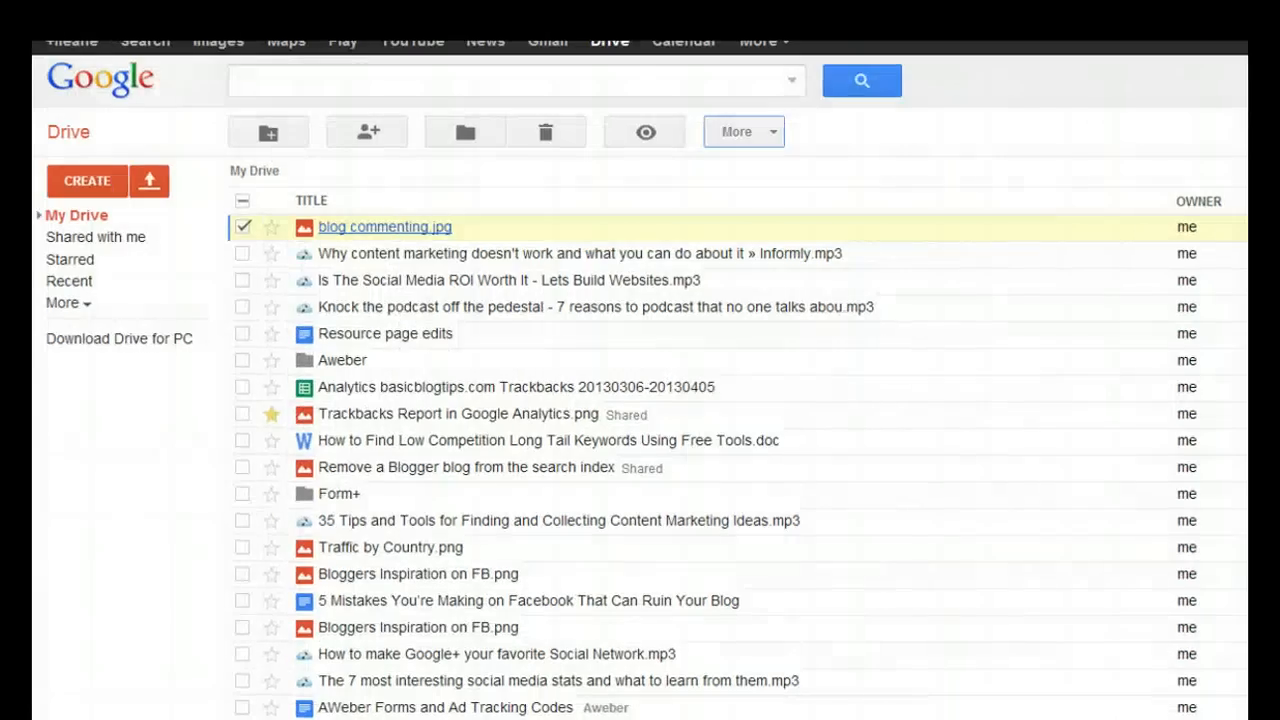
mouse_move(646, 132)
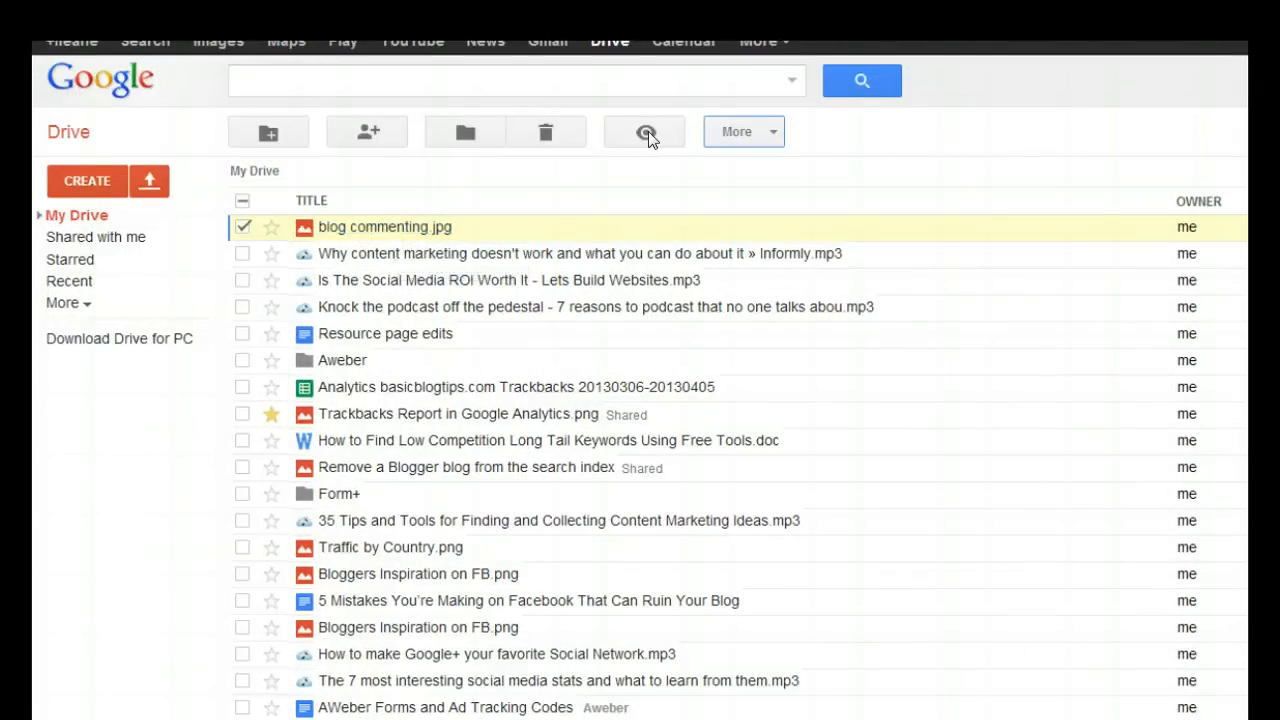
Step: Preview blog commenting.jpg in Drive to check its warmer, more saturated colours
click(645, 131)
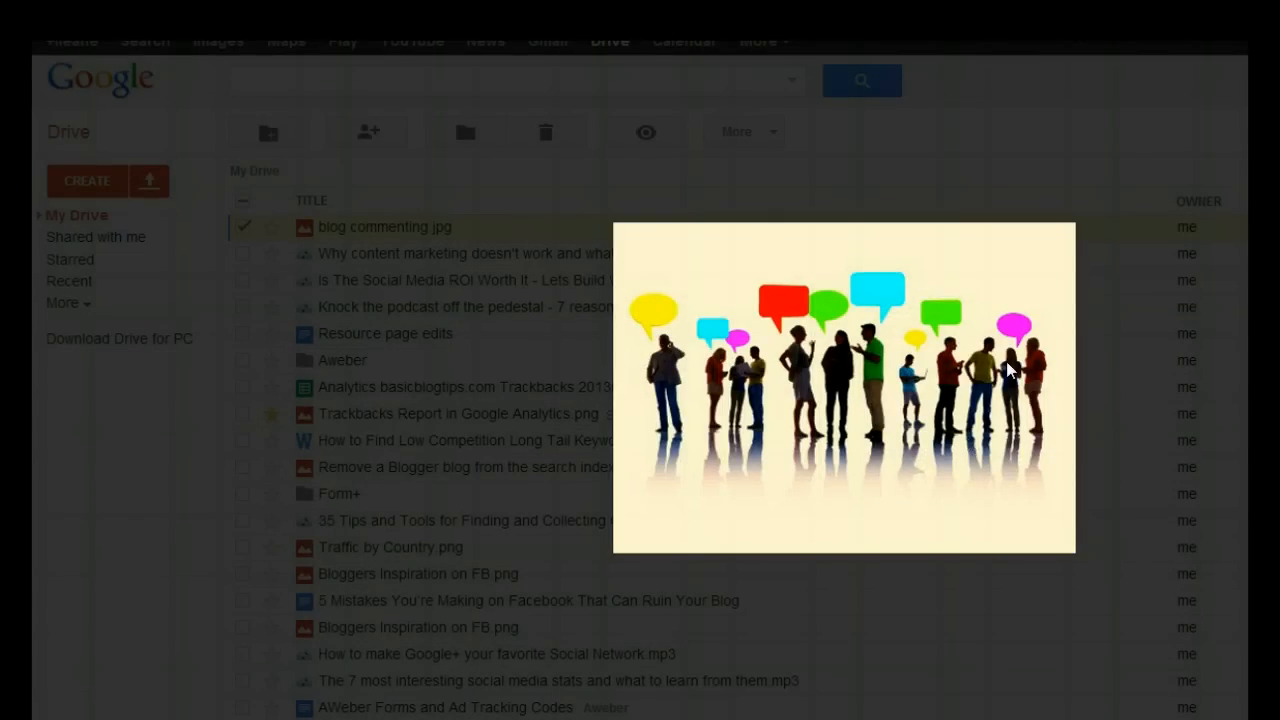
mouse_move(1010, 368)
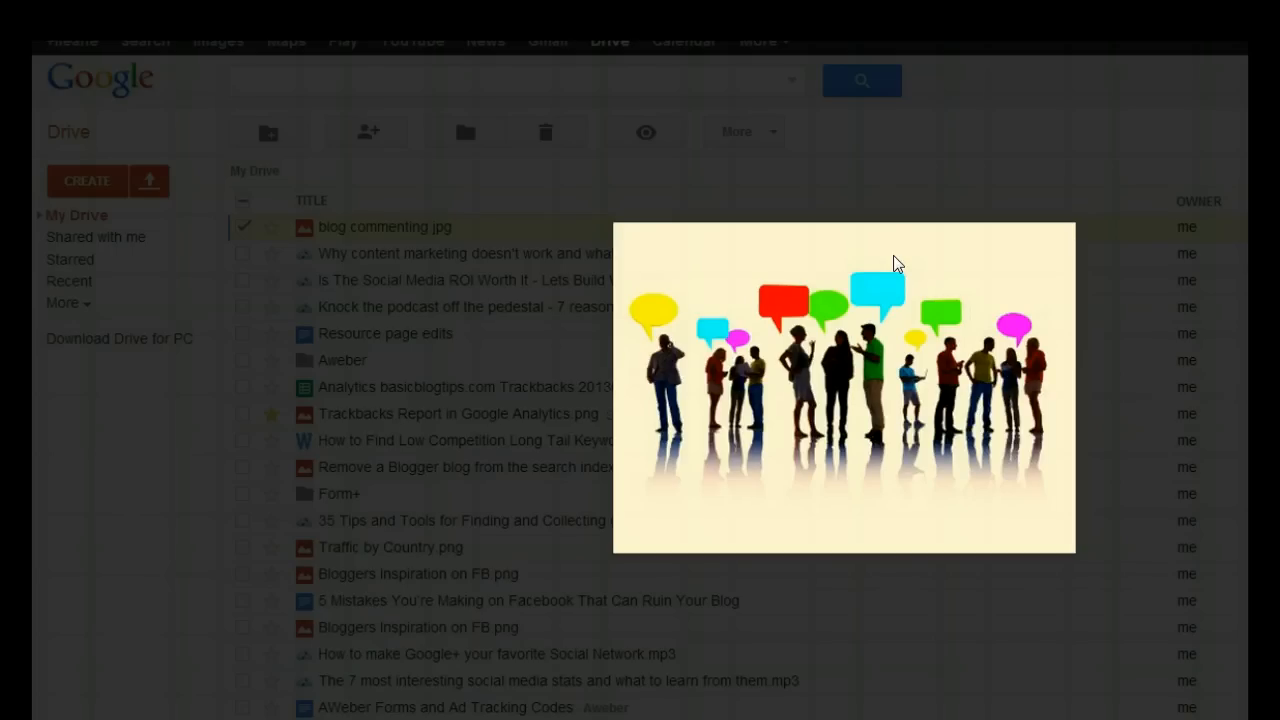
mouse_move(1015, 470)
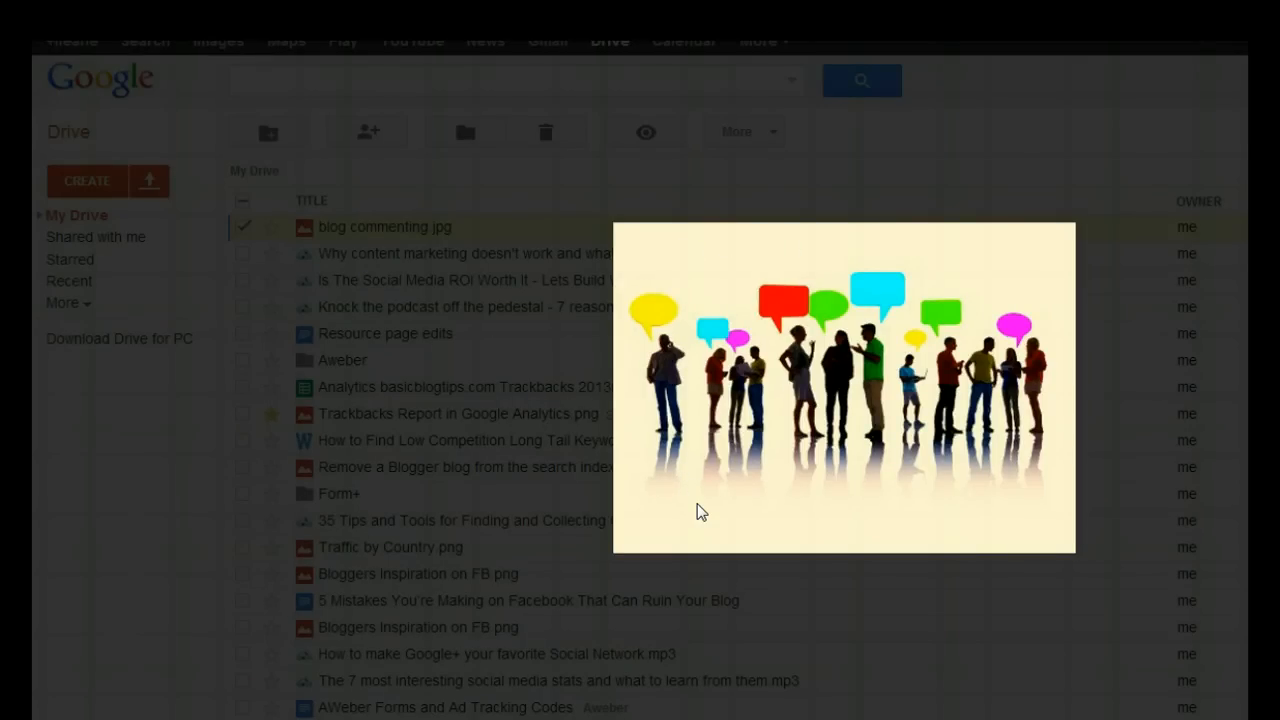
mouse_move(720, 493)
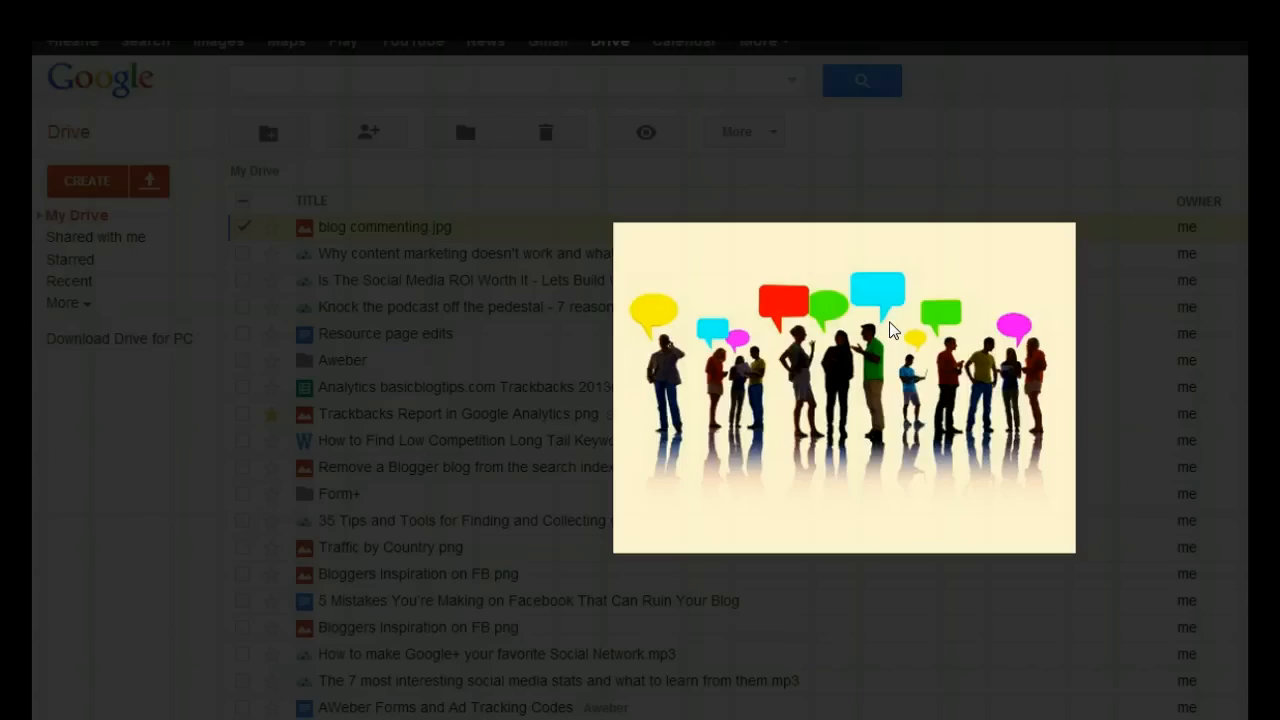
mouse_move(918, 312)
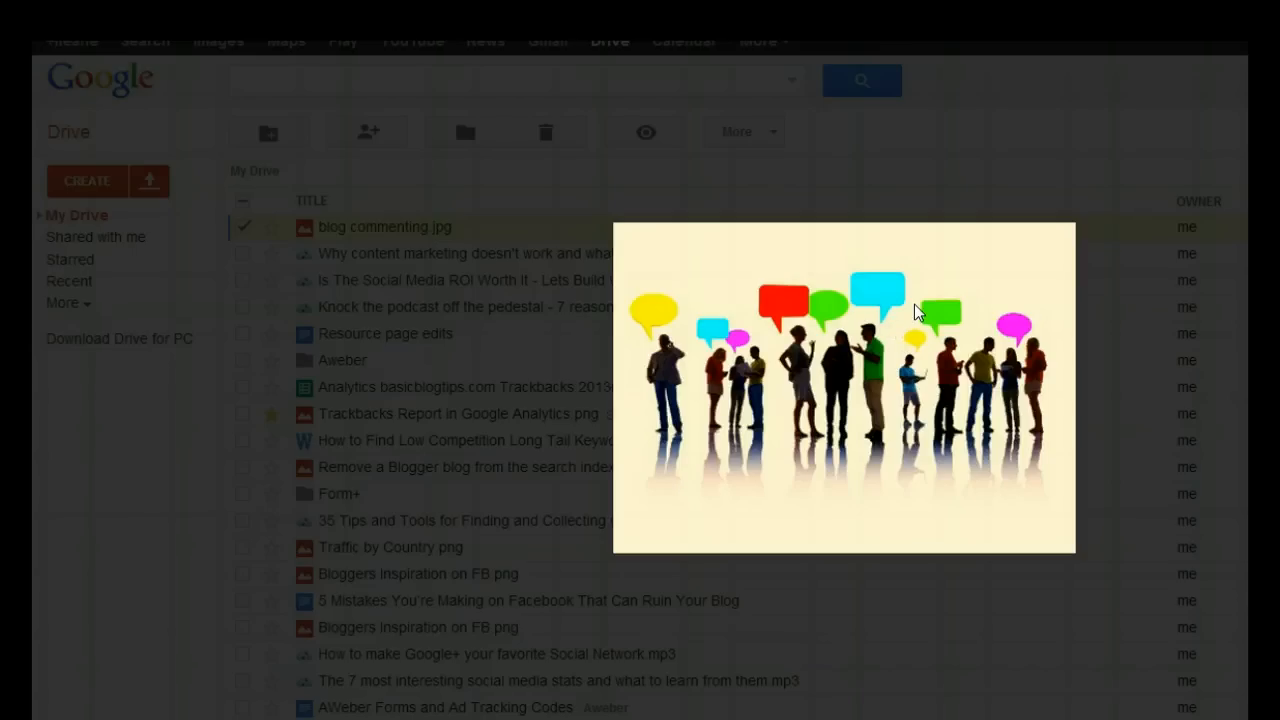
mouse_move(838, 302)
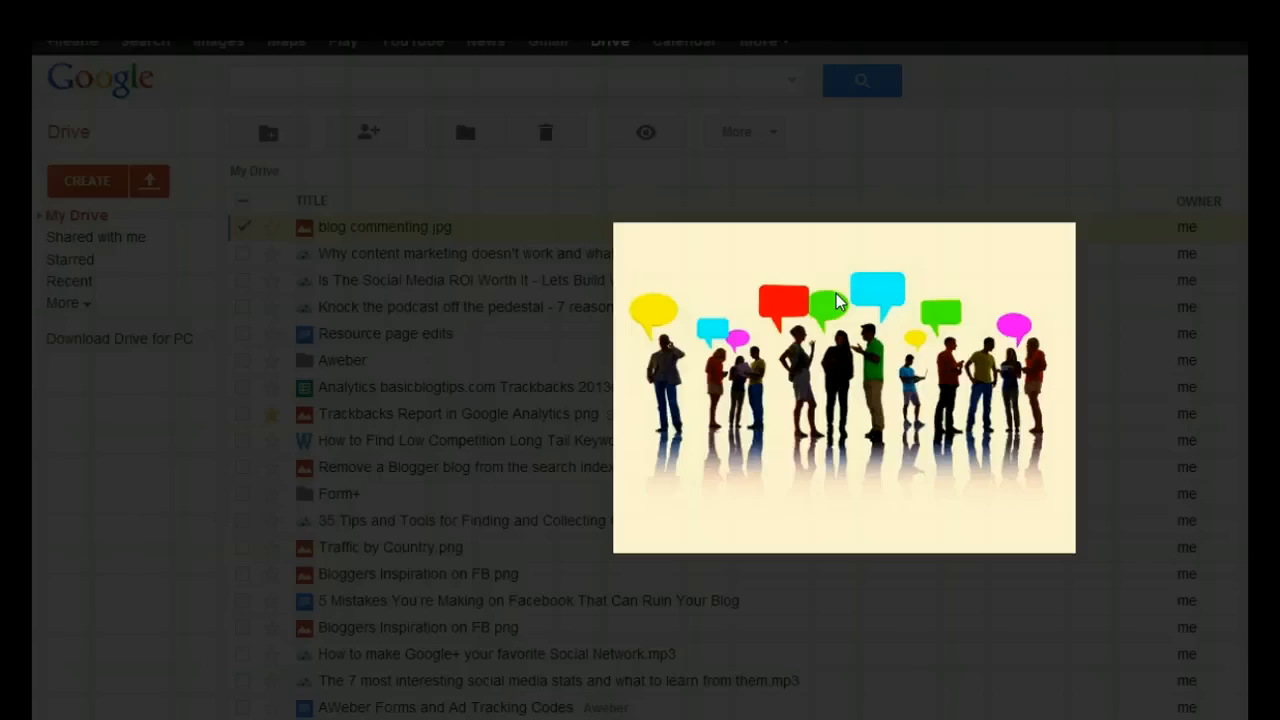
mouse_move(795, 505)
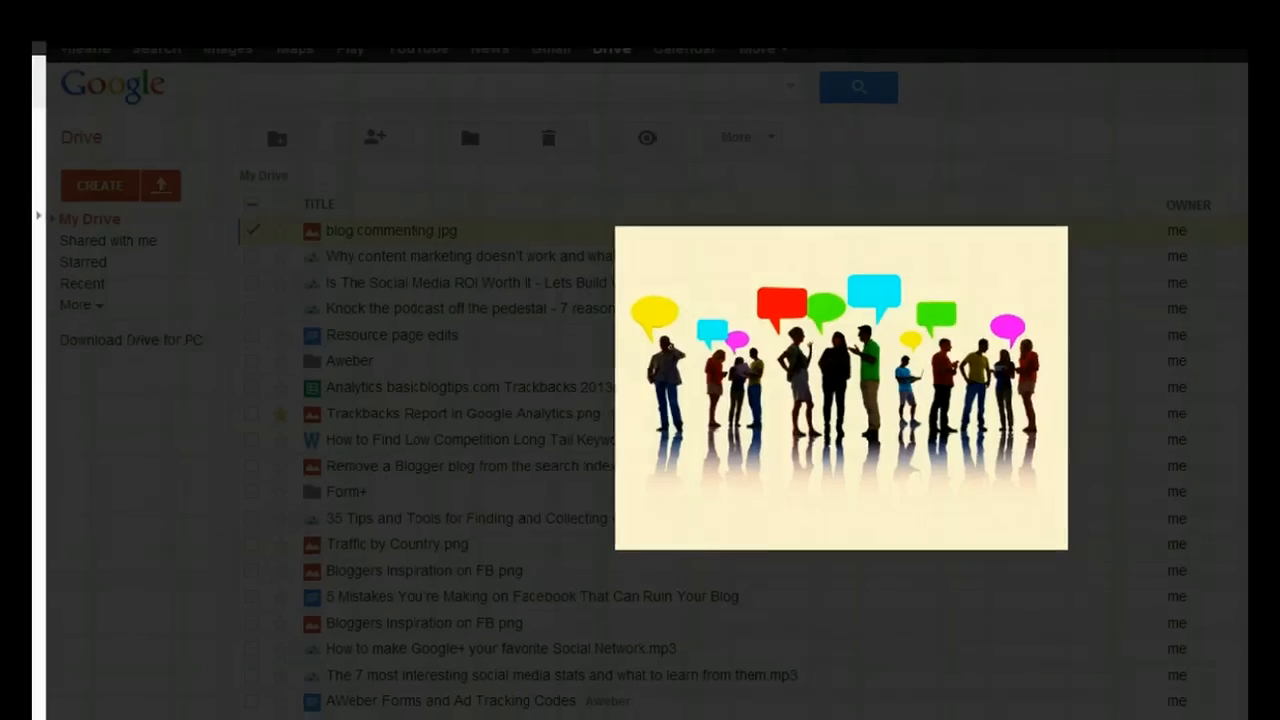
Step: Close the preview and browse the Connect more apps catalogue, filtering to productivity apps
click(737, 131)
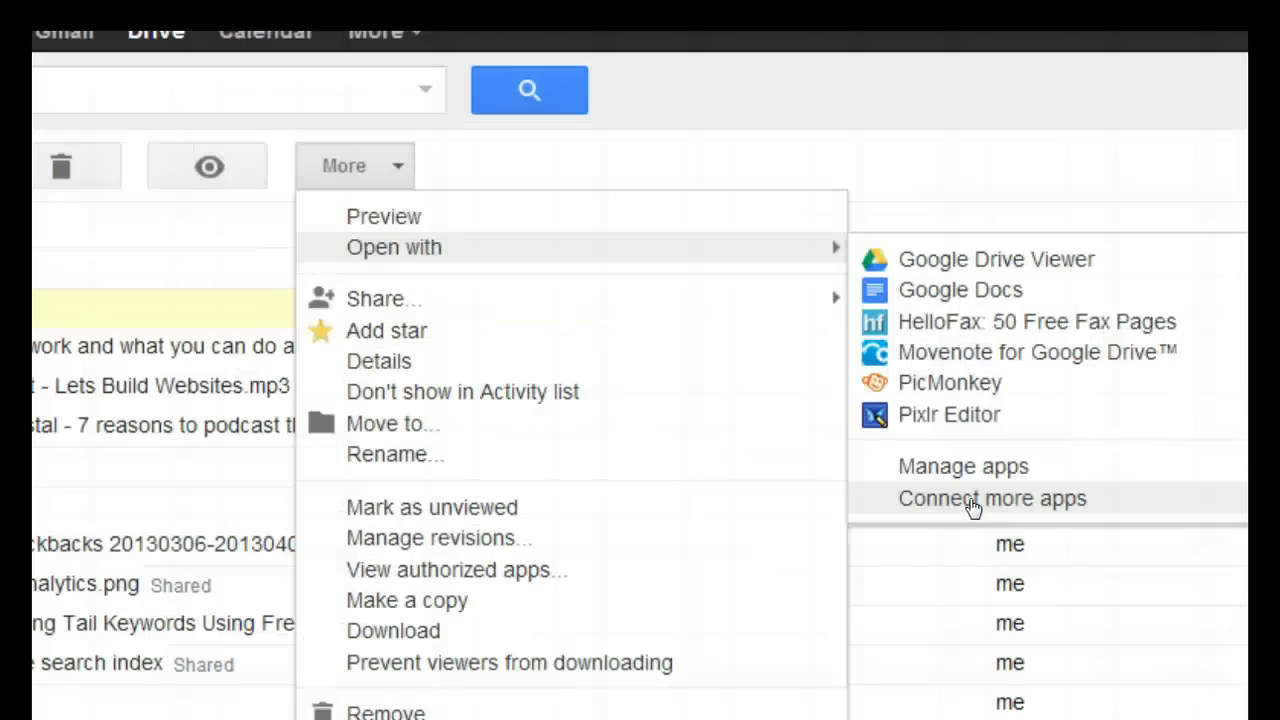
click(992, 498)
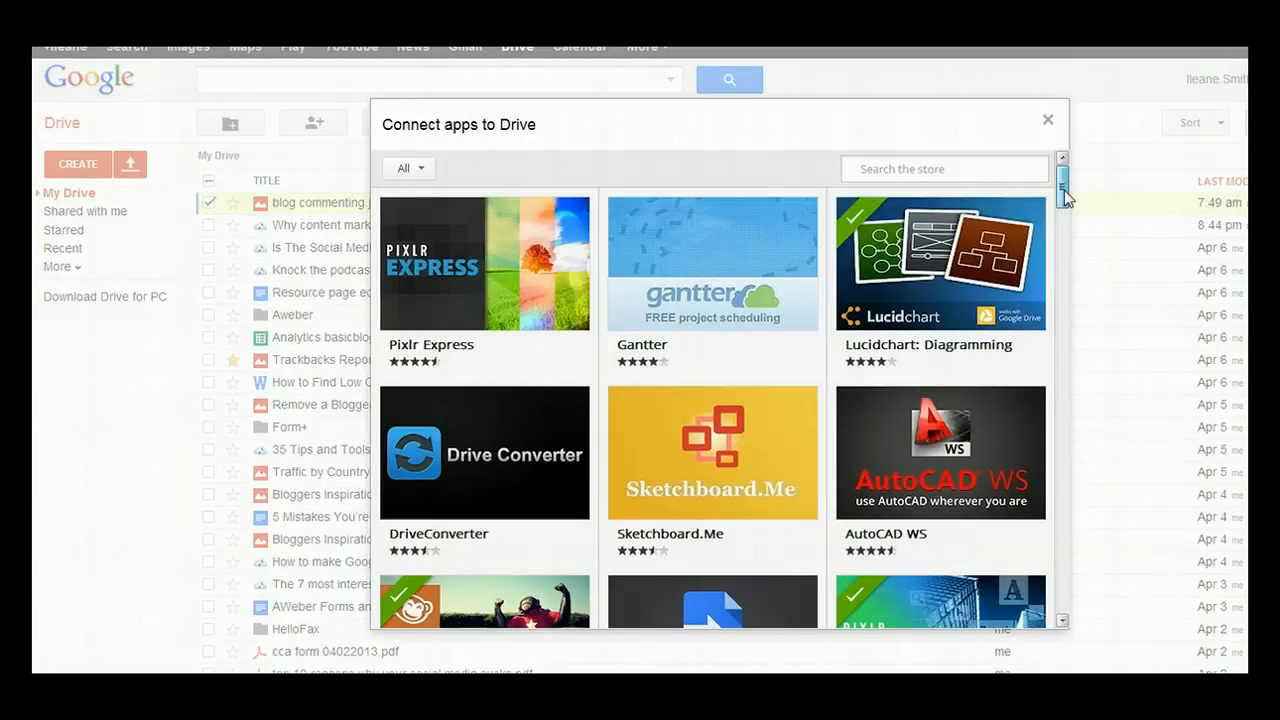
scroll(down, 3)
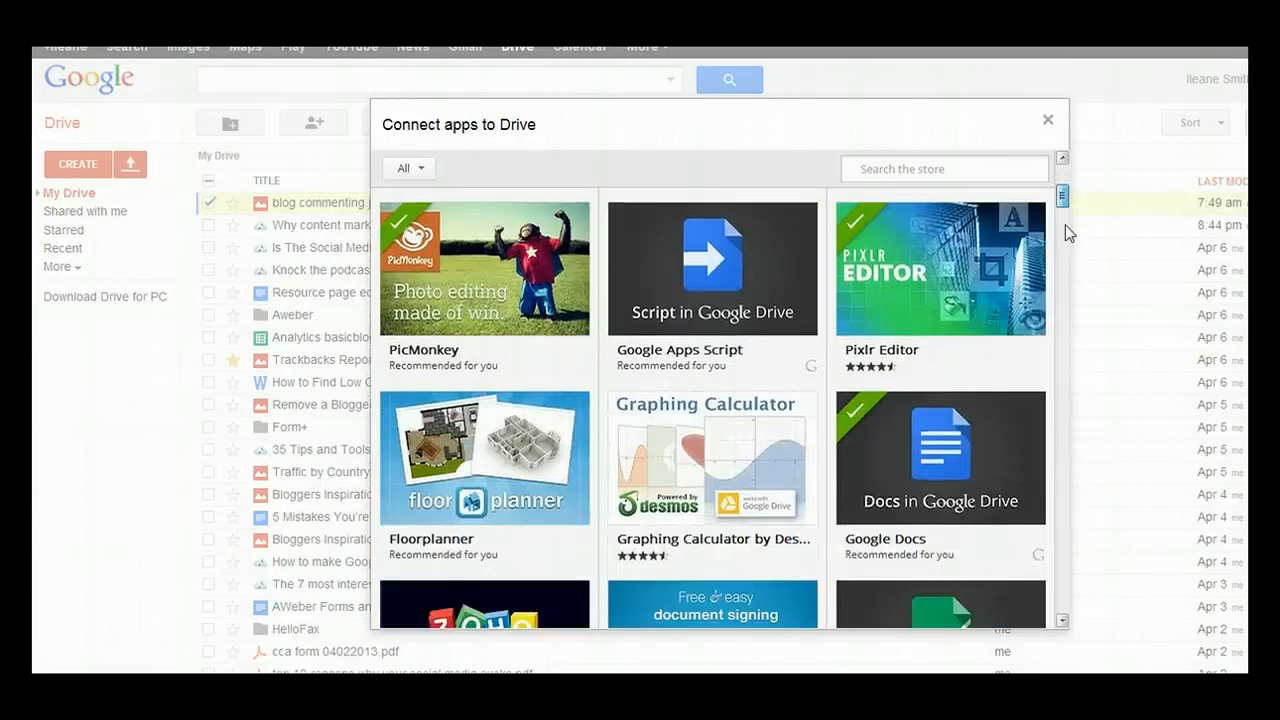
scroll(down, 3)
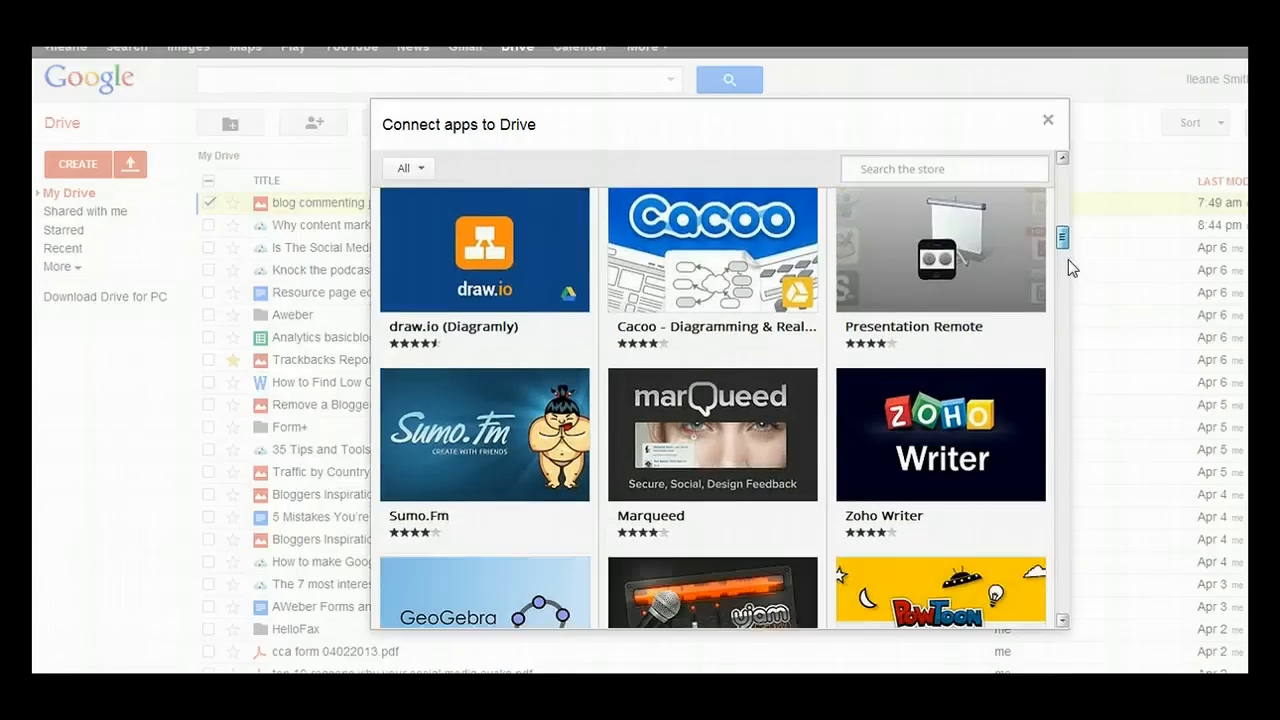
scroll(down, 3)
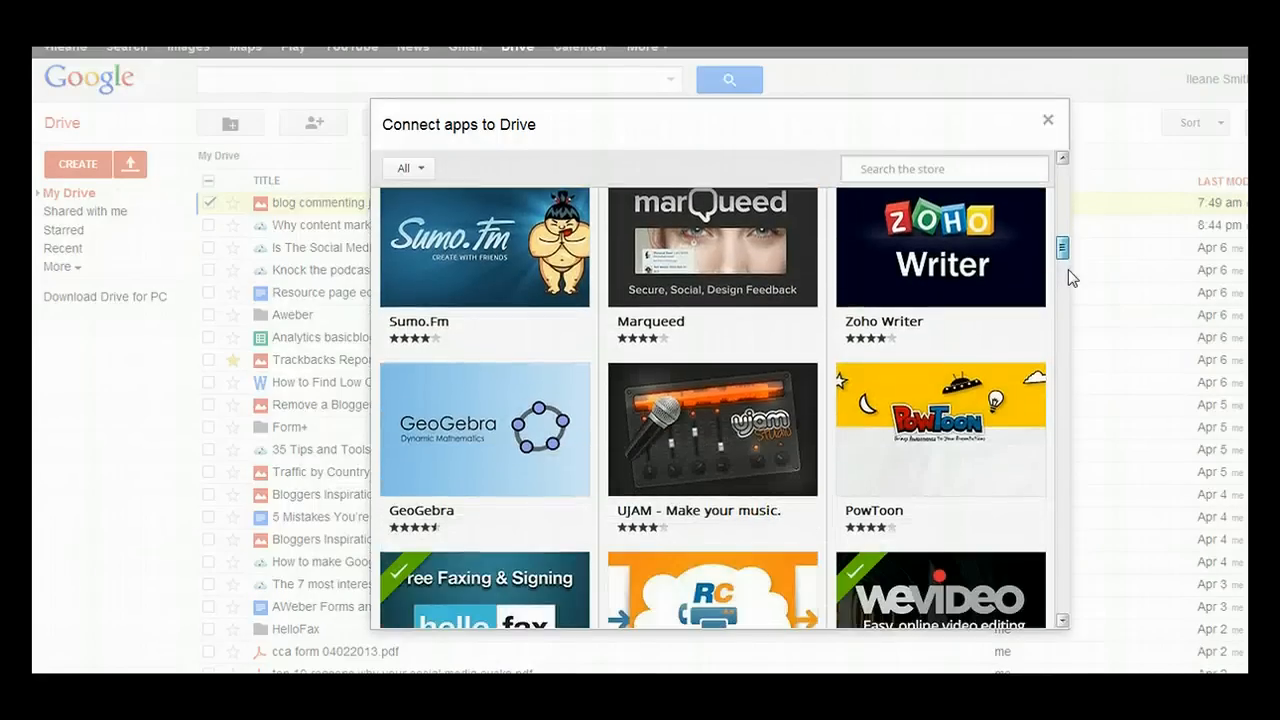
scroll(down, 3)
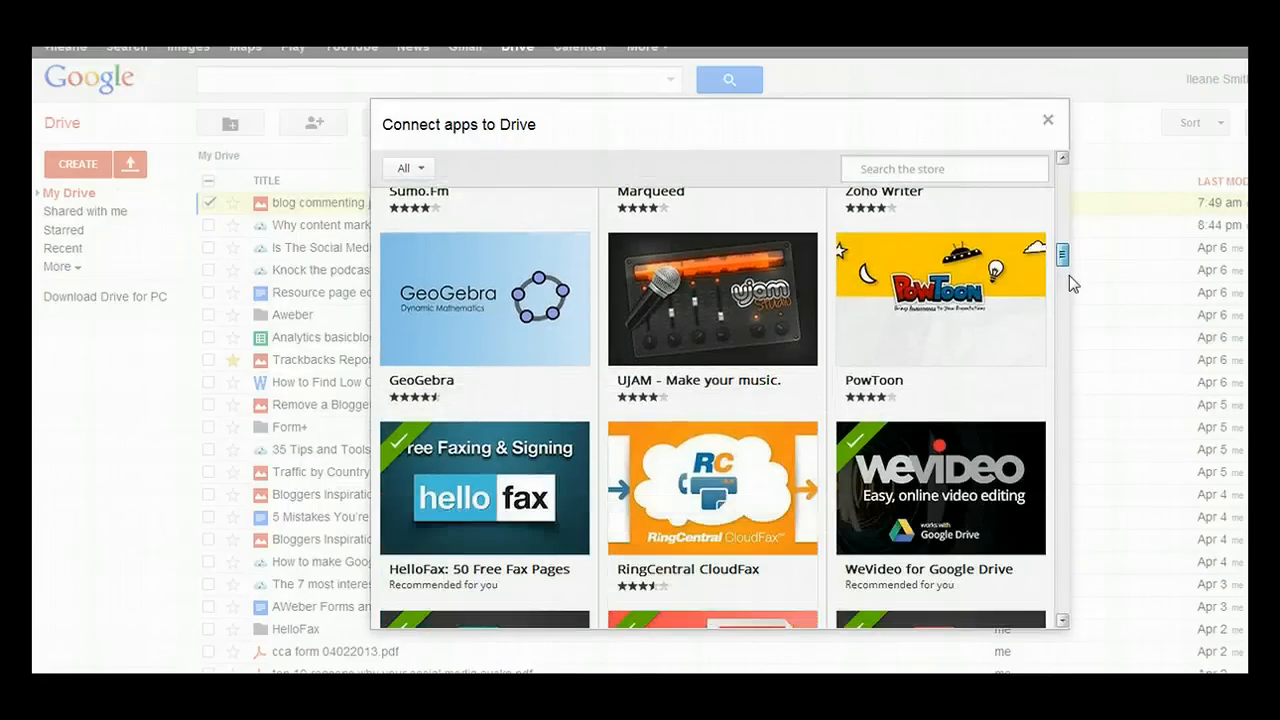
click(408, 167)
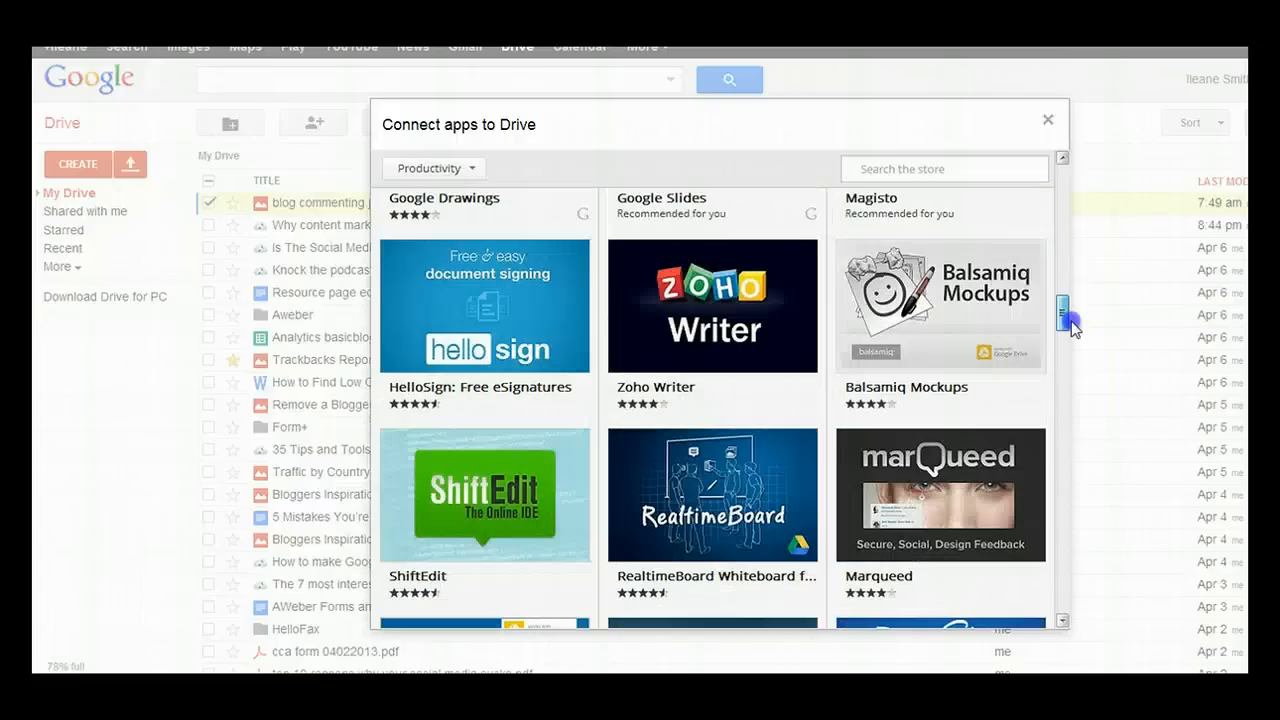
click(1047, 119)
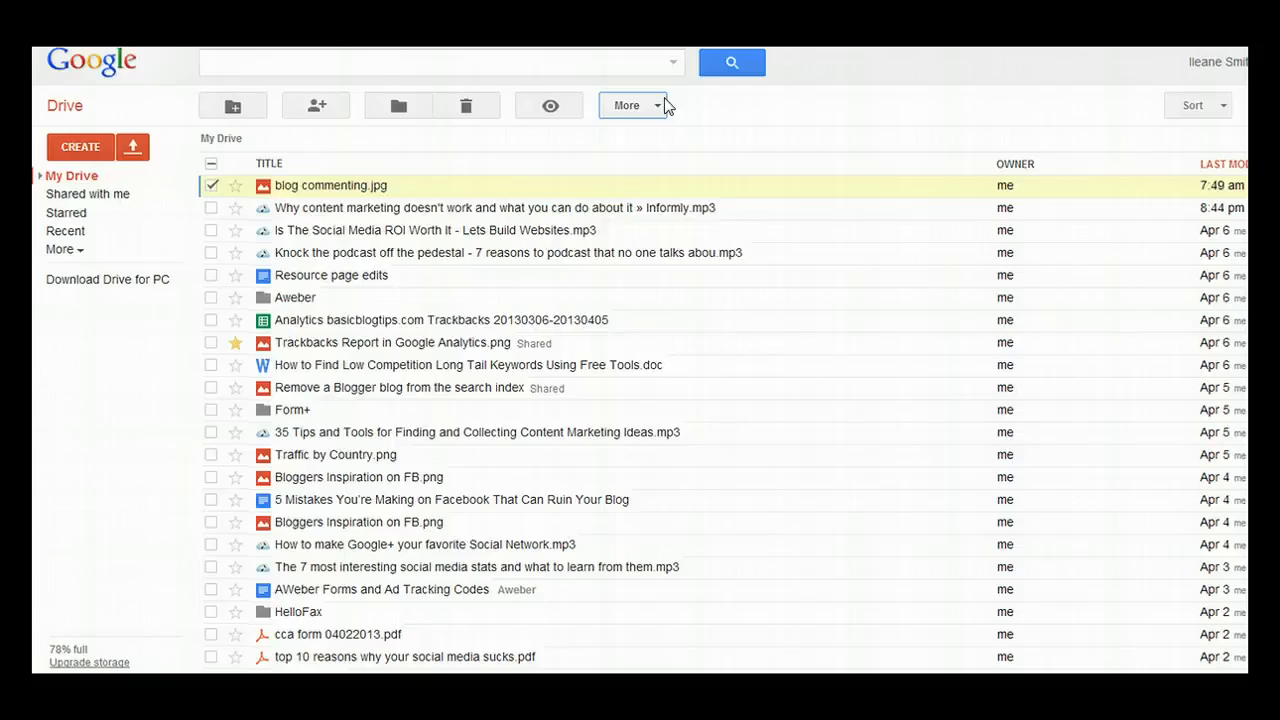
Step: Open the More actions dropdown for the selected blog commenting.jpg
click(632, 105)
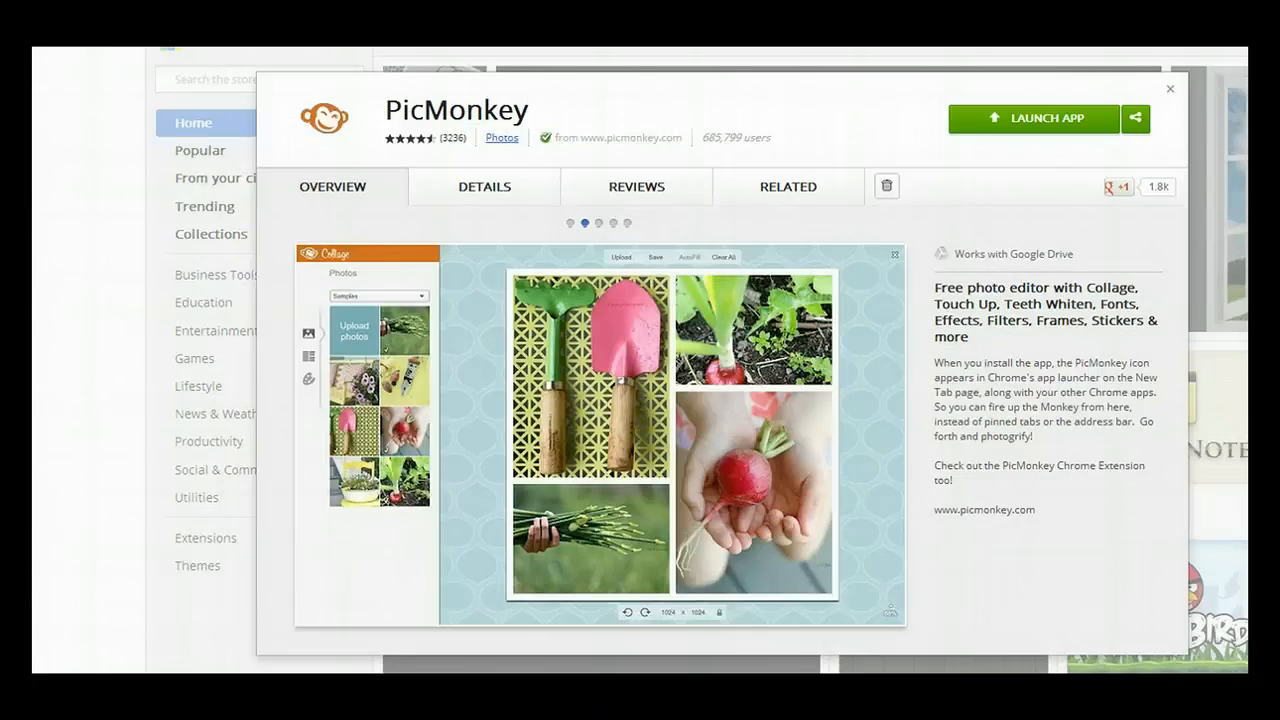
Step: Page through PicMonkey's store screenshots: frames editor, touch-up, and textures/paint
click(599, 223)
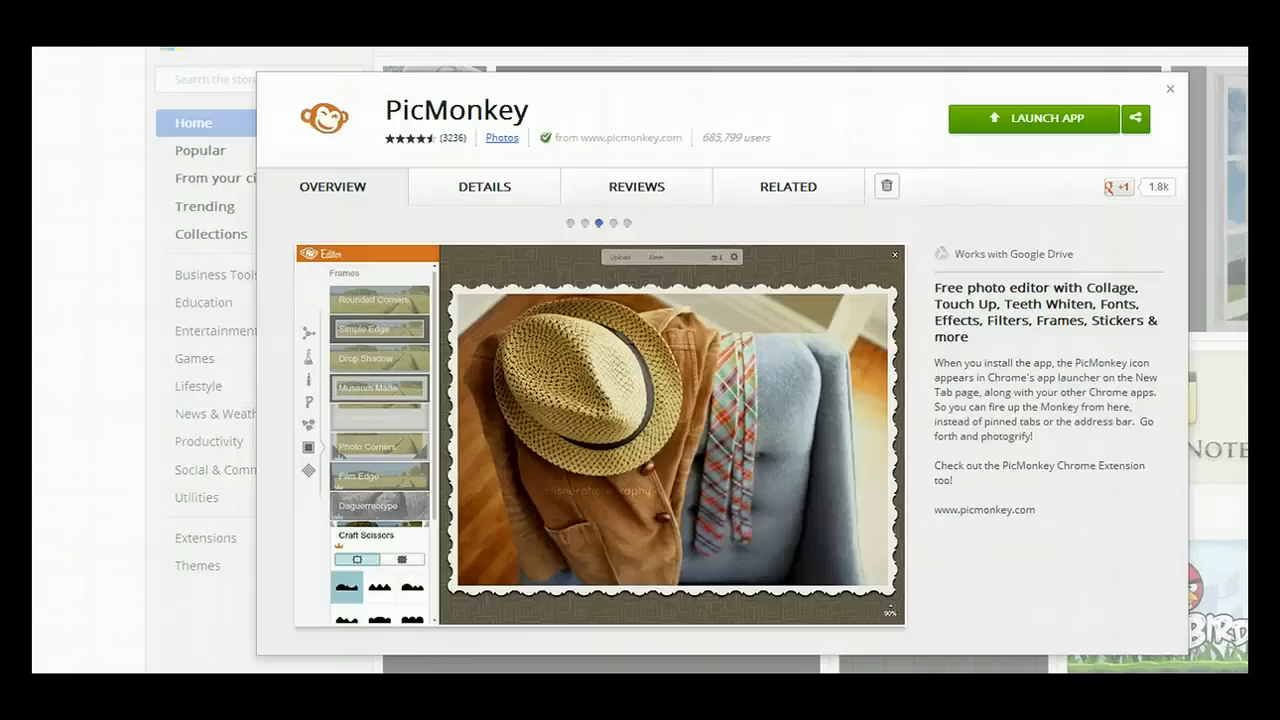
click(610, 223)
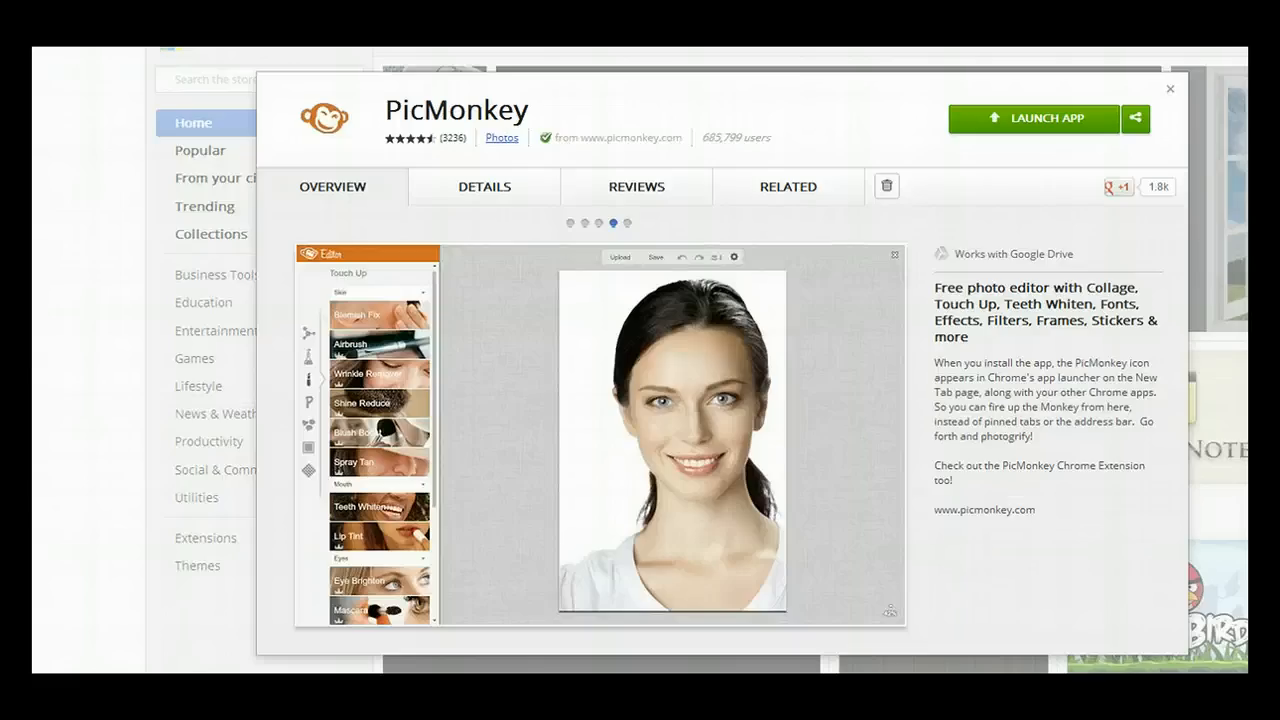
click(627, 223)
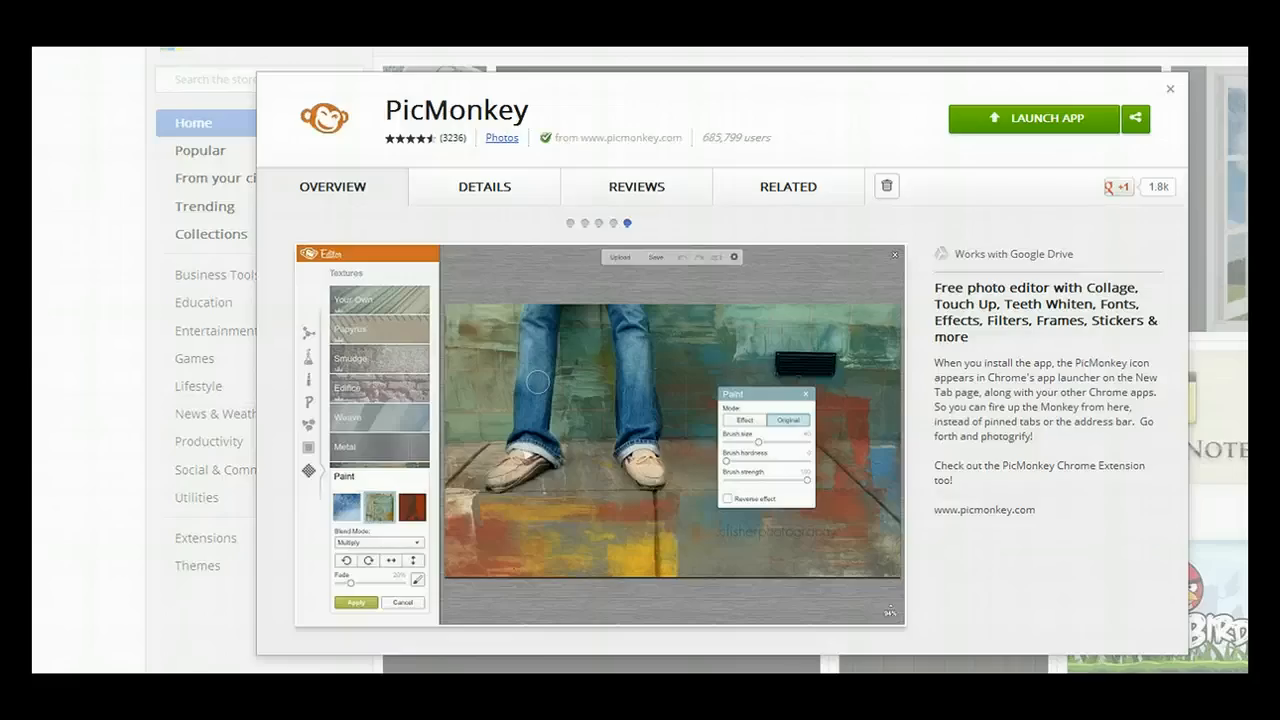